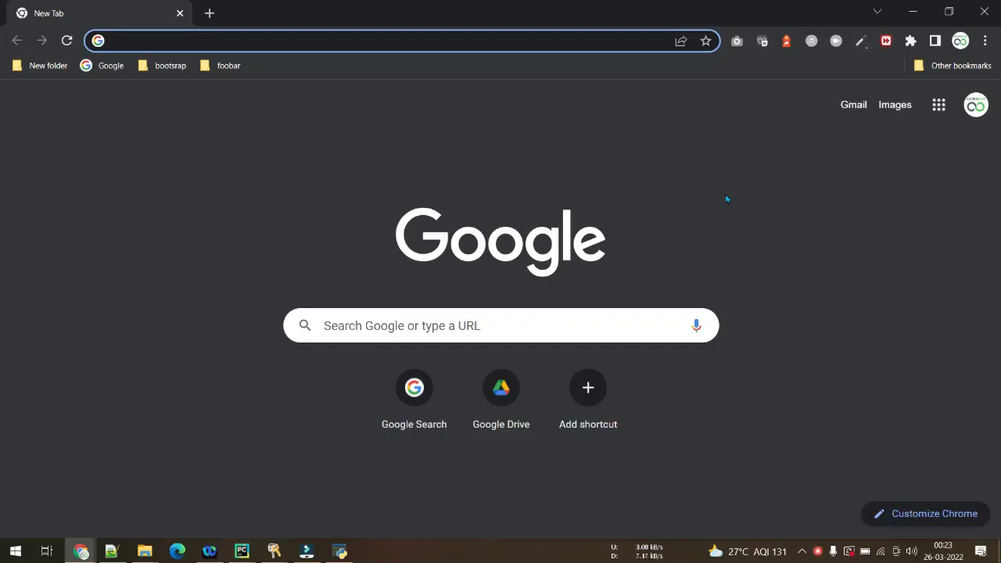
Search Google for 'nova resume' and go to the Novoresume Free CV Builder result.
type("nova resume")
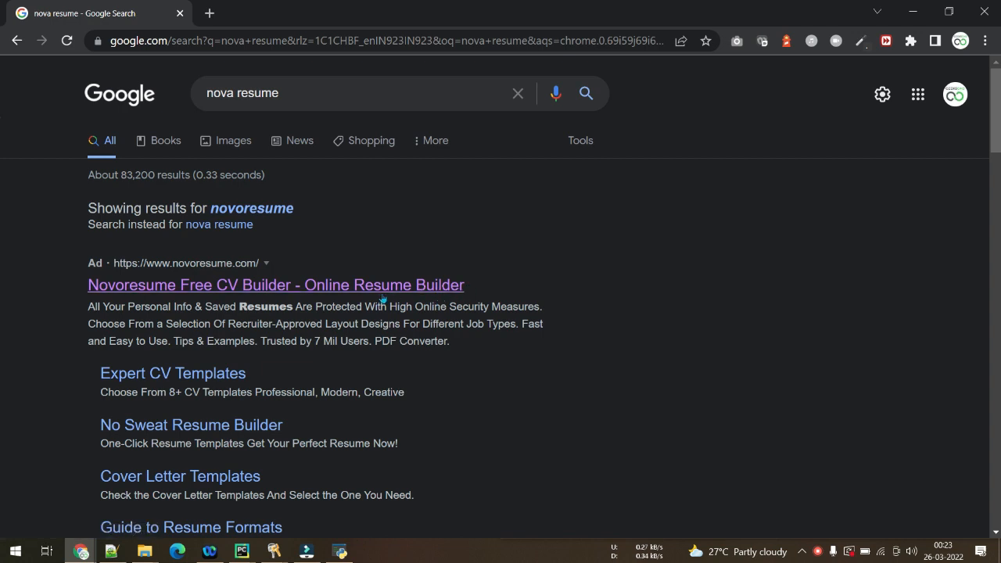
left_click(275, 284)
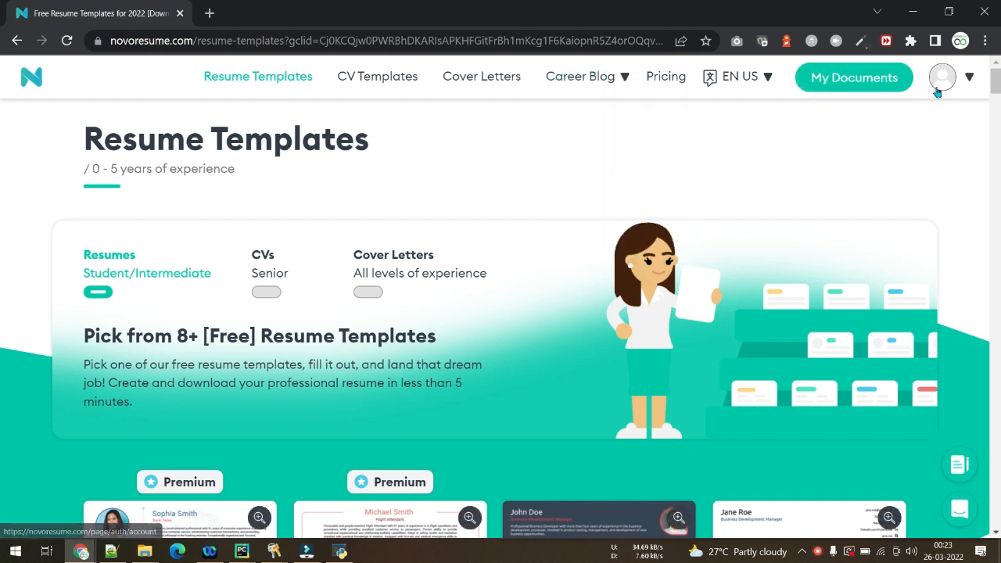
left_click(942, 77)
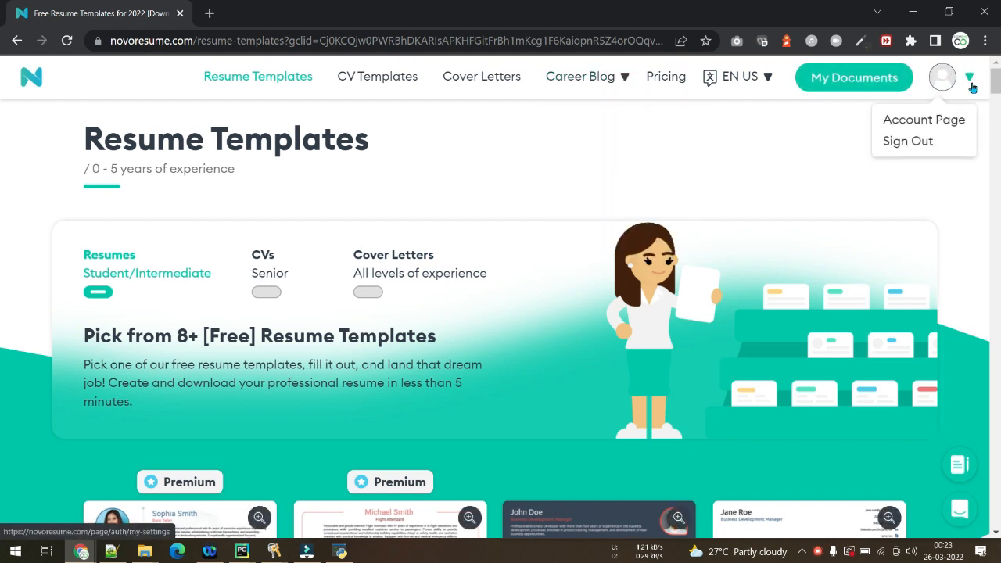
mouse_move(923, 119)
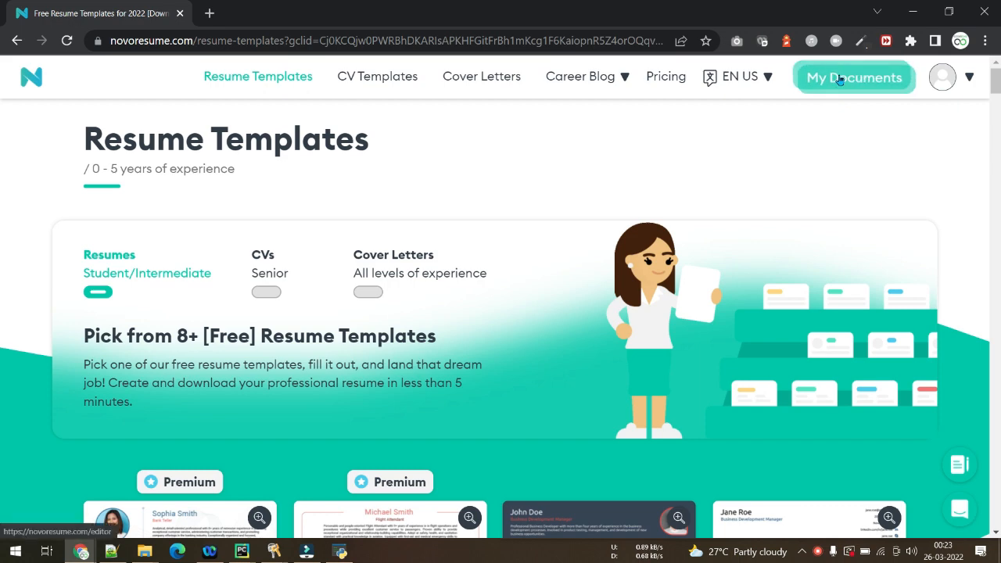
Go to My Documents, choose Graduate experience level and decline email offers with Maybe Later.
left_click(855, 77)
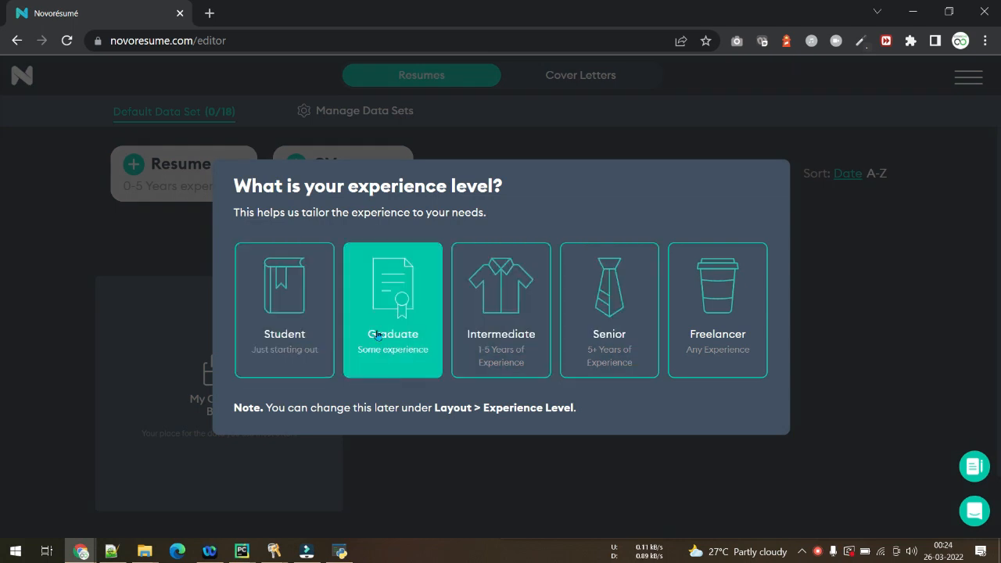
mouse_move(438, 352)
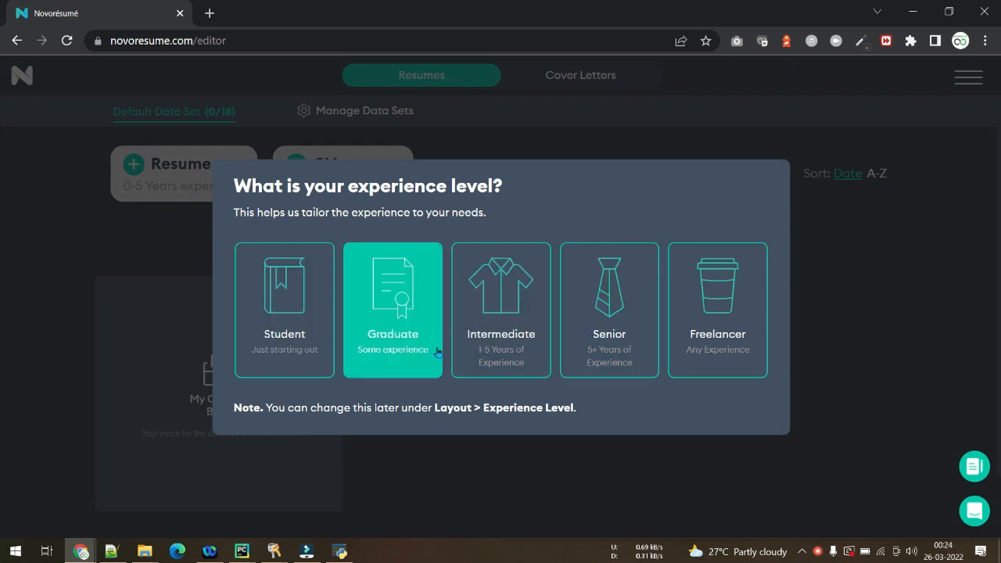
mouse_move(385, 363)
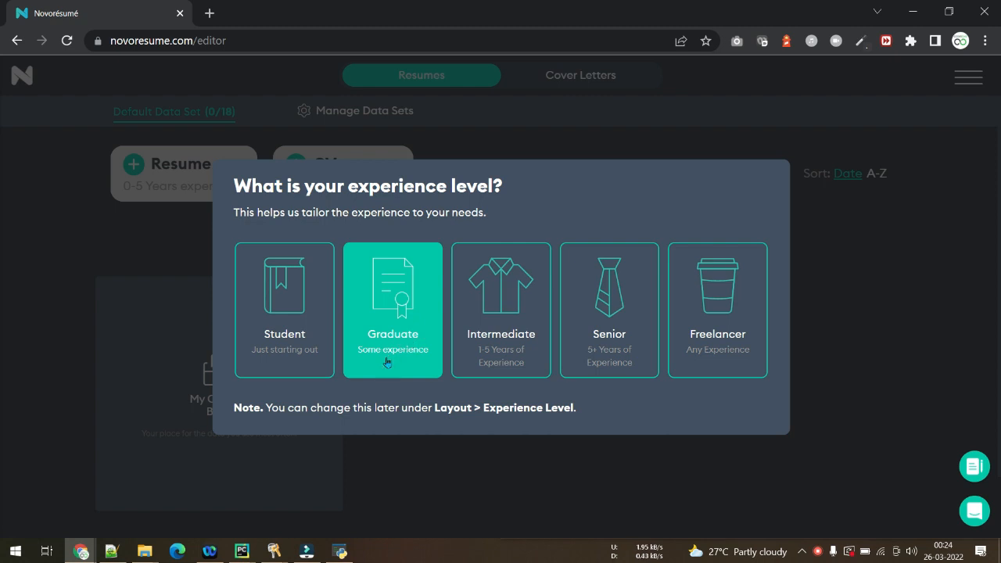
mouse_move(391, 319)
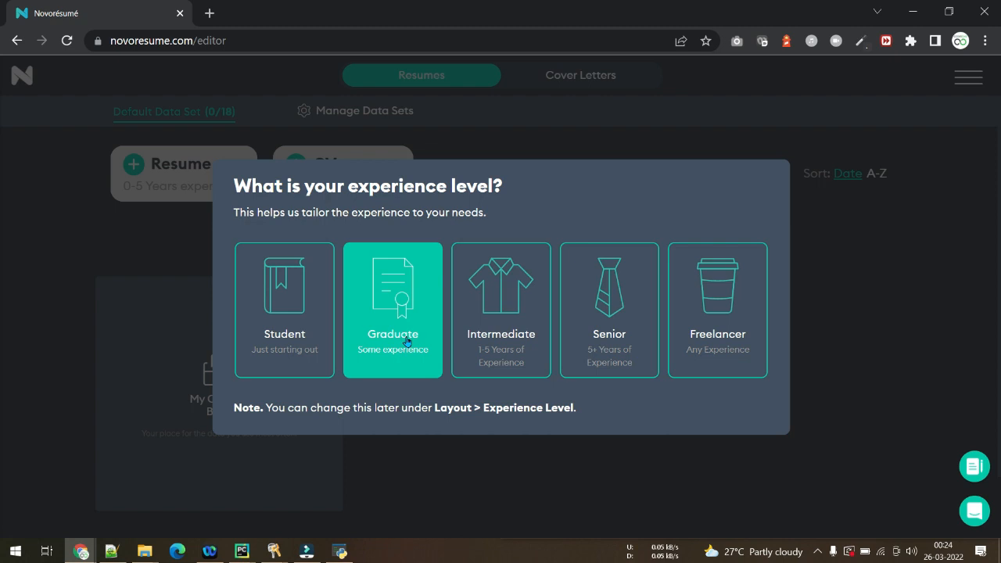
left_click(393, 310)
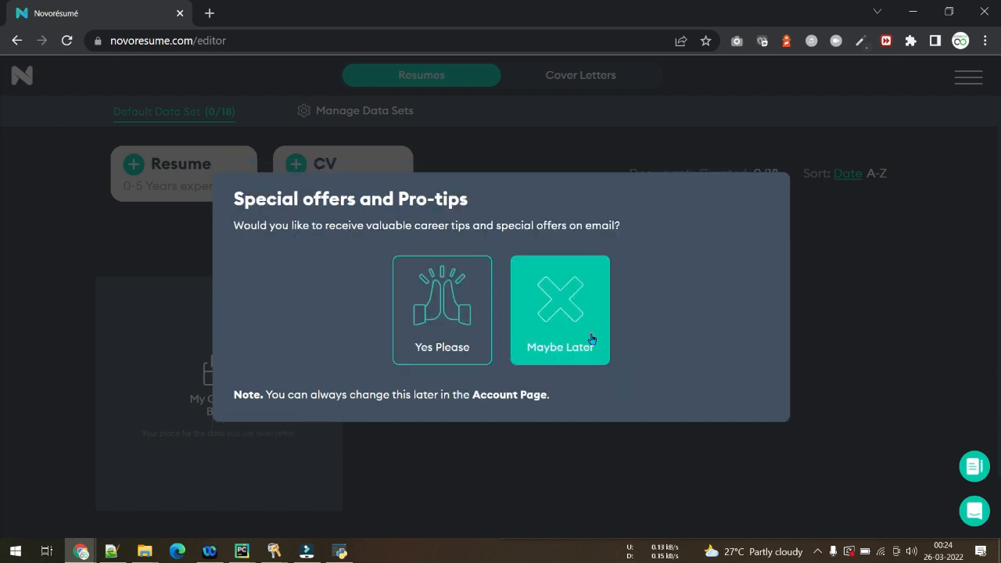
left_click(561, 310)
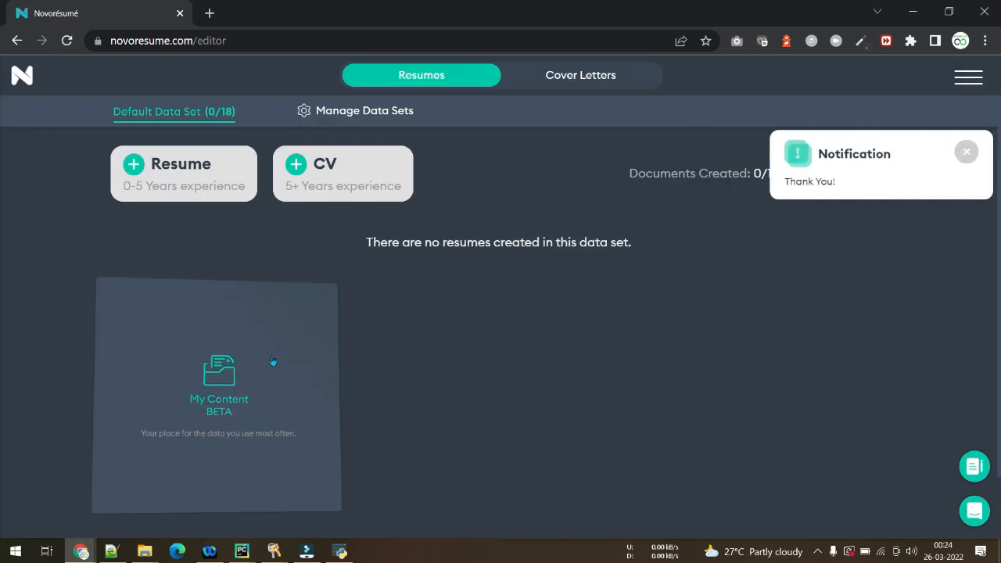
mouse_move(180, 173)
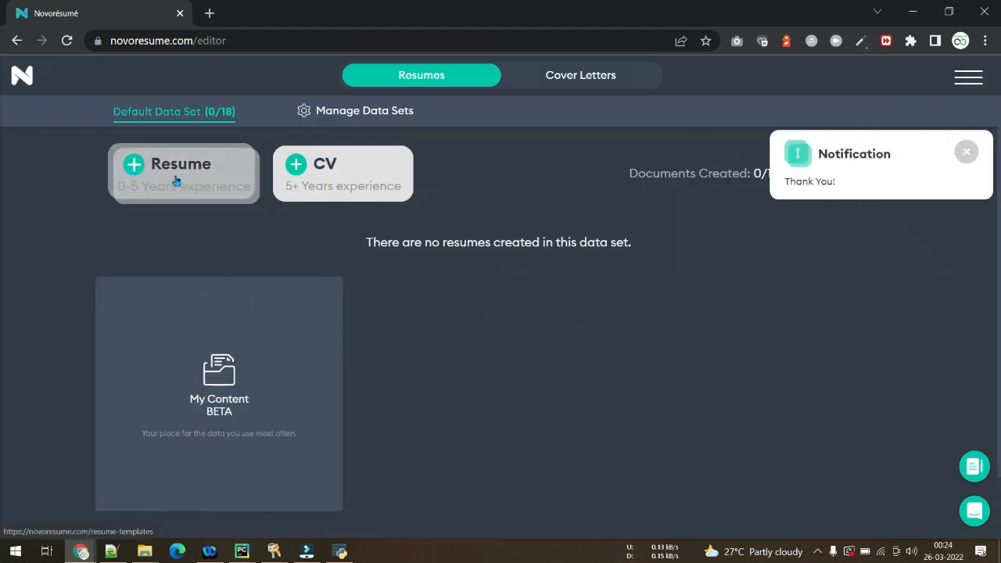
Start a new resume from the '+ Resume (0-5 Years experience)' card.
left_click(967, 150)
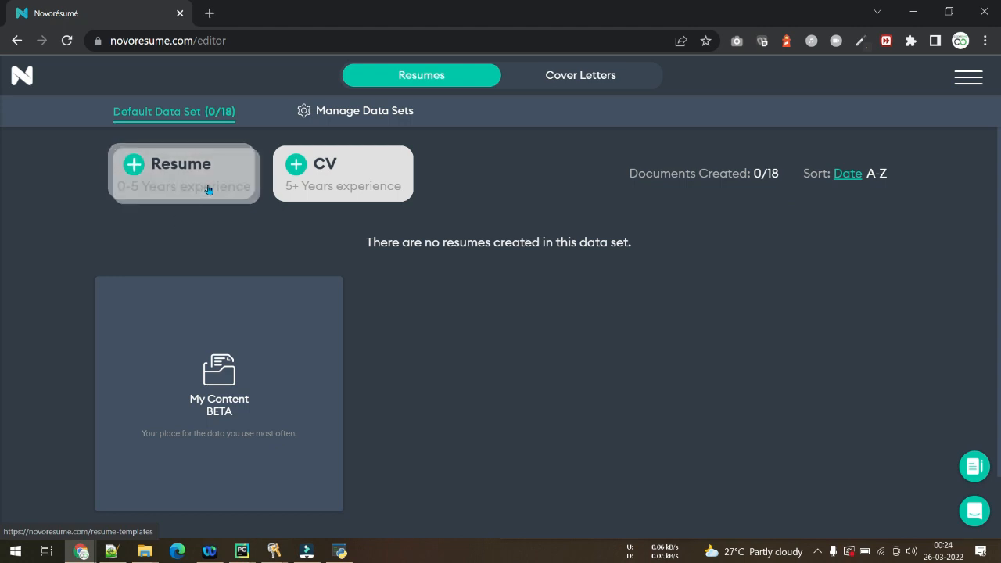
mouse_move(409, 201)
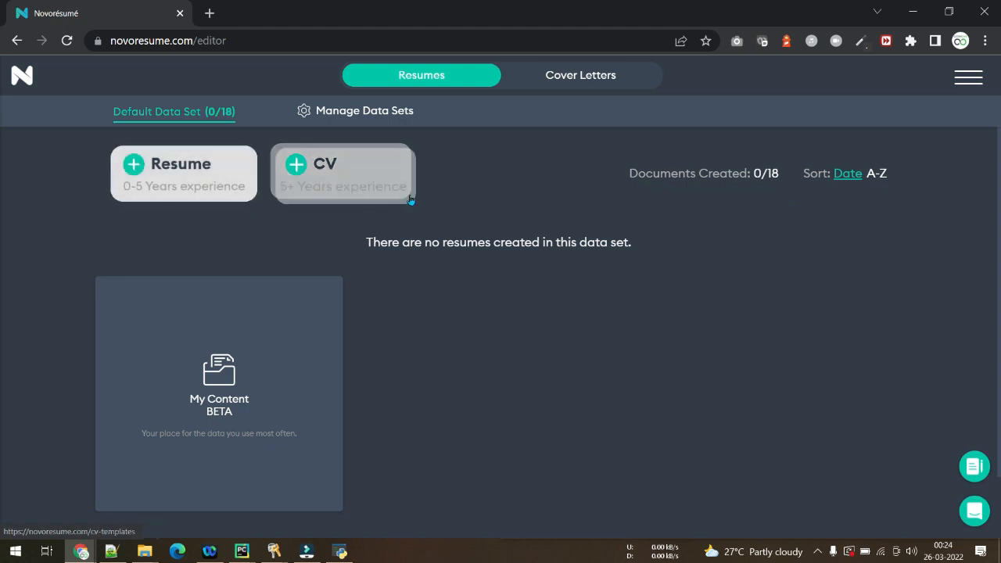
mouse_move(413, 259)
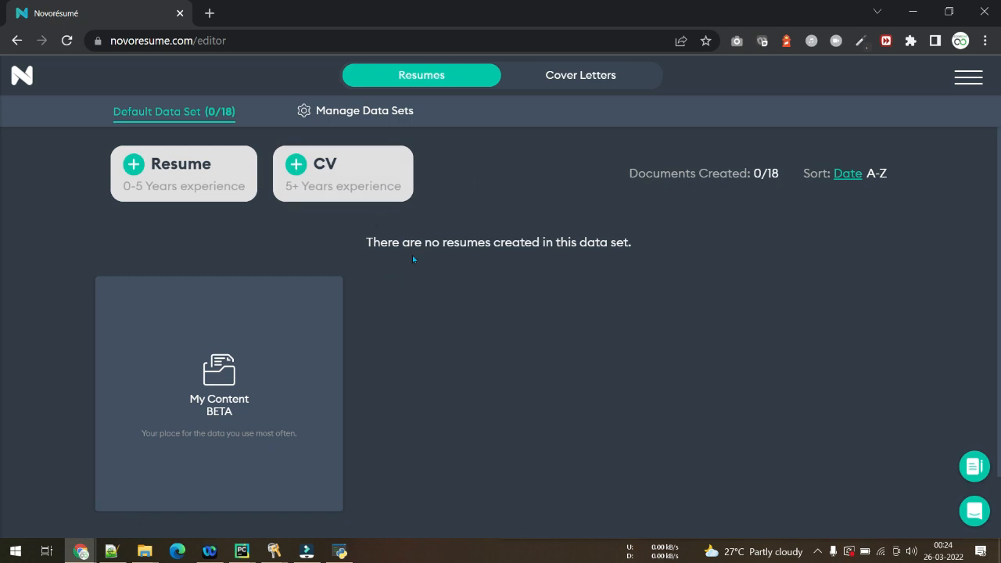
mouse_move(367, 205)
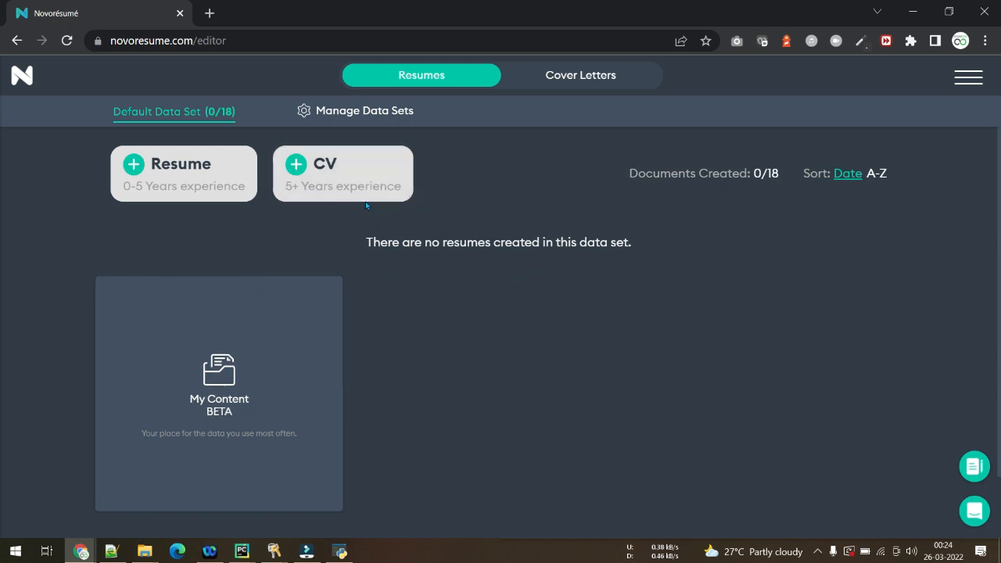
mouse_move(163, 202)
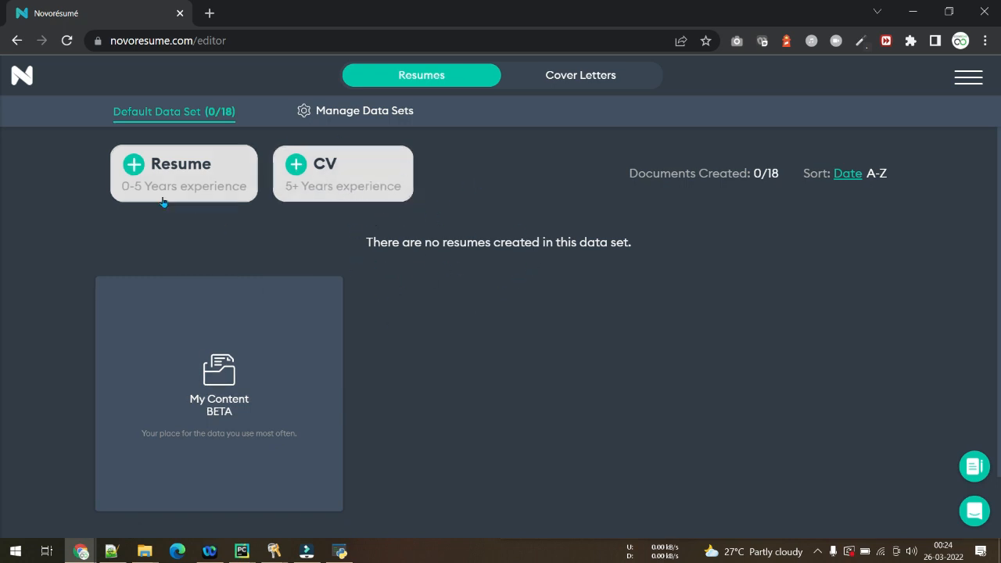
left_click(185, 172)
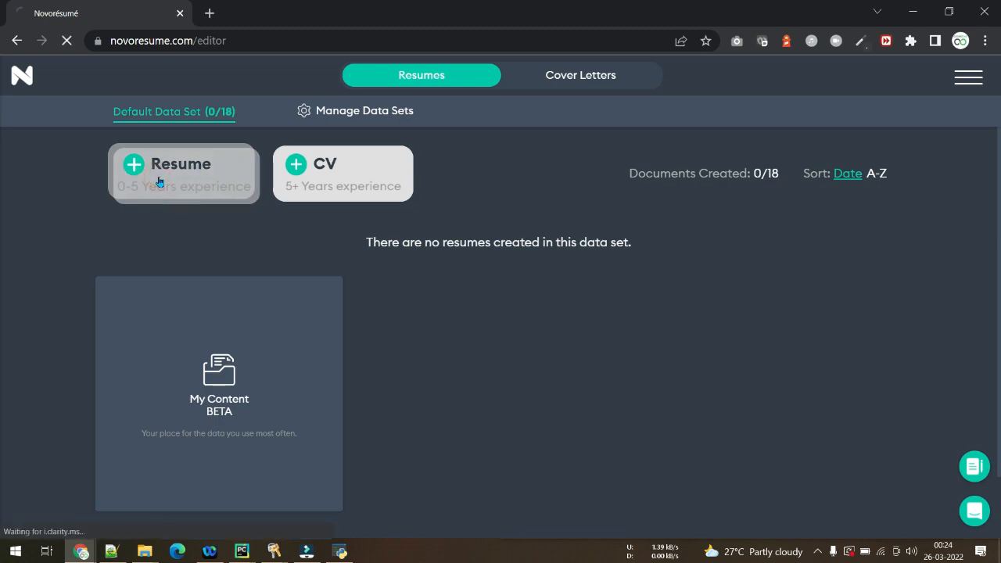
Browse the Resume Templates page and create a new resume from a chosen template.
left_click(183, 172)
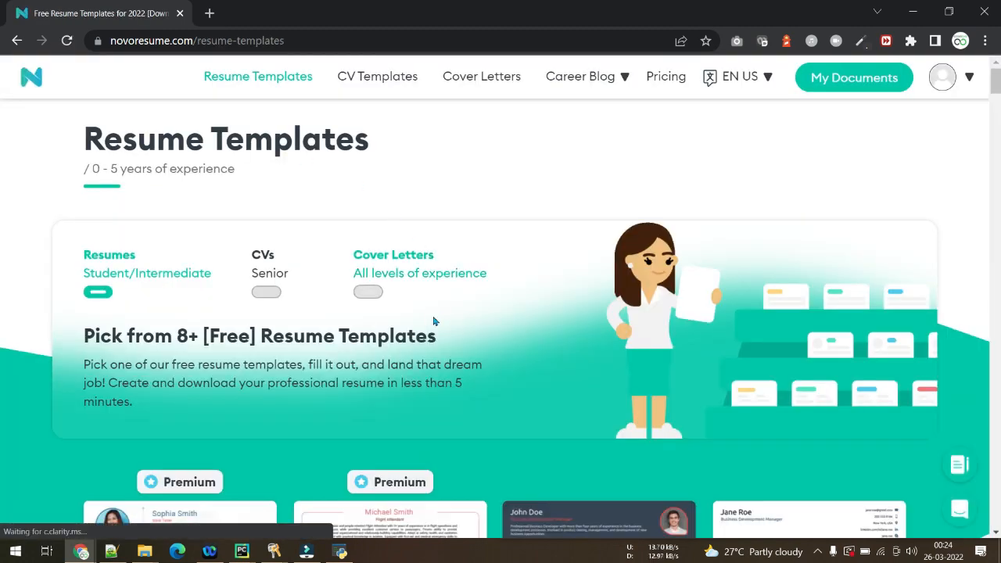
scroll("down", 3)
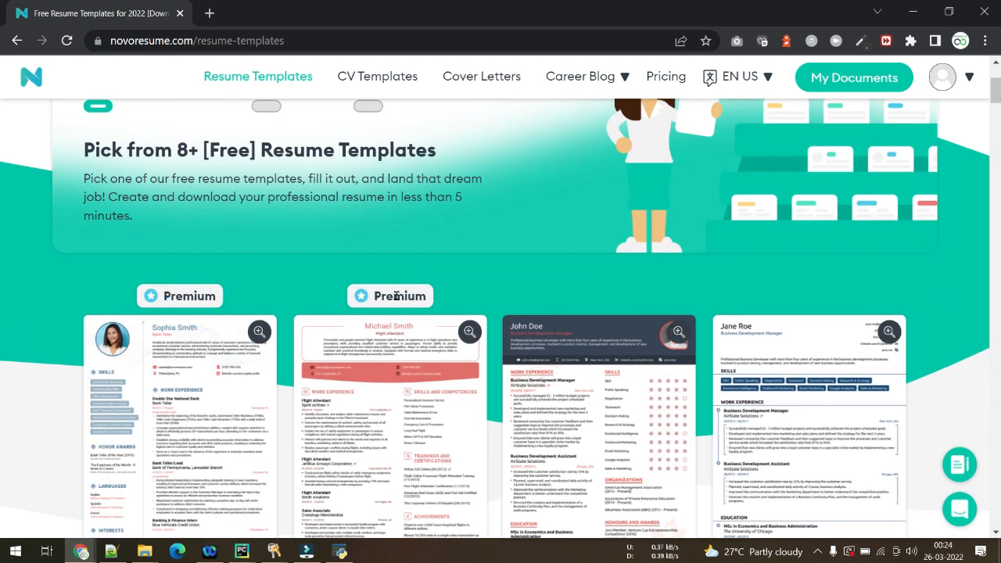
scroll("down", 3)
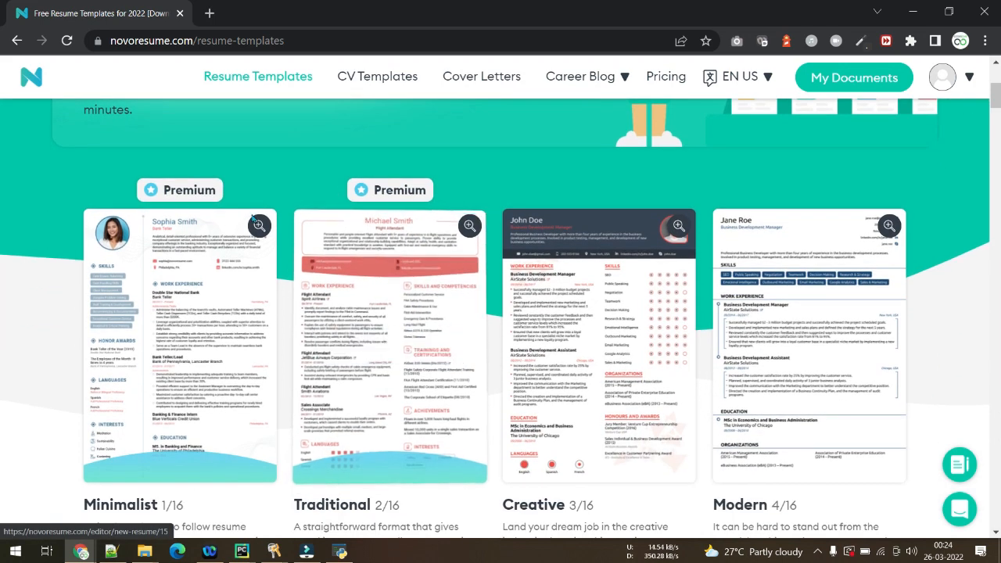
mouse_move(598, 295)
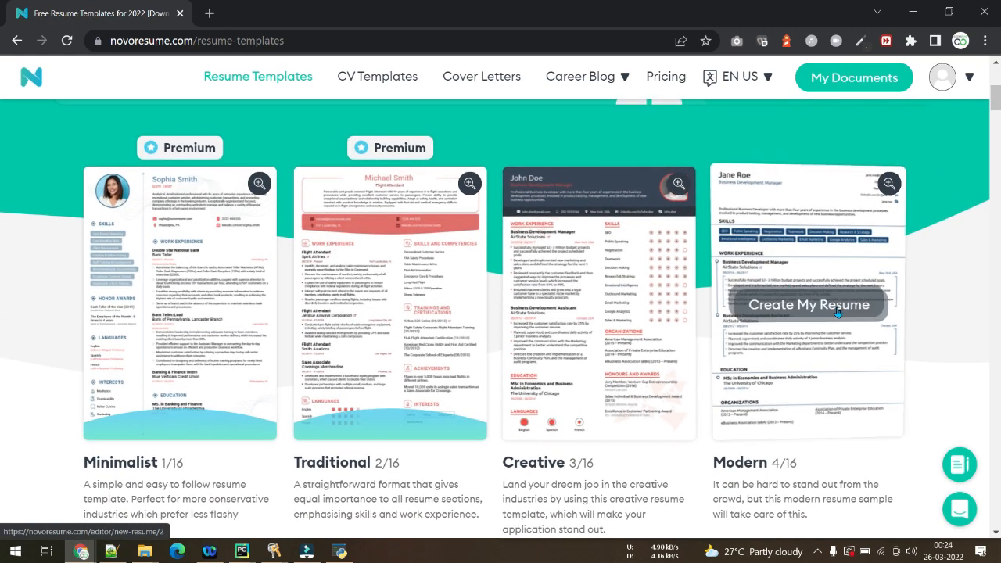
scroll("down", 3)
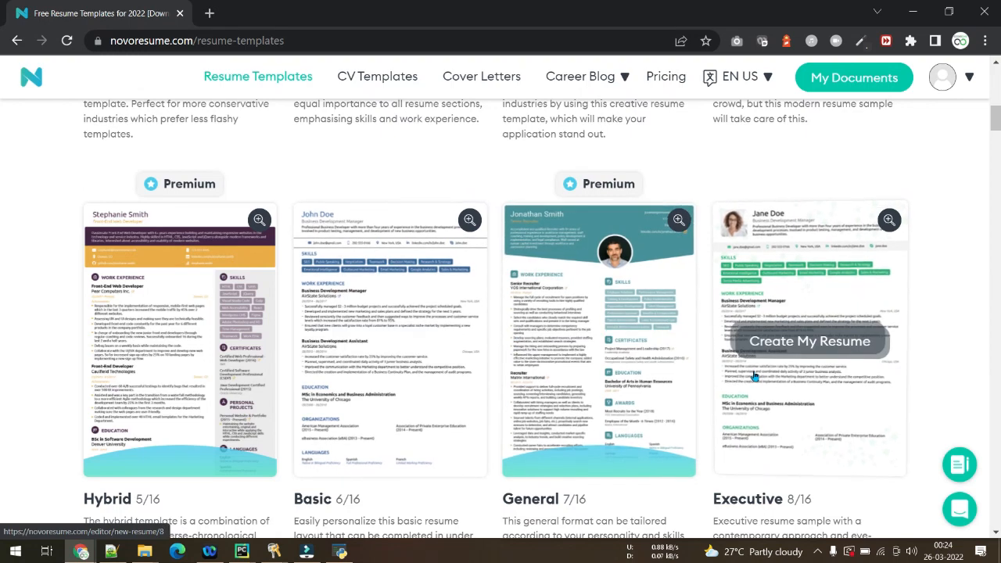
scroll("down", 3)
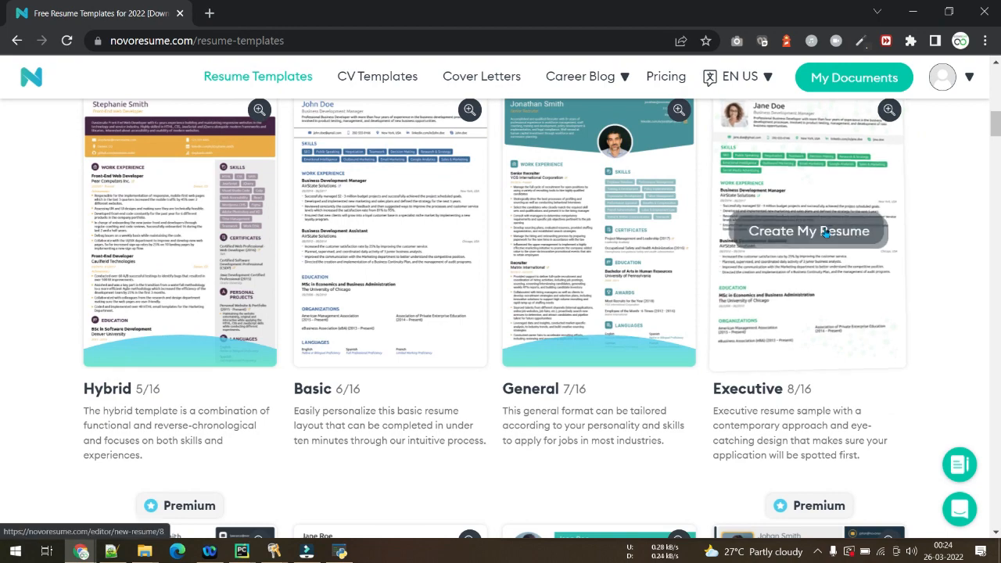
scroll("down", 3)
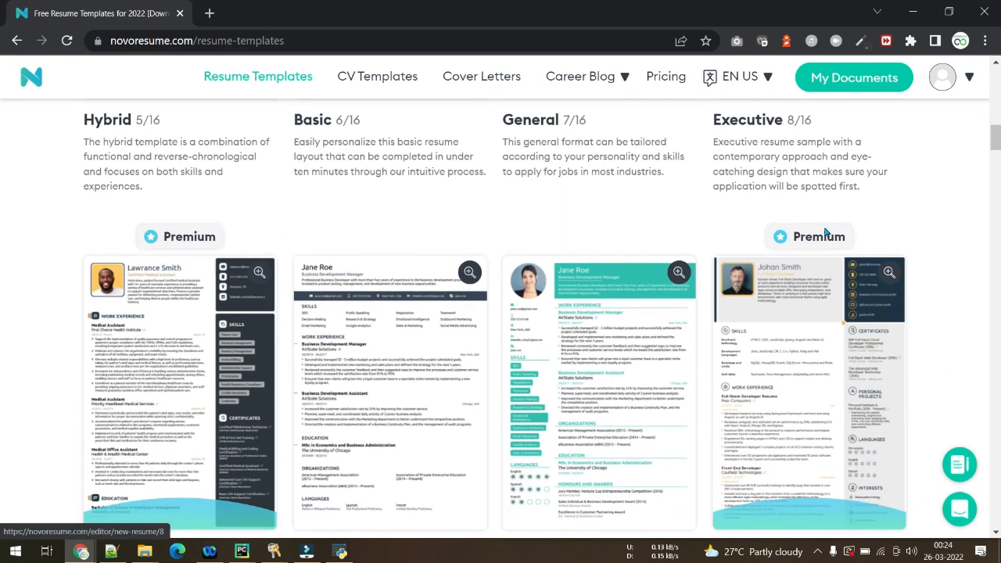
scroll("down", 3)
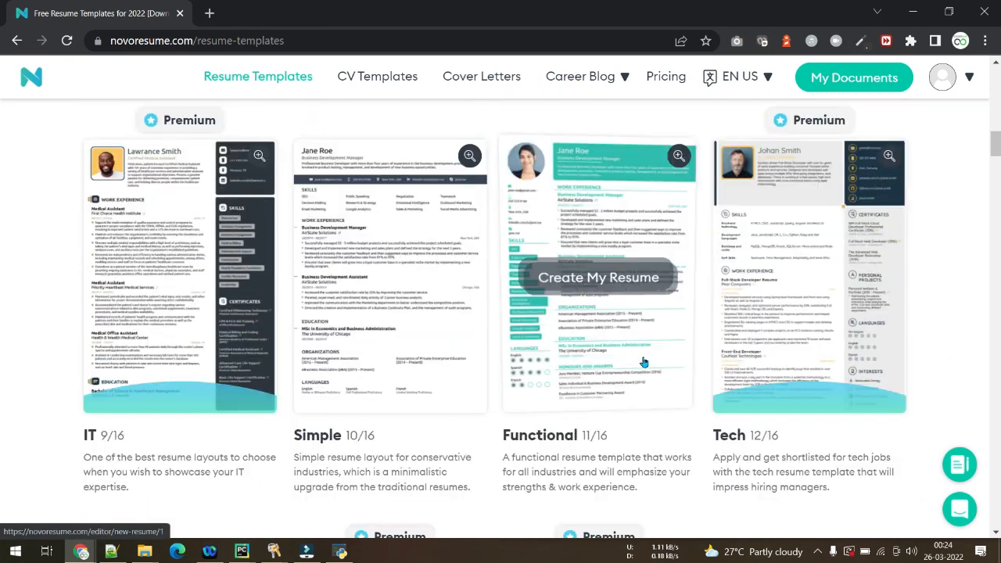
scroll("down", 3)
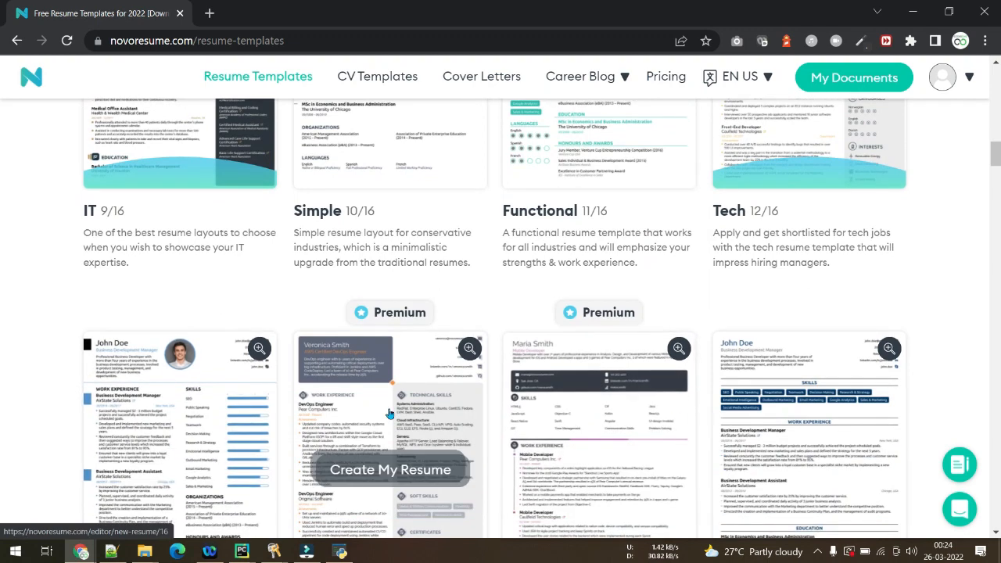
scroll("down", 3)
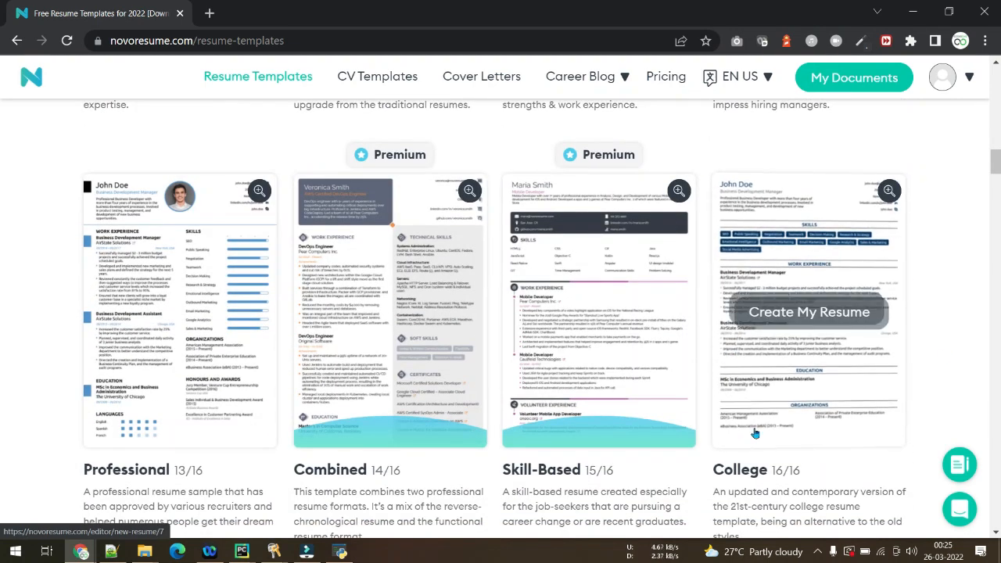
mouse_move(643, 161)
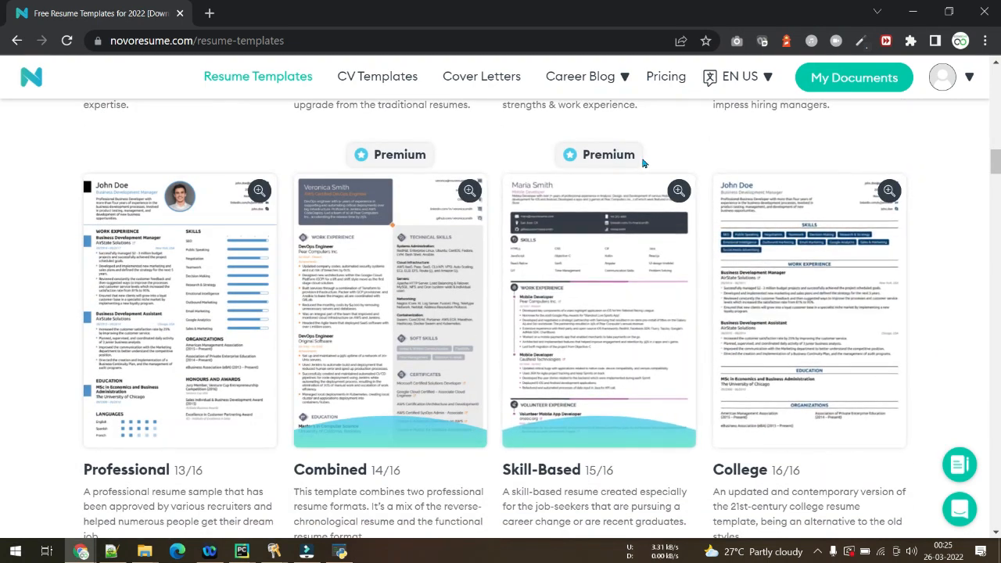
scroll("down", 3)
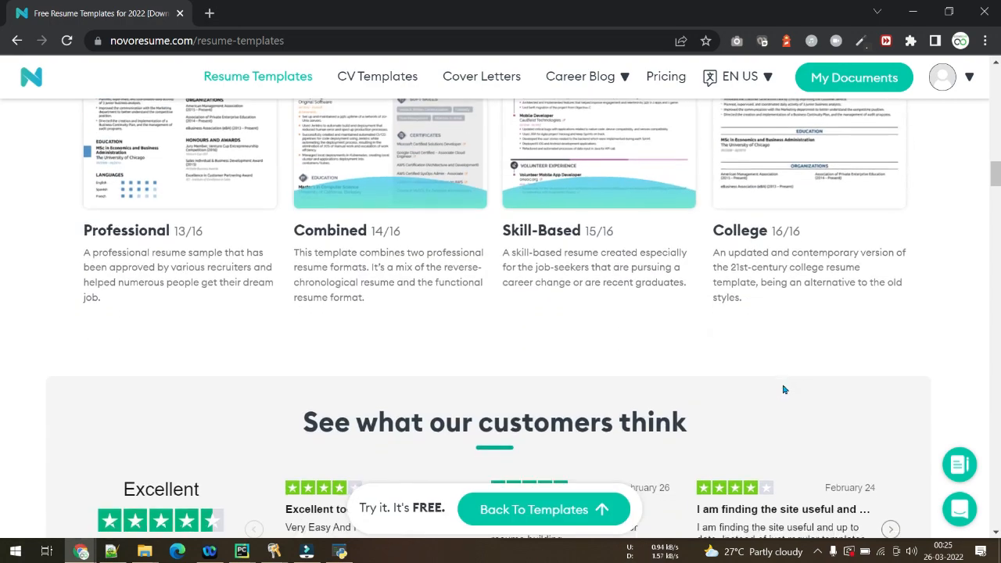
scroll("up", 3)
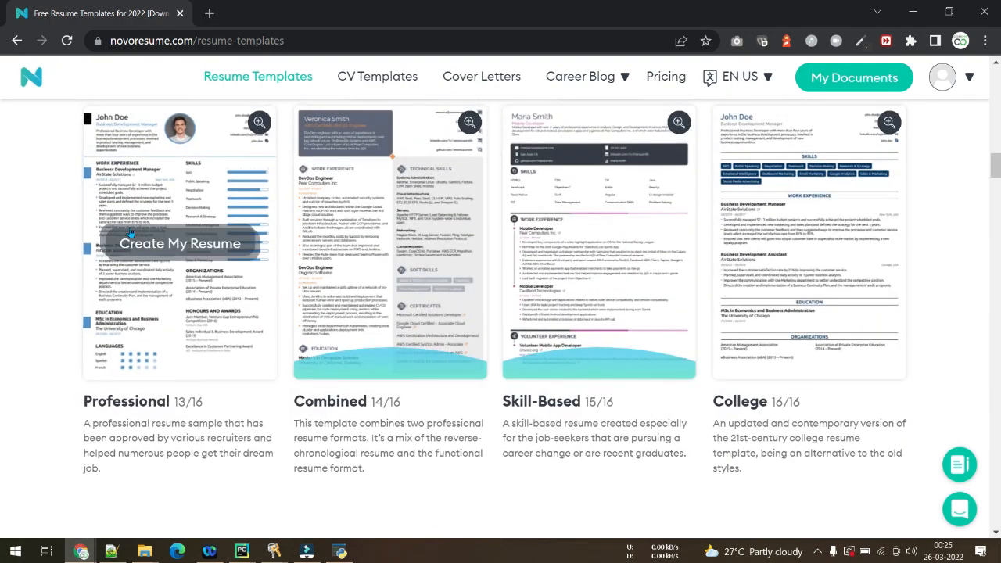
scroll("down", 3)
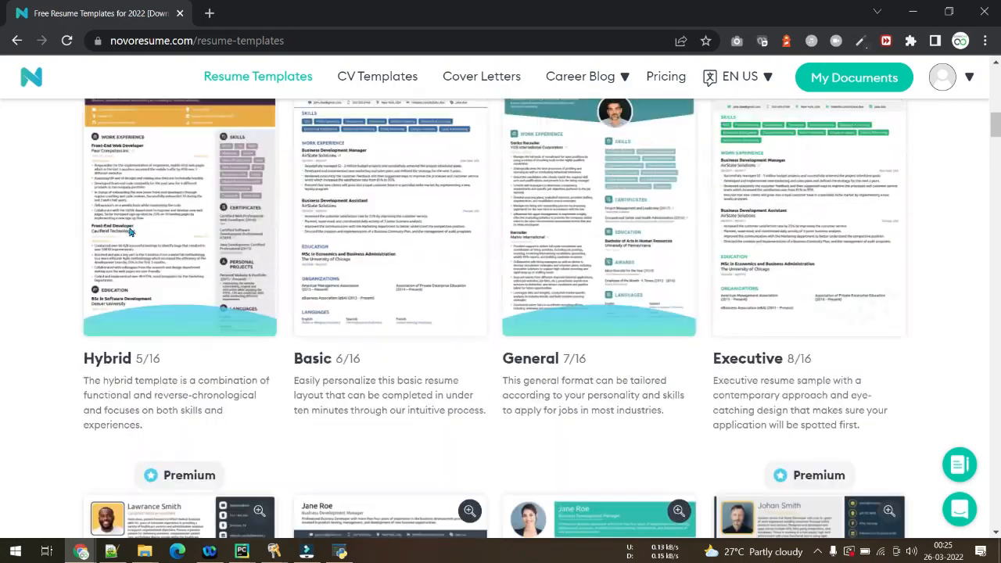
scroll("down", 3)
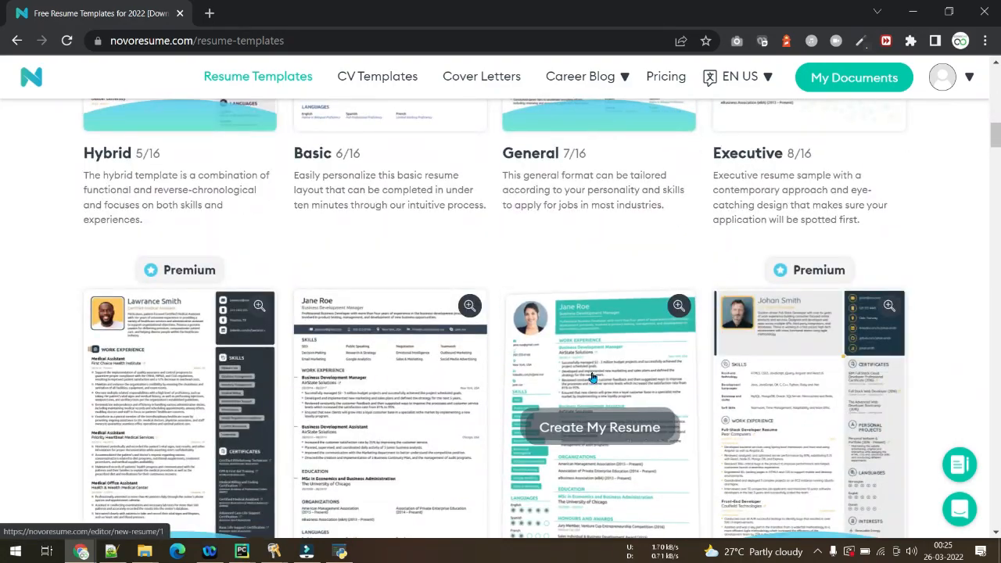
scroll("up", 3)
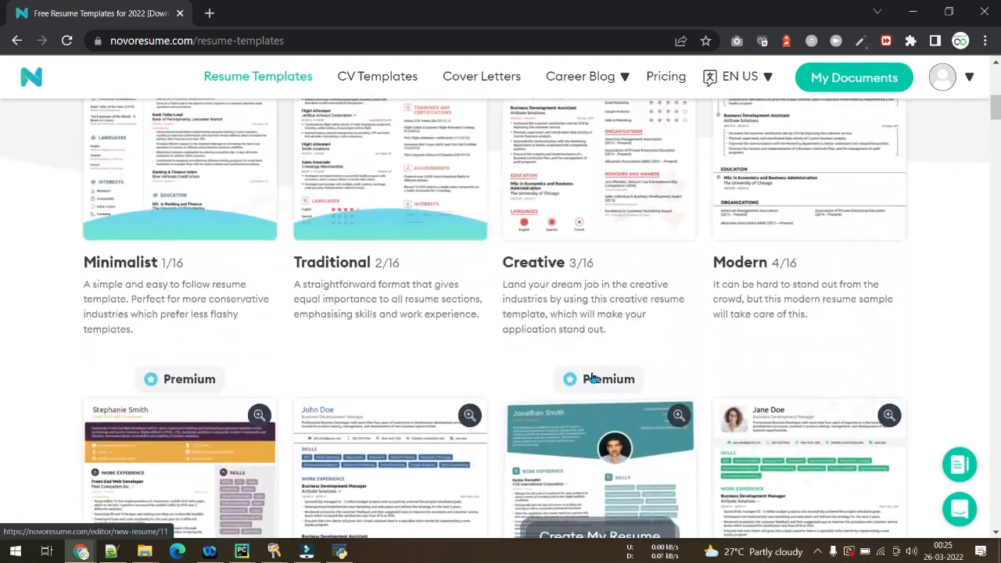
scroll("down", 3)
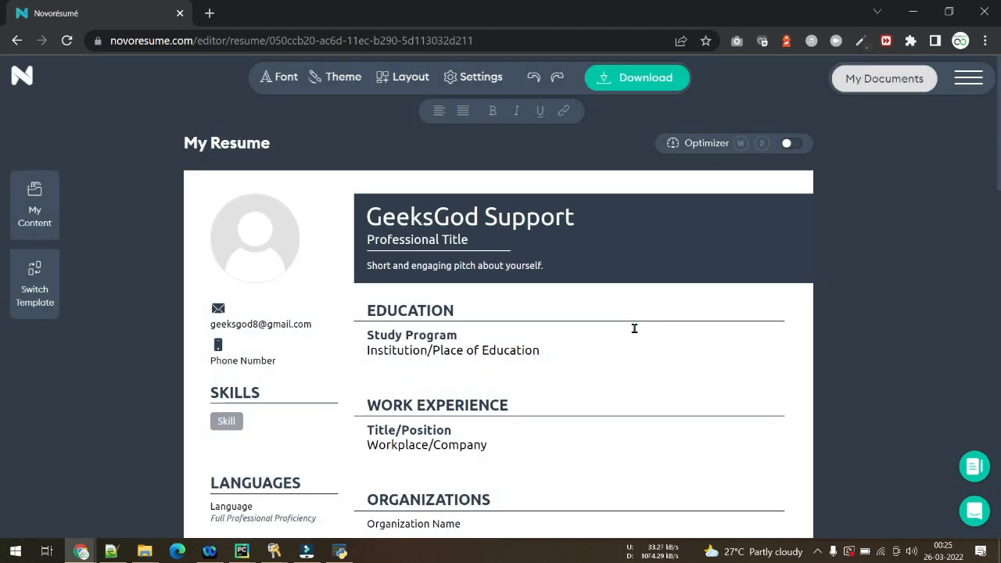
mouse_move(540, 211)
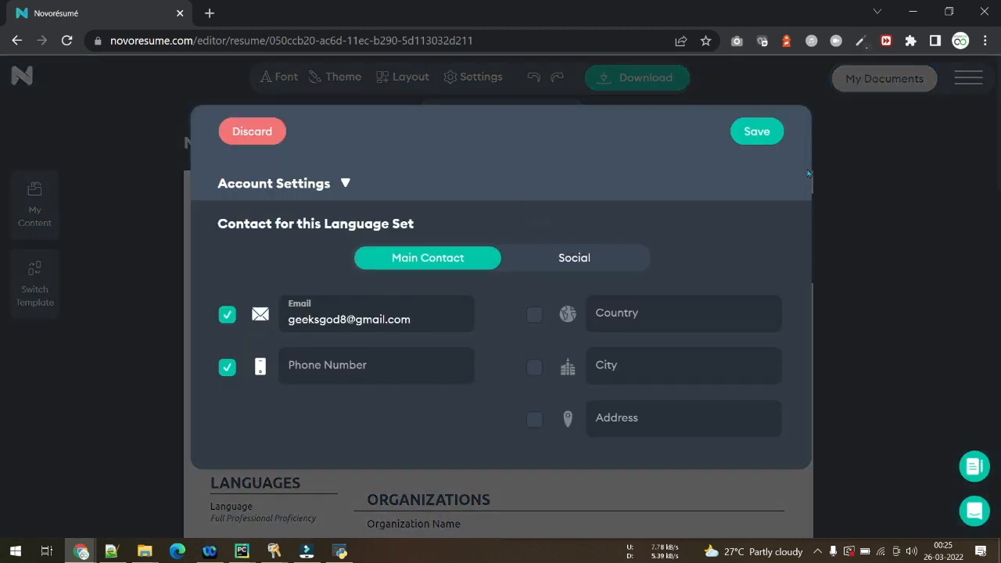
From the photo placeholder, bring up the Account Settings contact dialog for the resume.
left_click(252, 132)
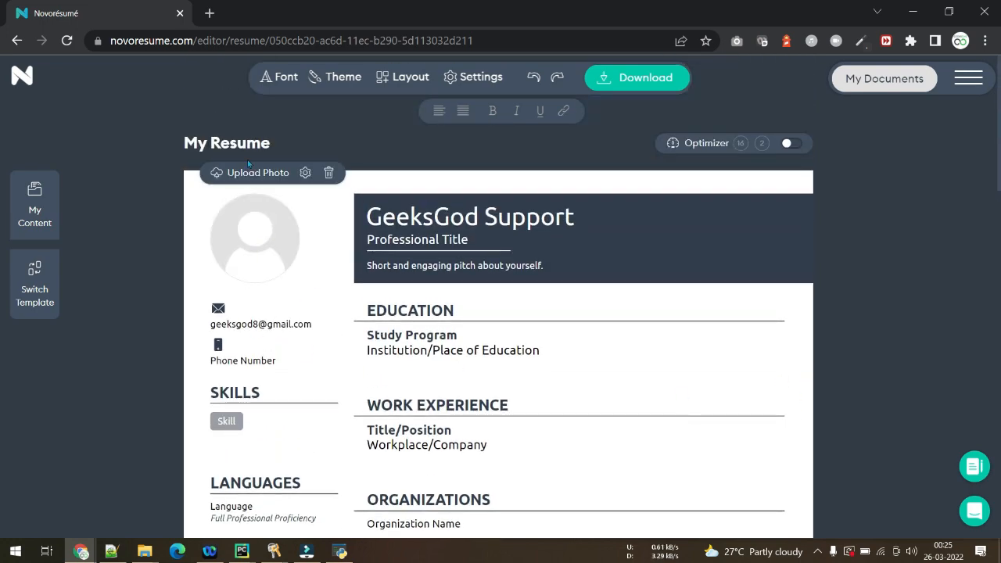
mouse_move(255, 201)
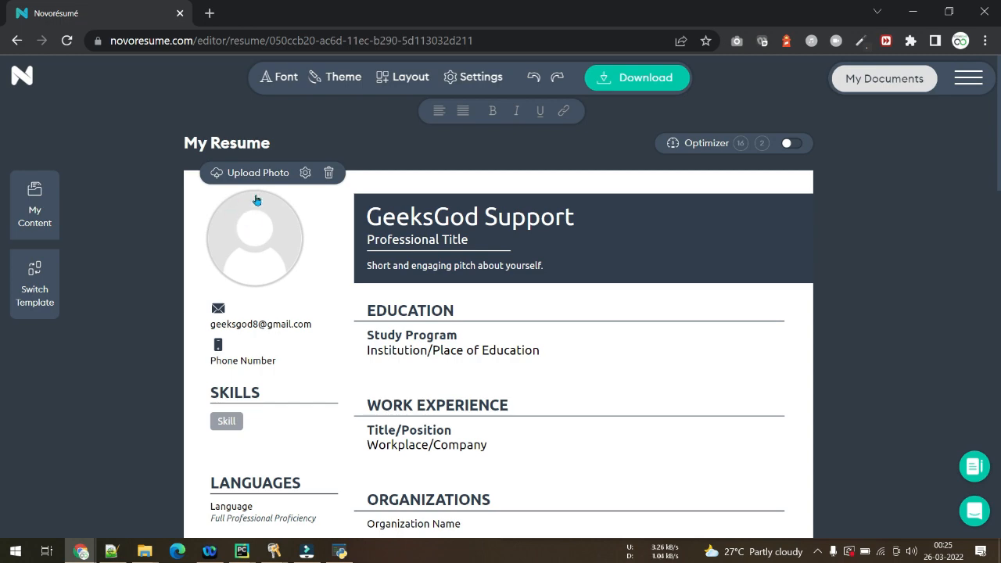
left_click(256, 172)
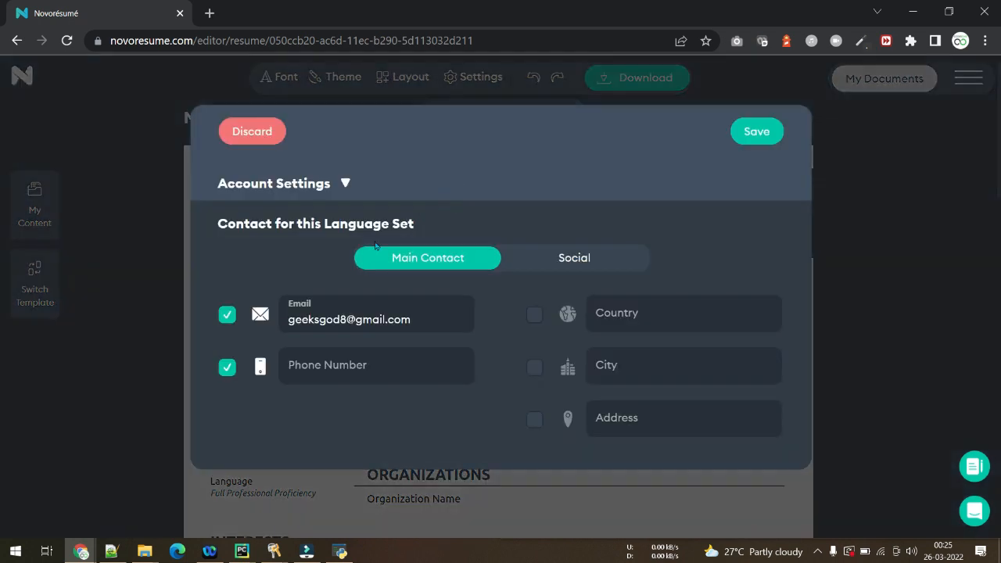
mouse_move(456, 244)
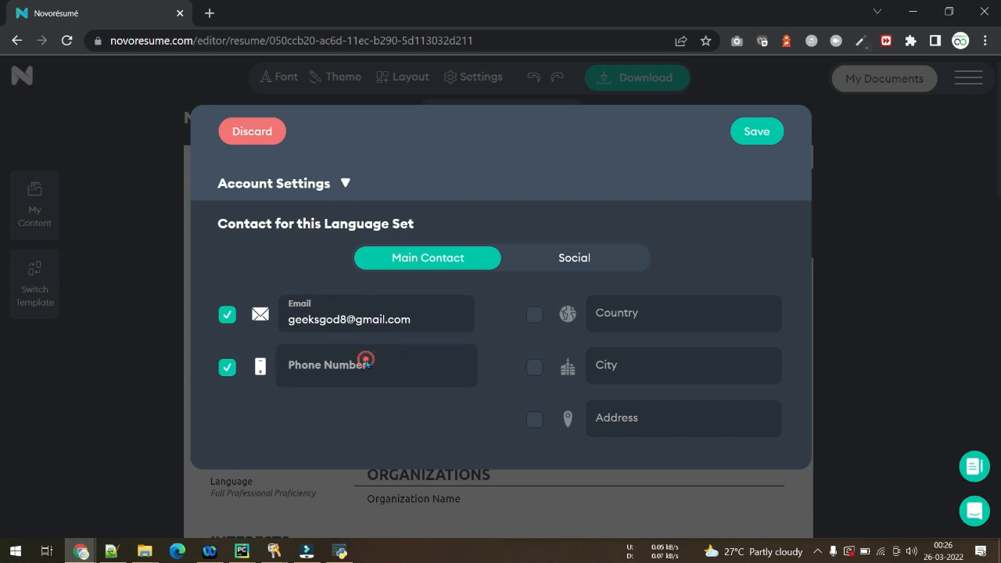
left_click(376, 366)
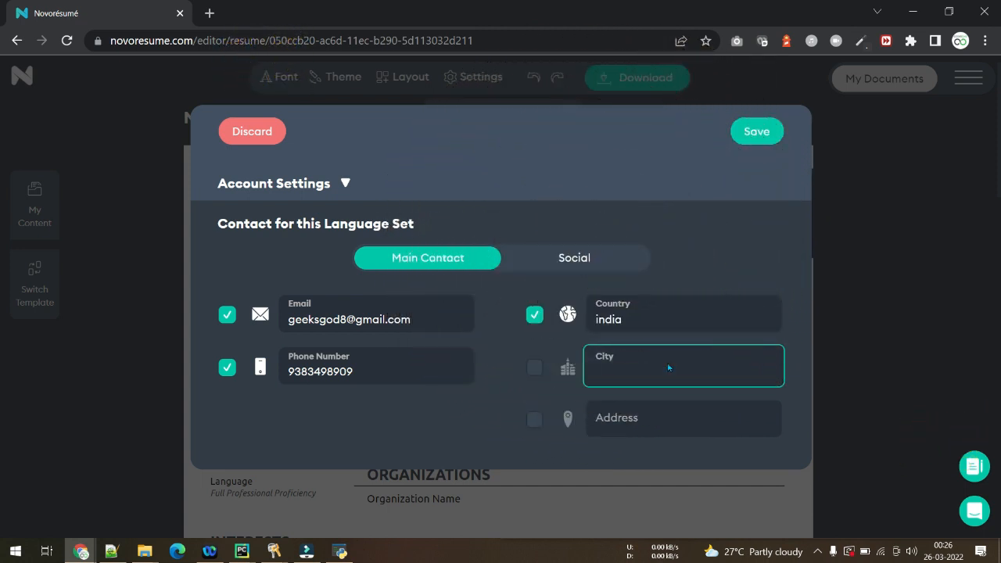
type("mumbai")
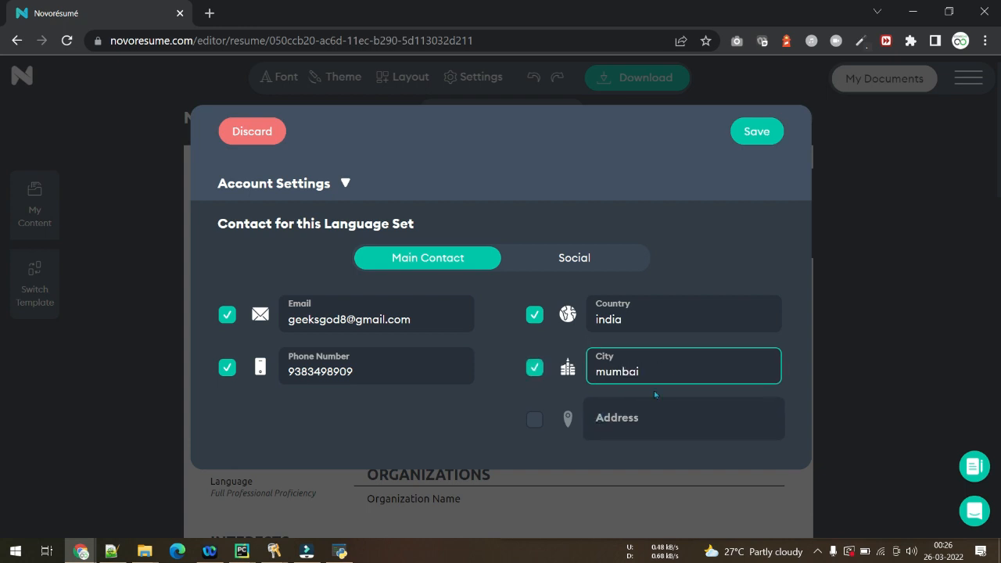
mouse_move(757, 131)
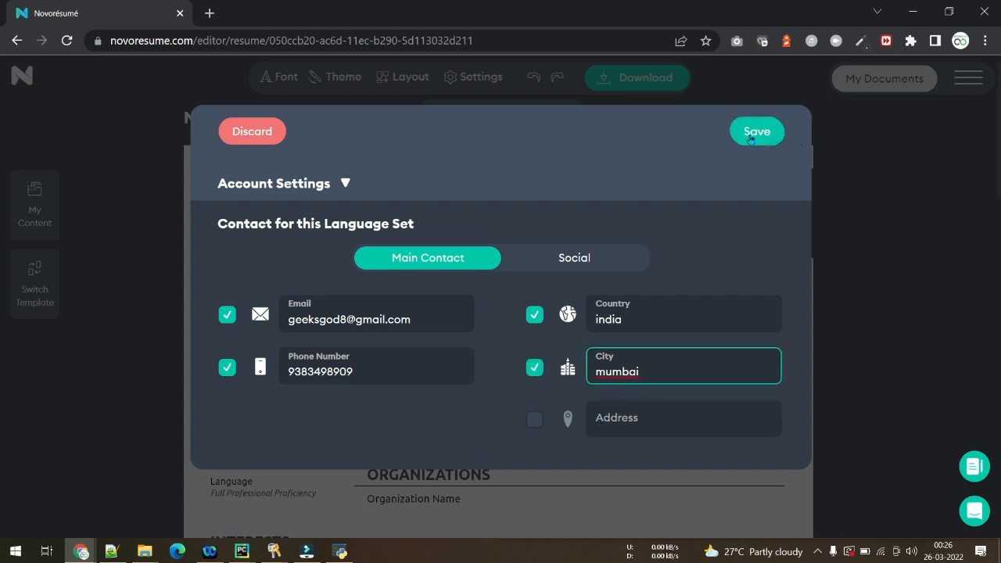
left_click(574, 257)
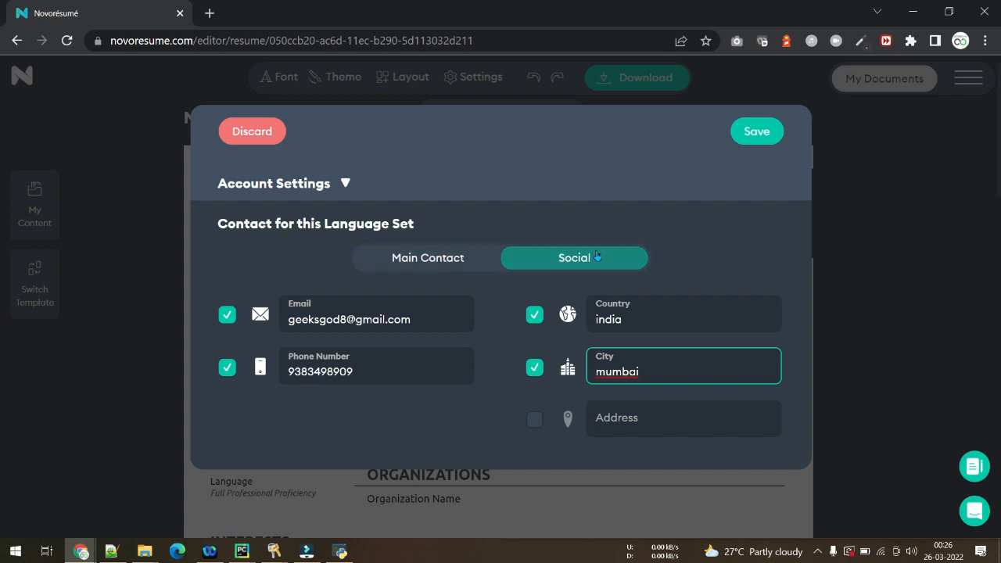
left_click(572, 256)
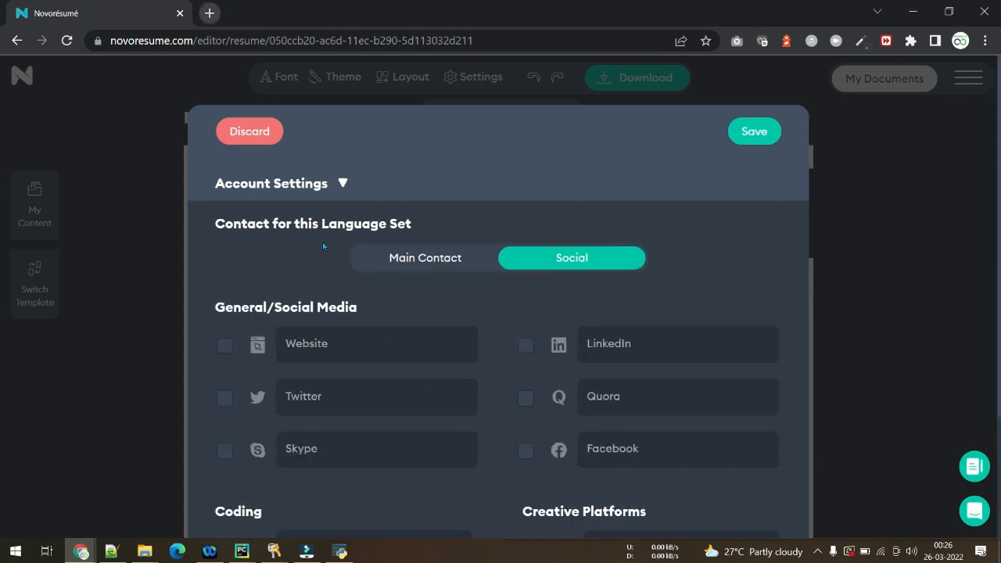
type("www")
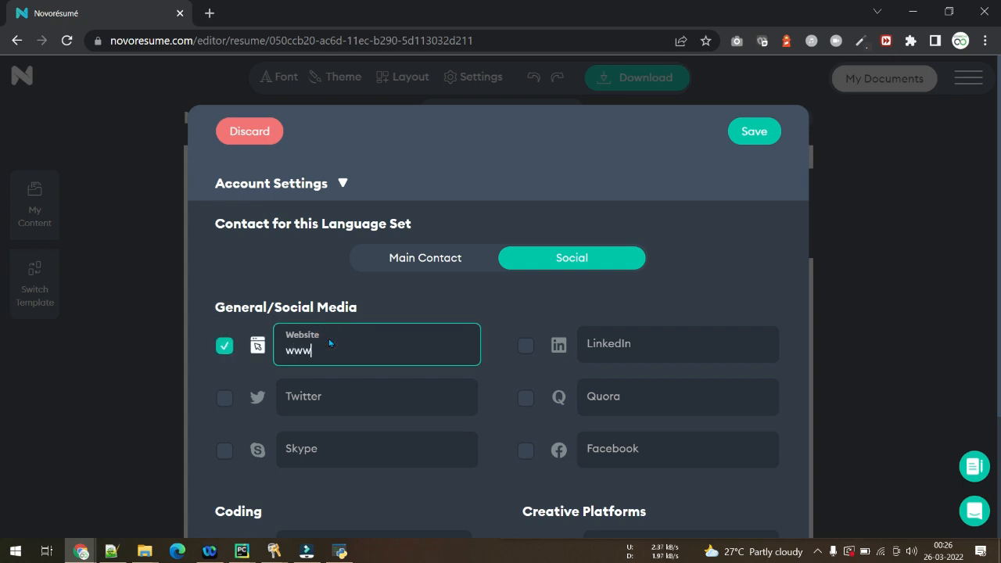
type(".geeks")
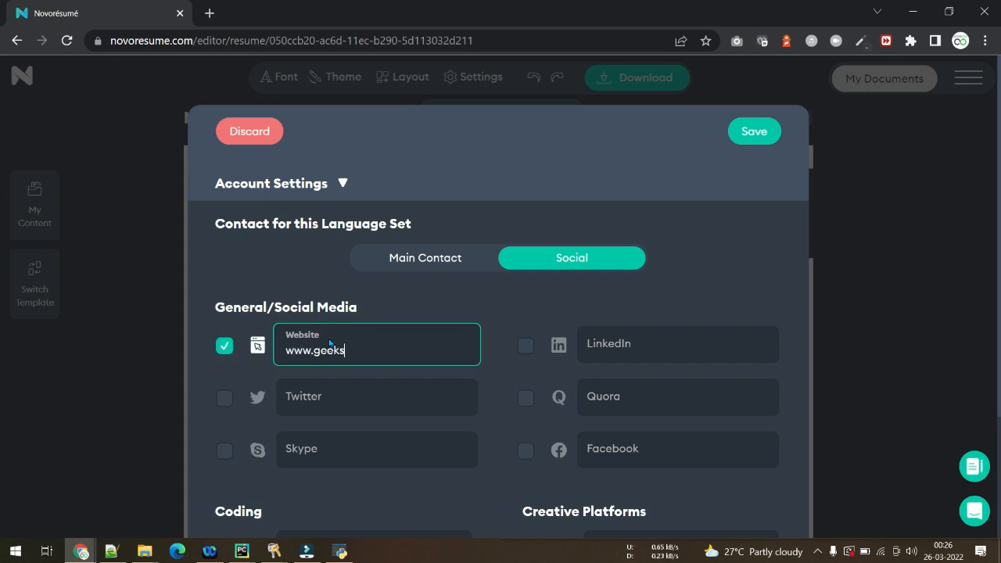
type("god.com")
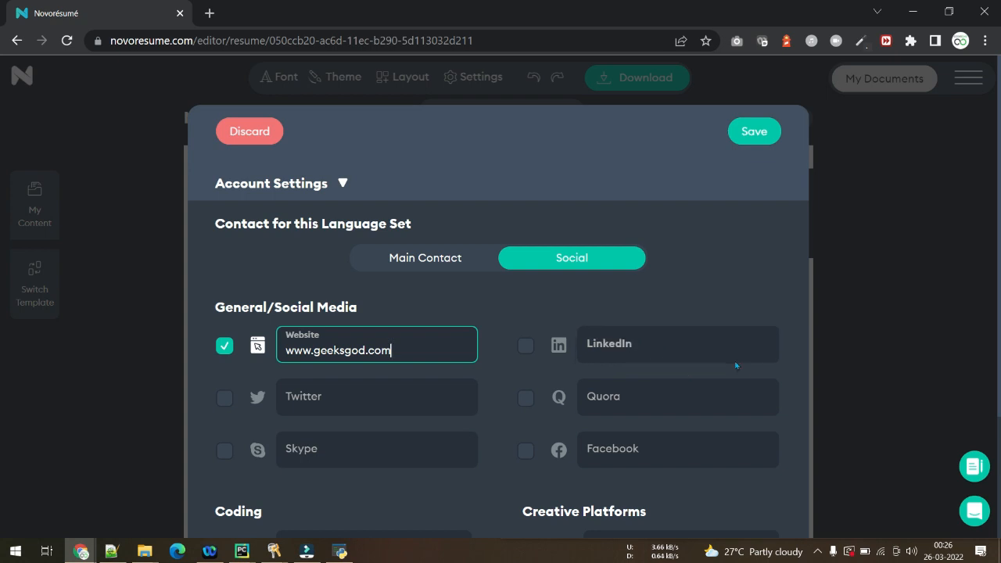
mouse_move(654, 375)
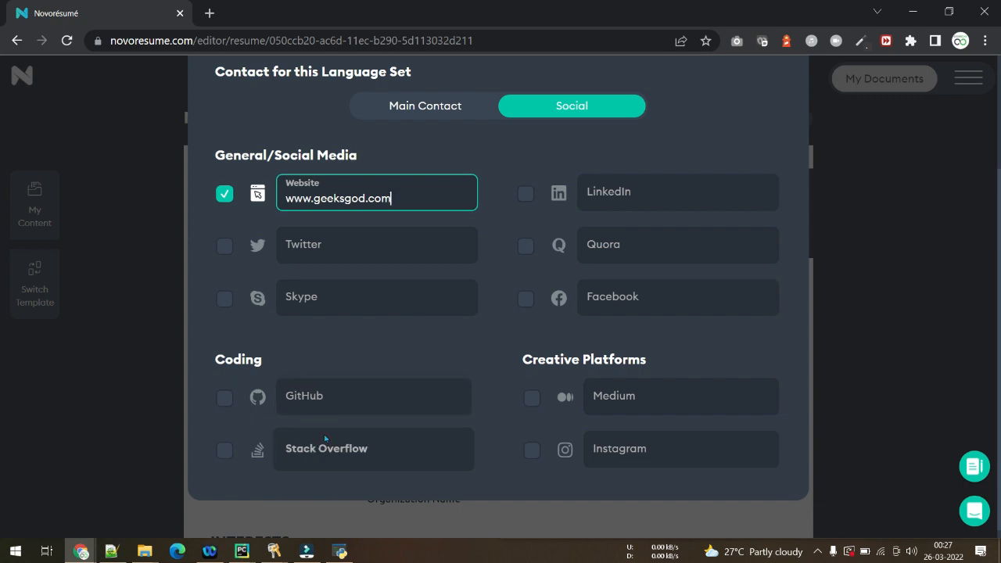
mouse_move(351, 407)
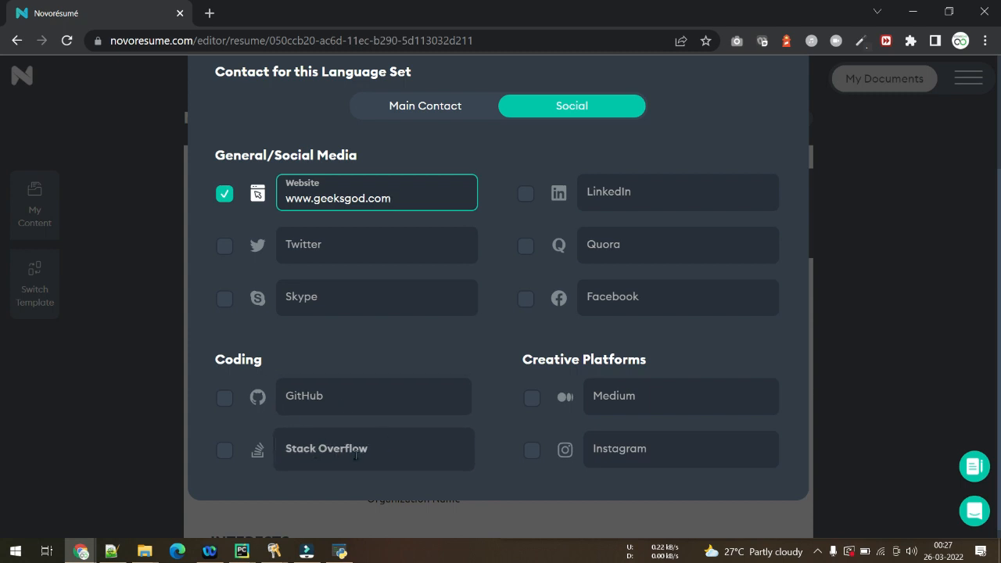
mouse_move(504, 391)
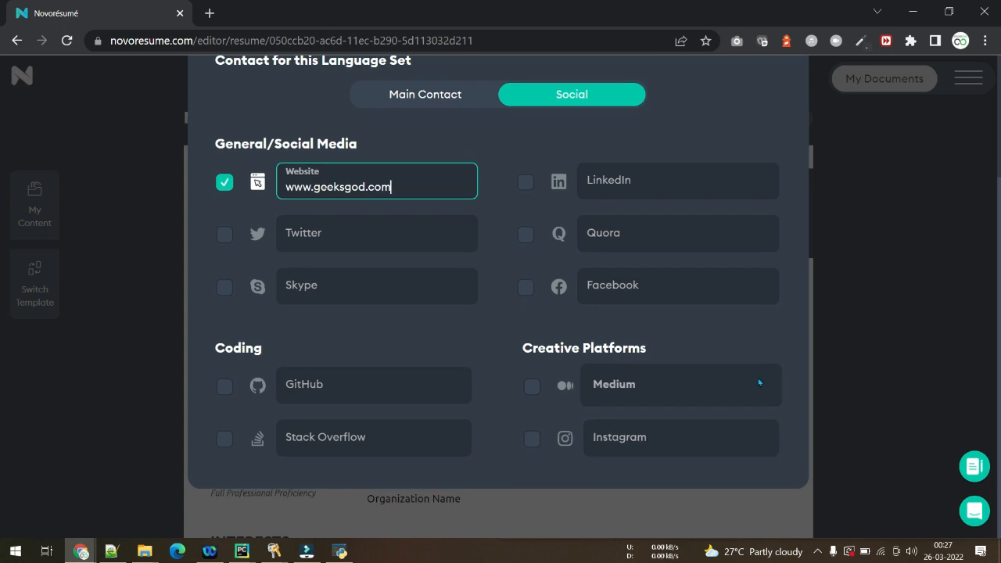
mouse_move(679, 289)
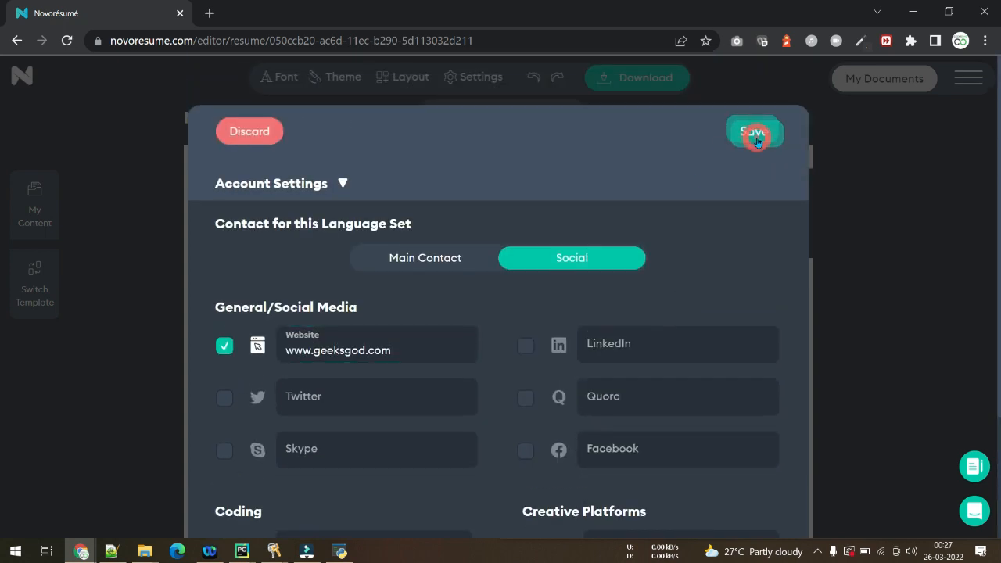
Save the contact details and enter MTech at IIT Bhopal as the first education entry.
left_click(754, 132)
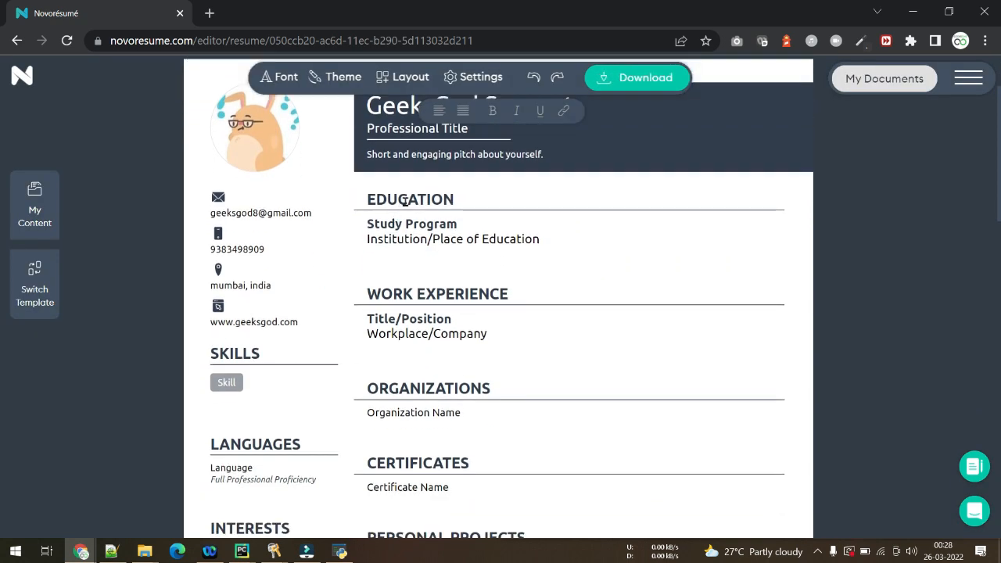
left_click(413, 224)
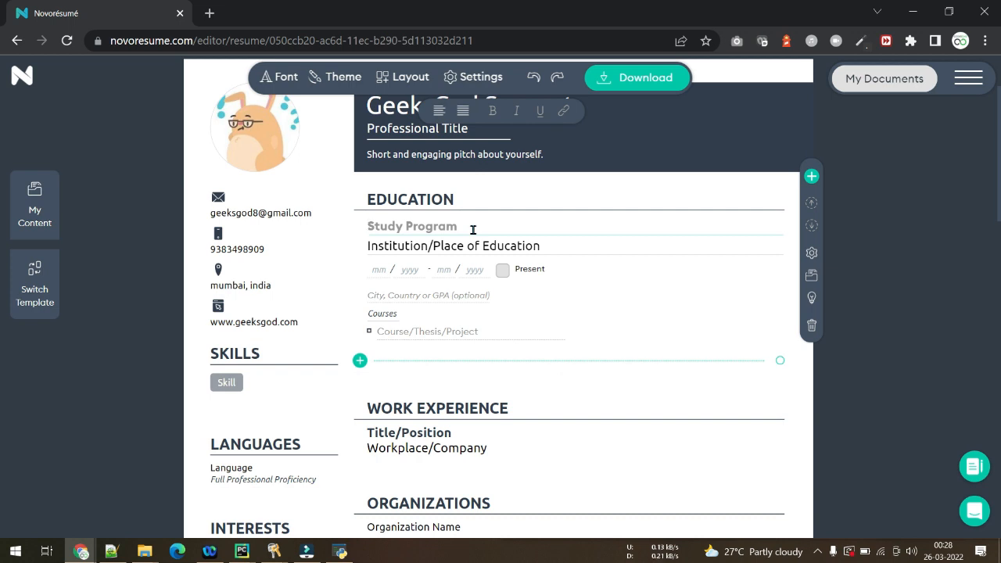
type("M")
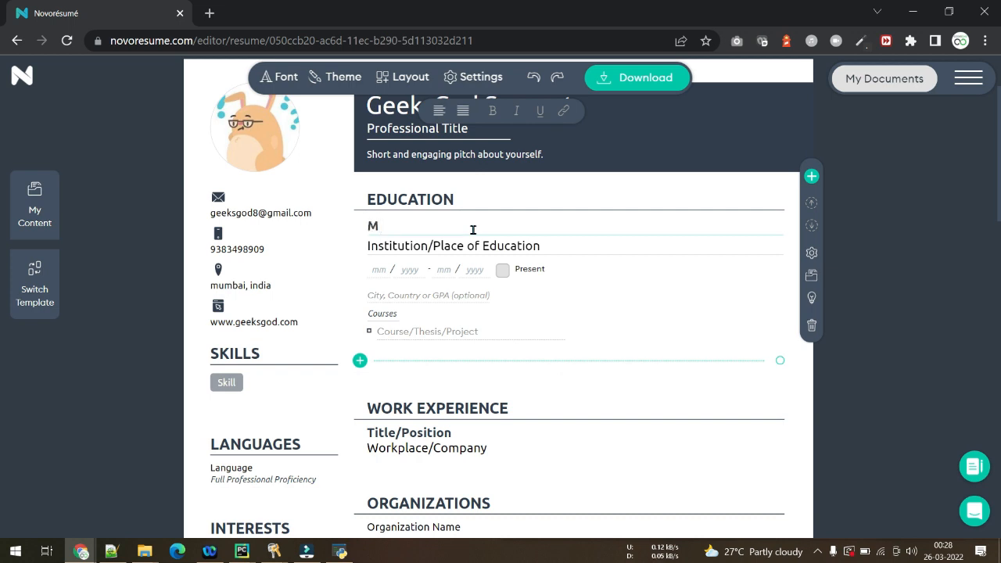
type("Te")
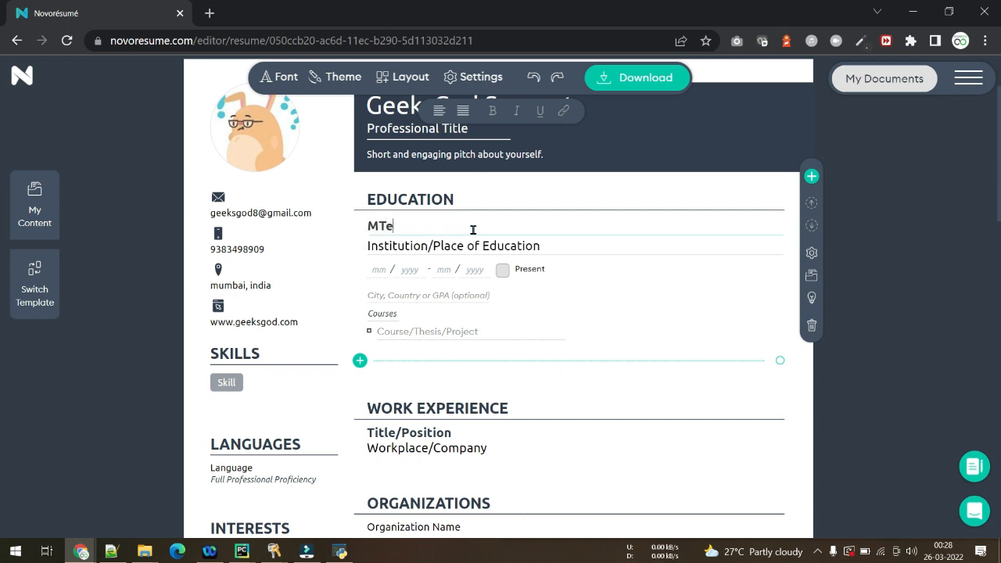
type("ch")
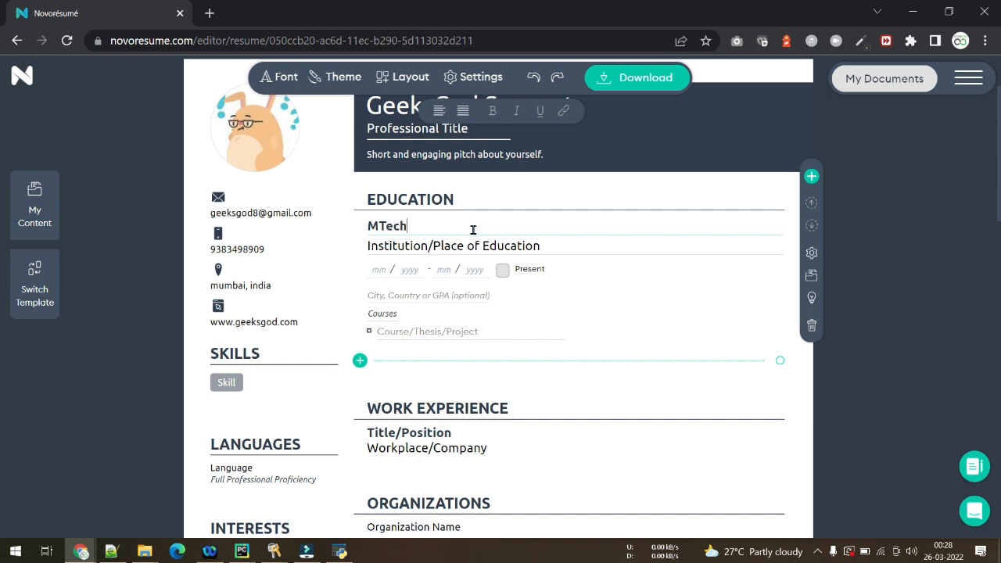
mouse_move(465, 244)
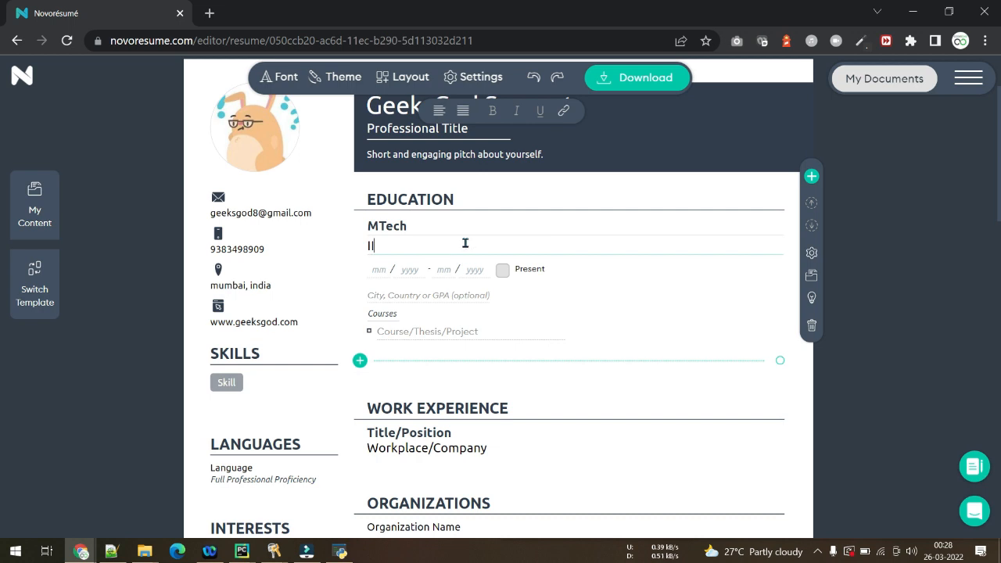
type("IIT Ala")
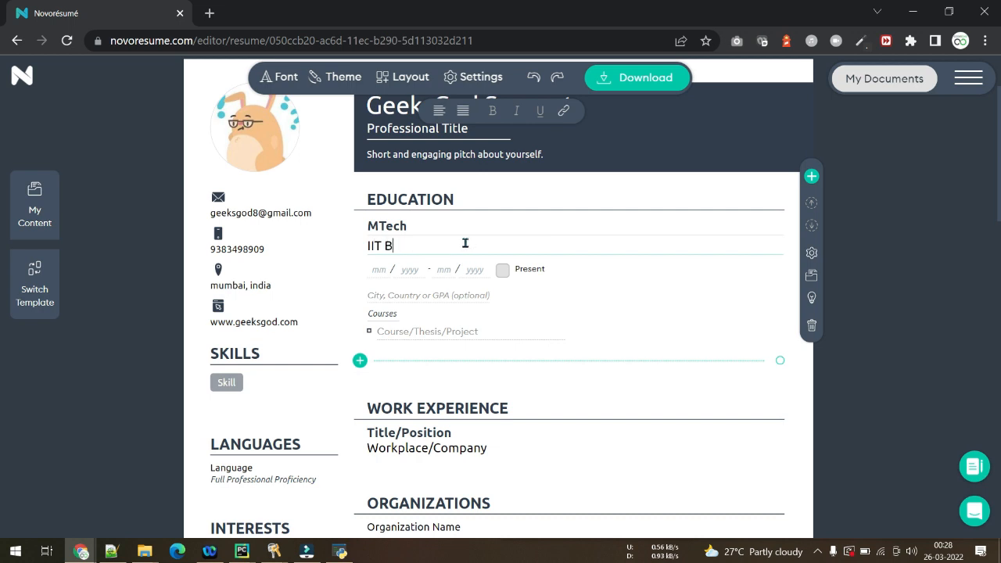
type("hopal")
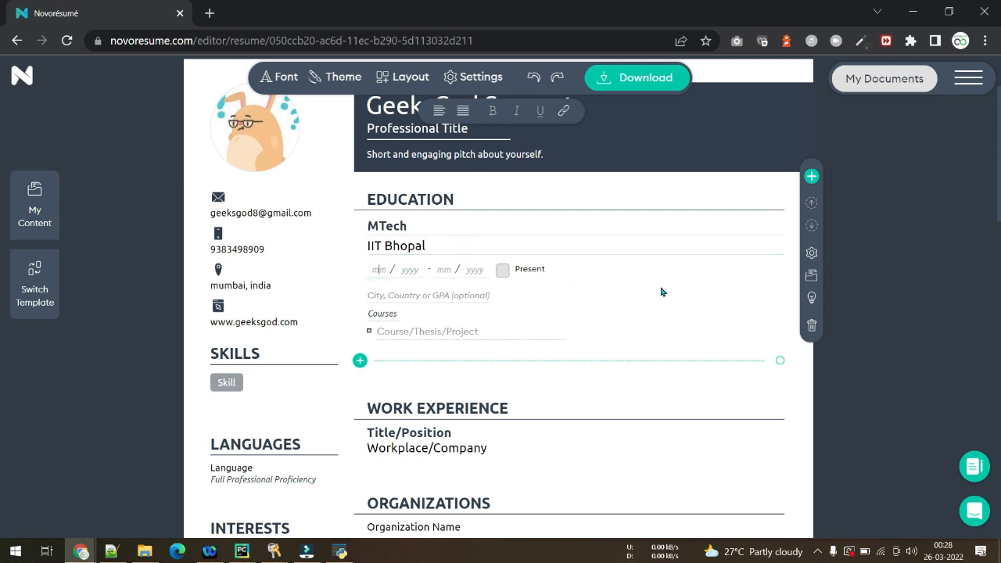
Add dates 03/2019–03/2021, GPA 9.1 and course 'Android development project based on women safety', then add another entry.
type("03")
left_click(477, 269)
type("20")
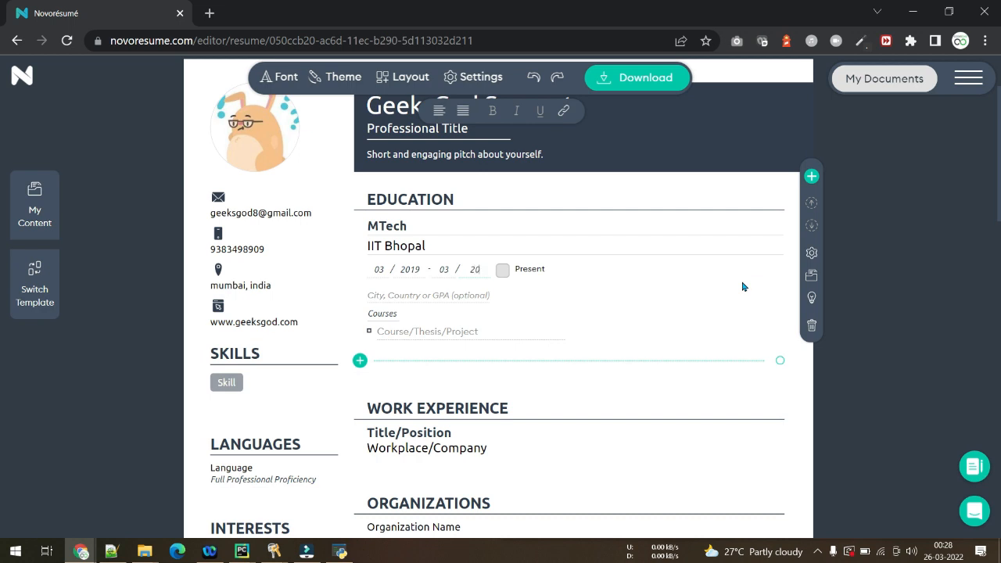
type("21")
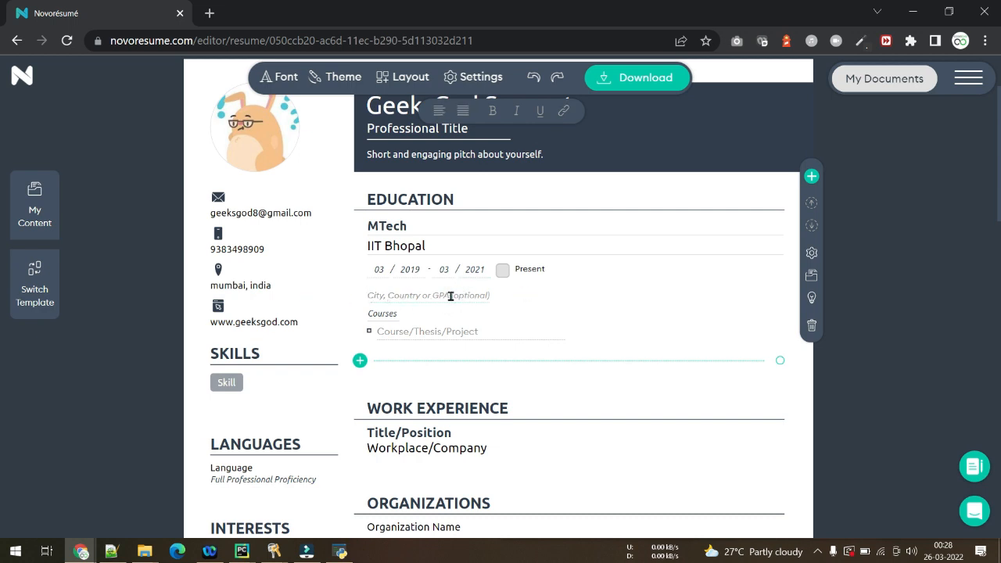
mouse_move(471, 291)
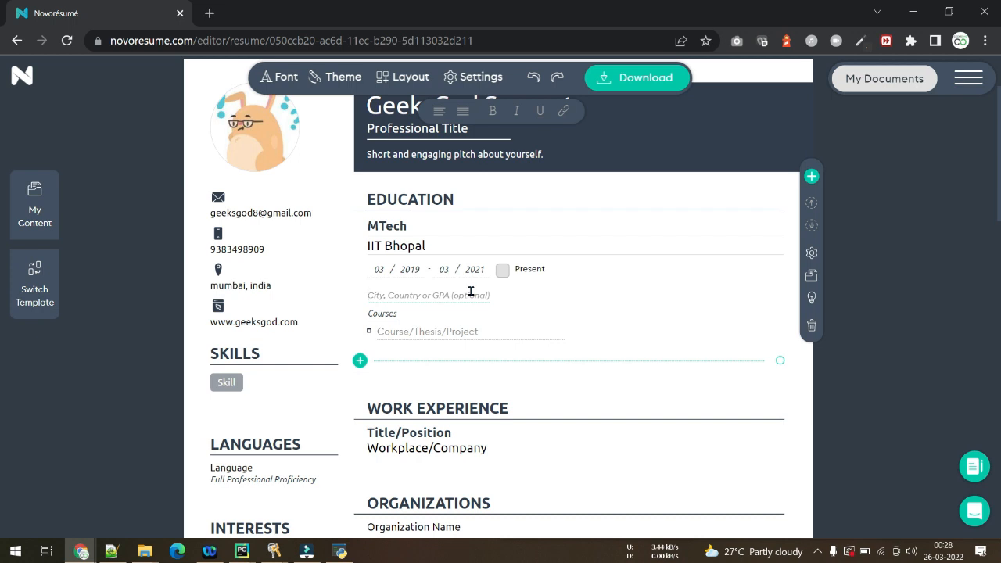
type("9.1")
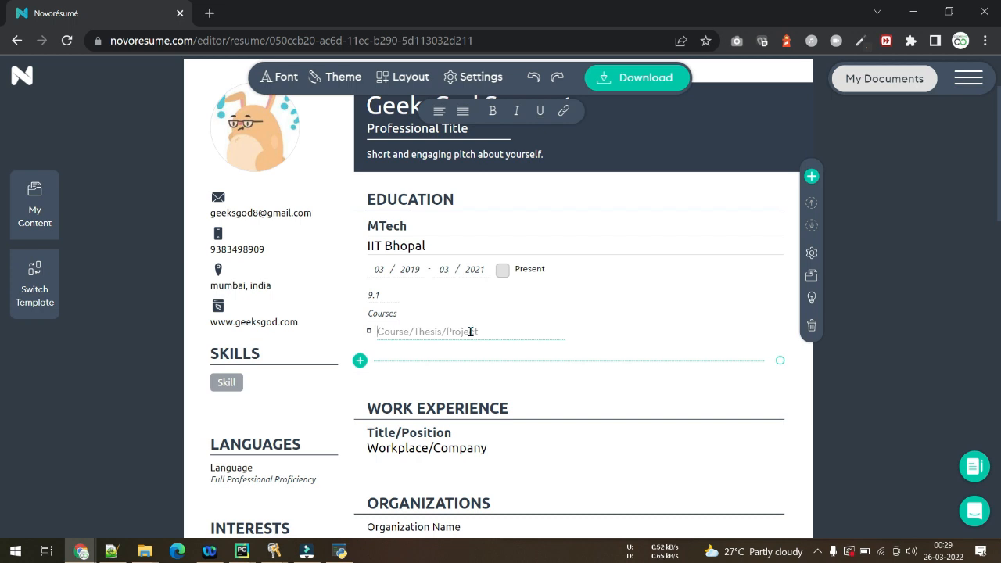
type("Andr")
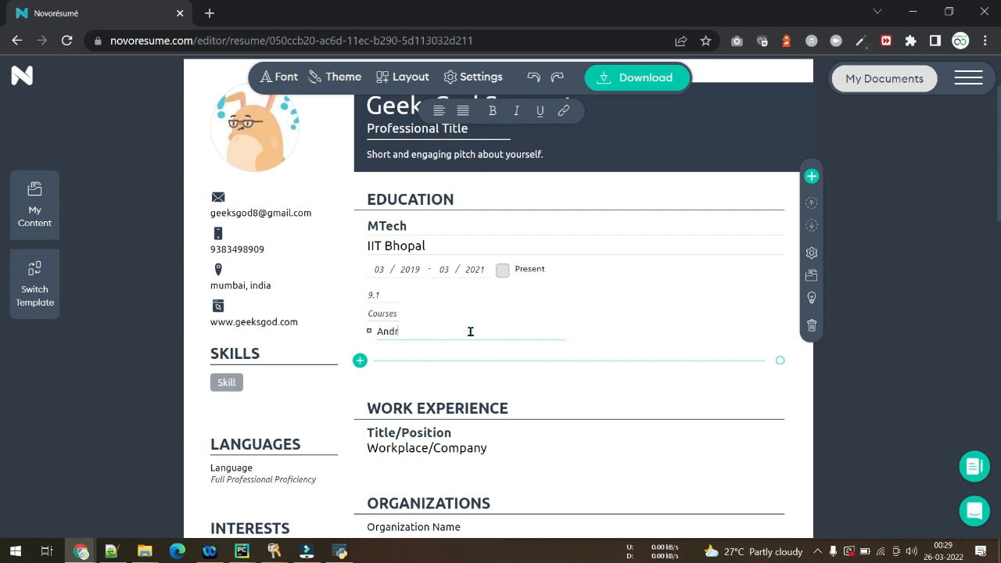
type("oid develo")
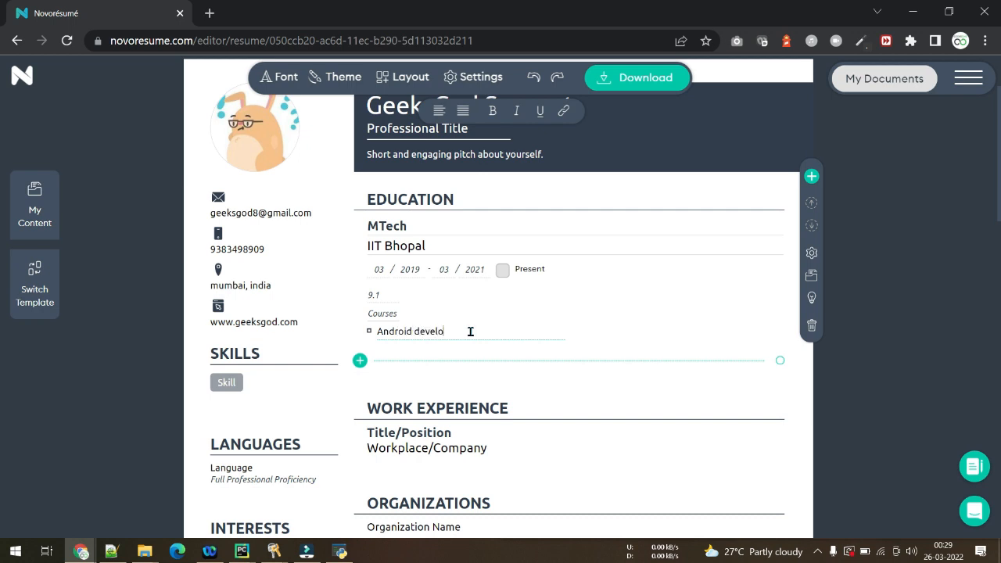
type("ment project ba")
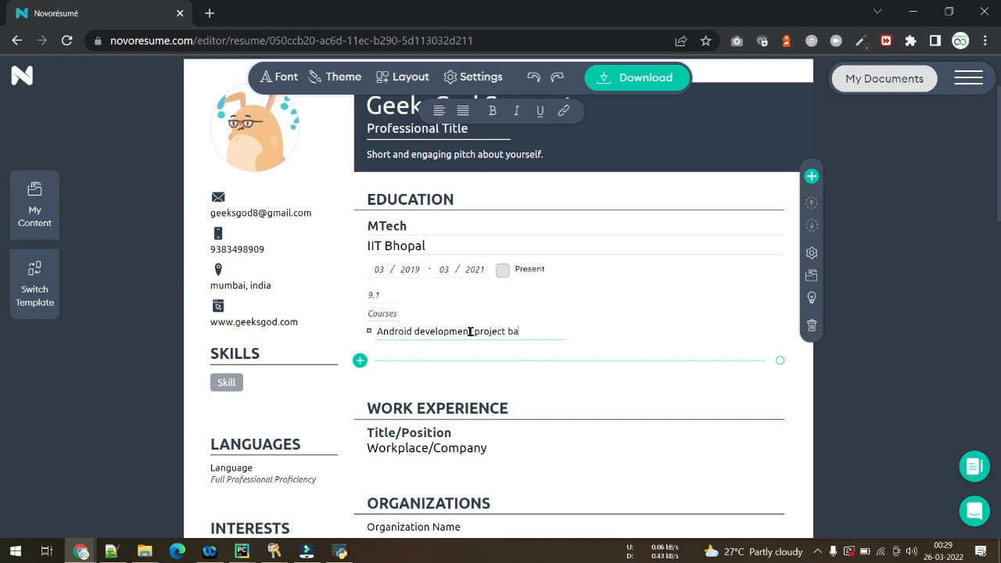
type("sed on wo")
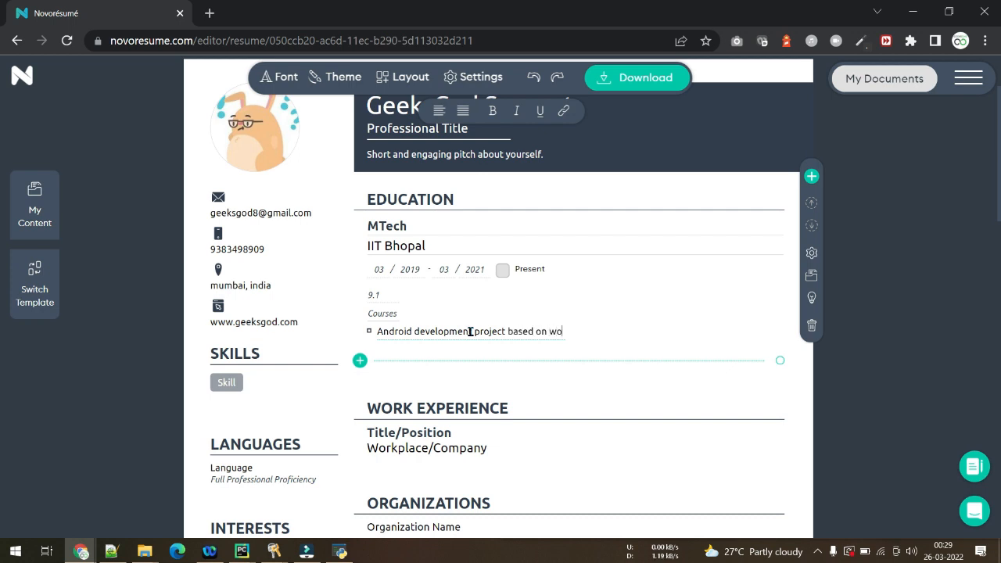
type("women safety")
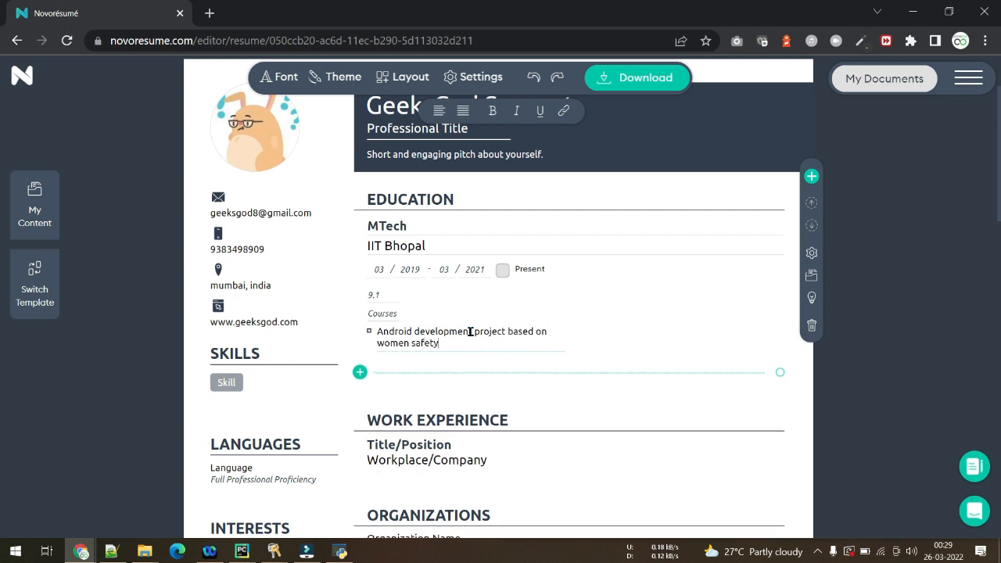
left_click(360, 372)
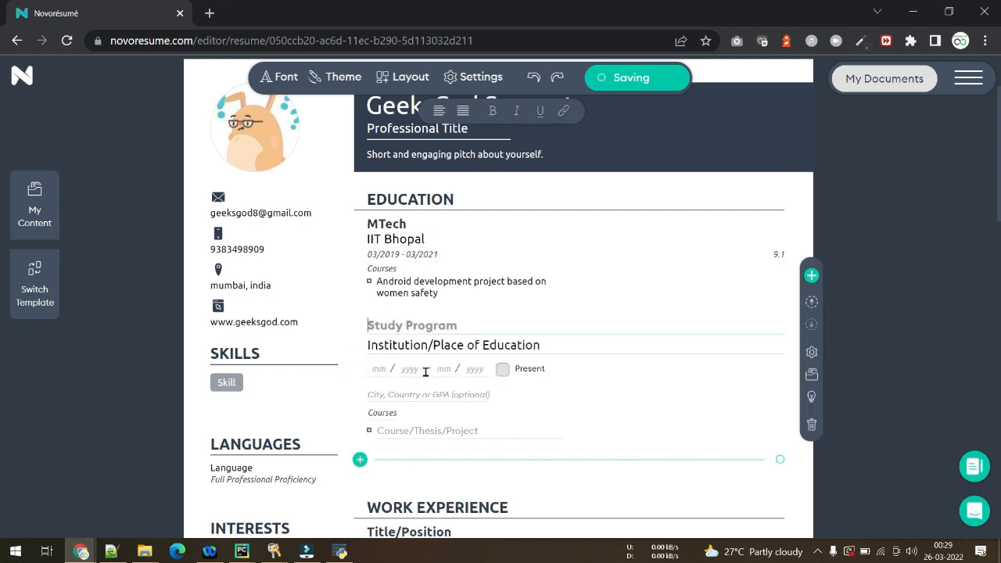
Fill the second entry with Btech at UIT RGPV and course Computer science engineering.
type("Btech")
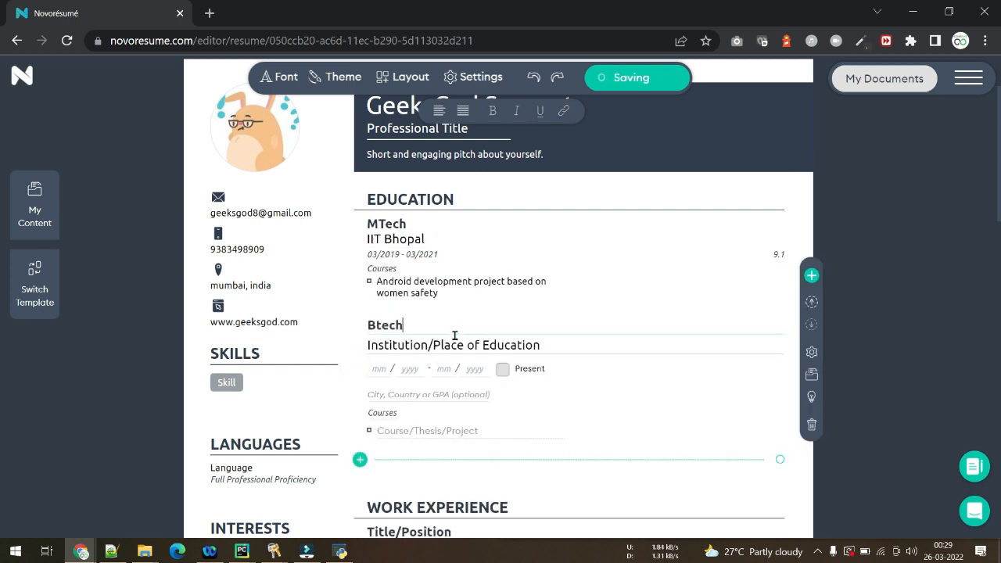
type("UIT")
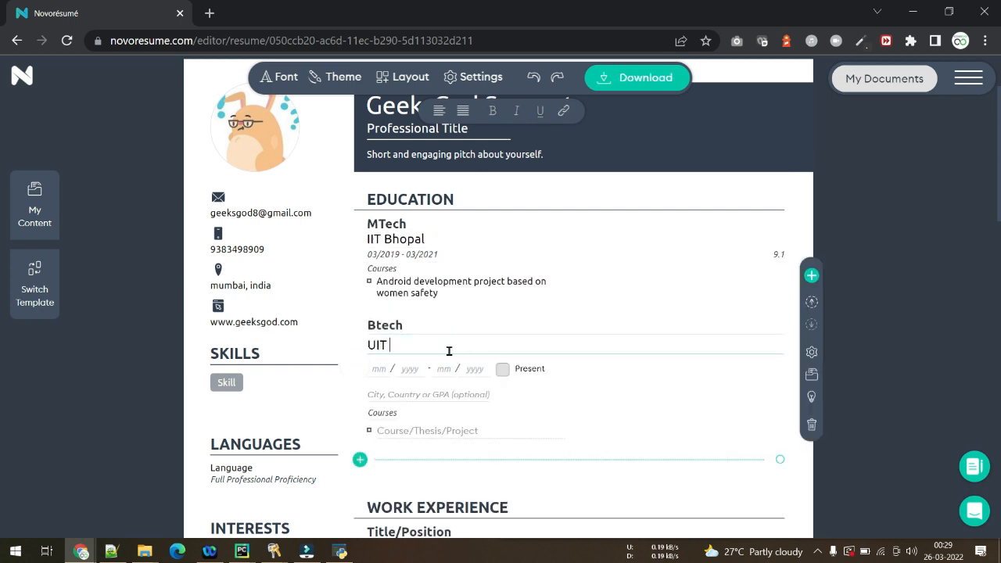
type("RGP")
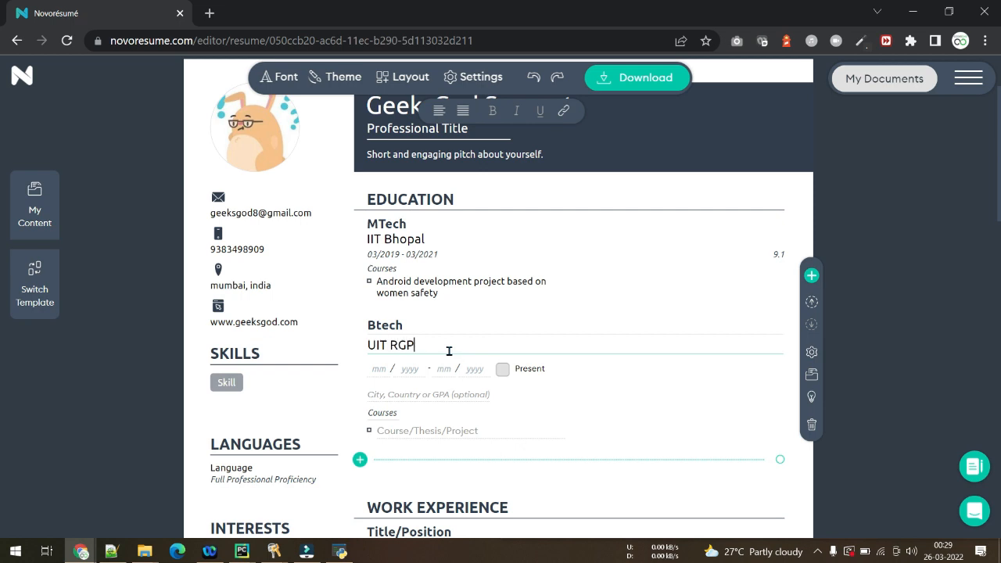
type("V")
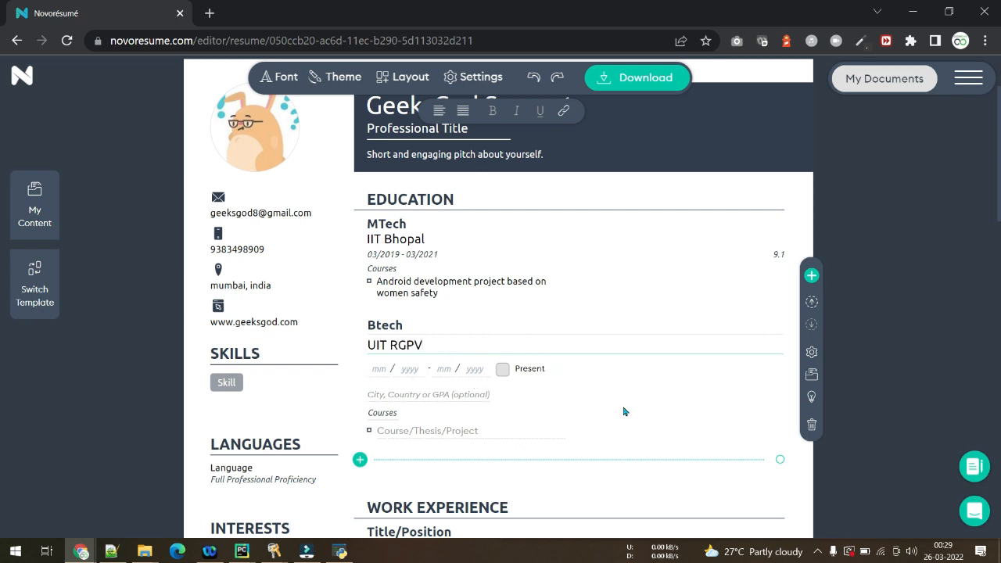
scroll("down", 3)
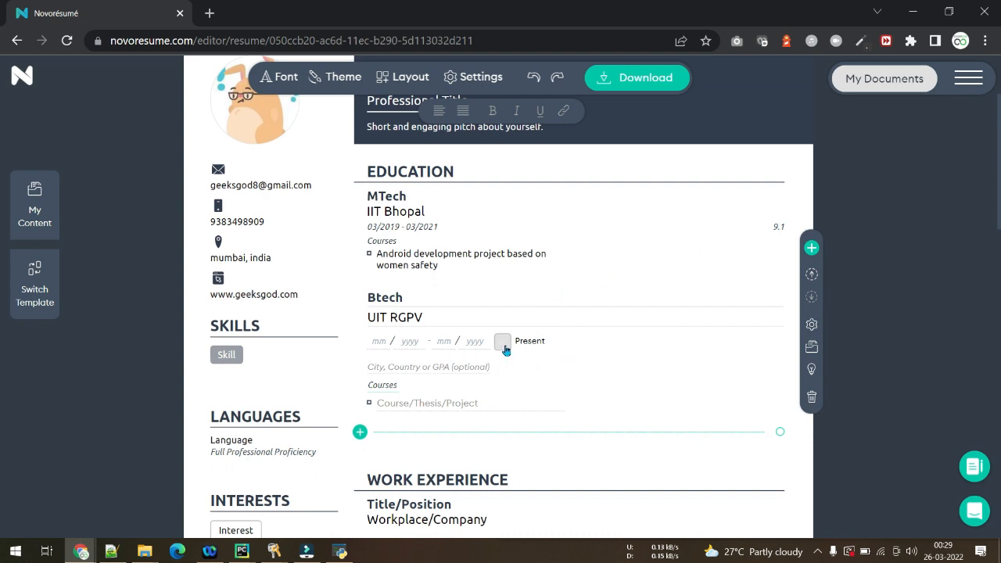
scroll("down", 3)
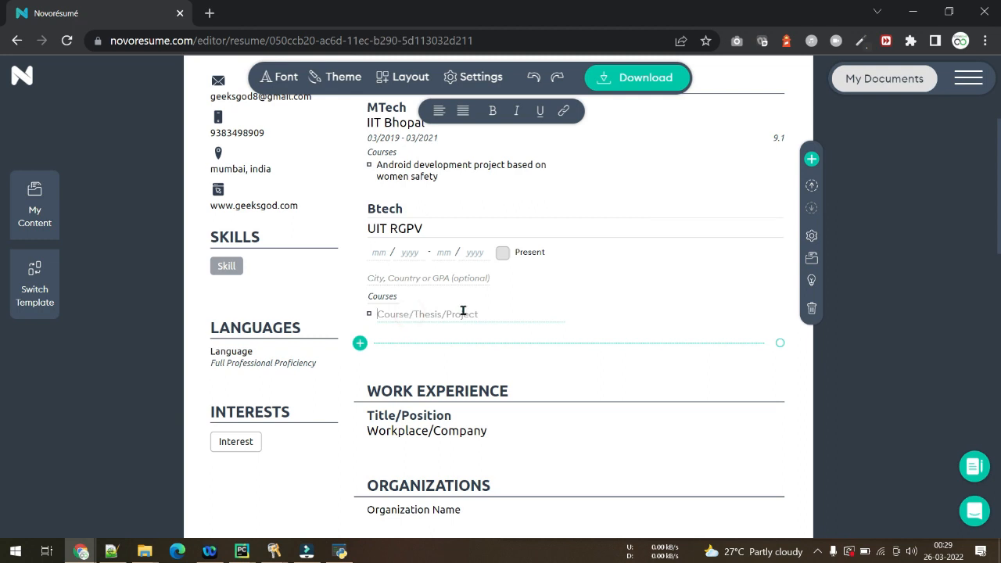
type("Computer")
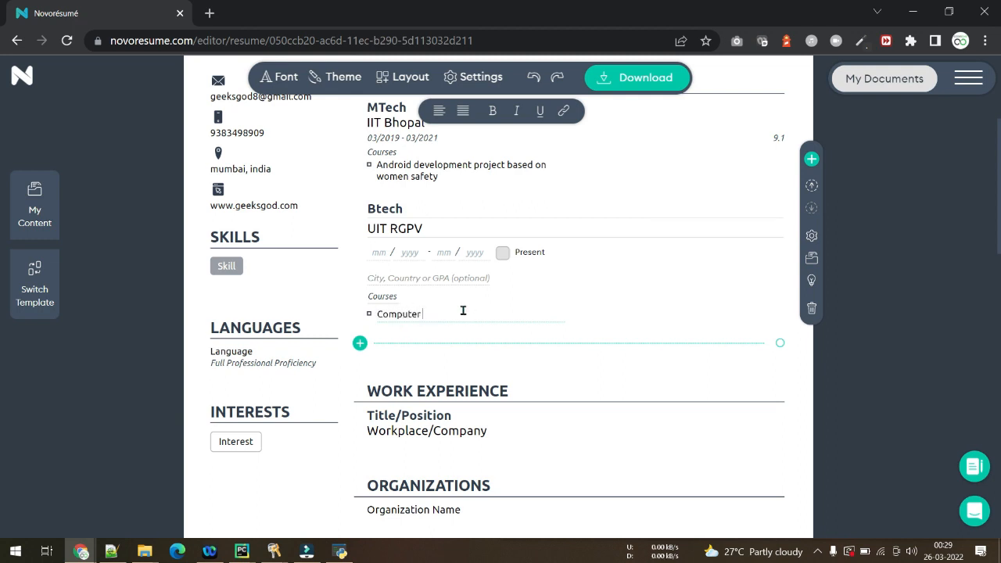
type("science engine")
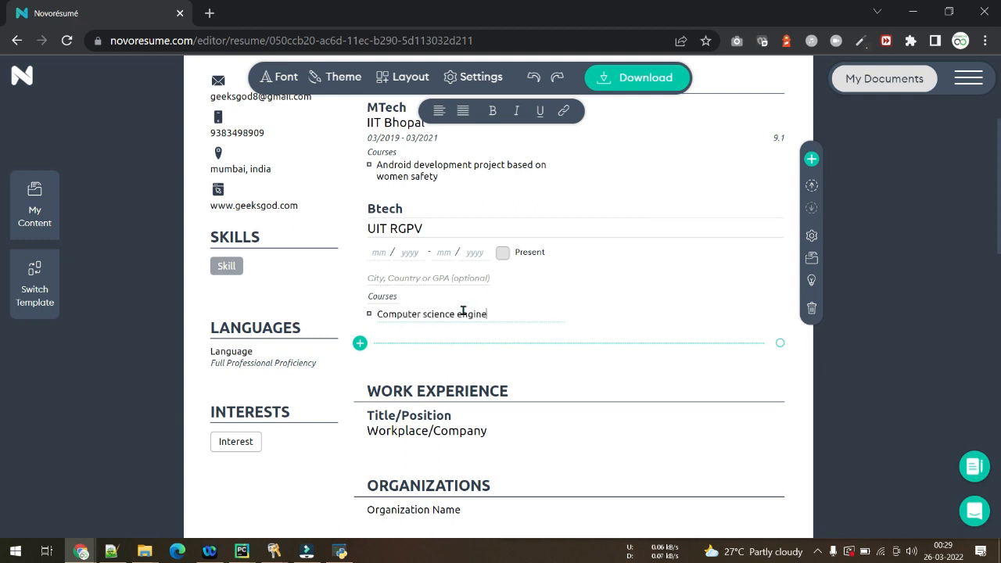
scroll("down", 3)
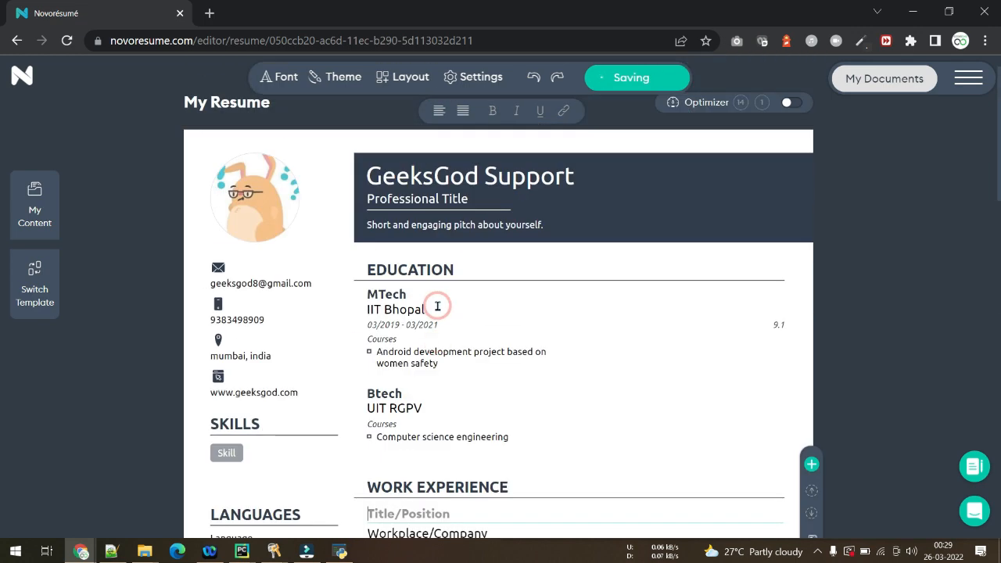
scroll("down", 3)
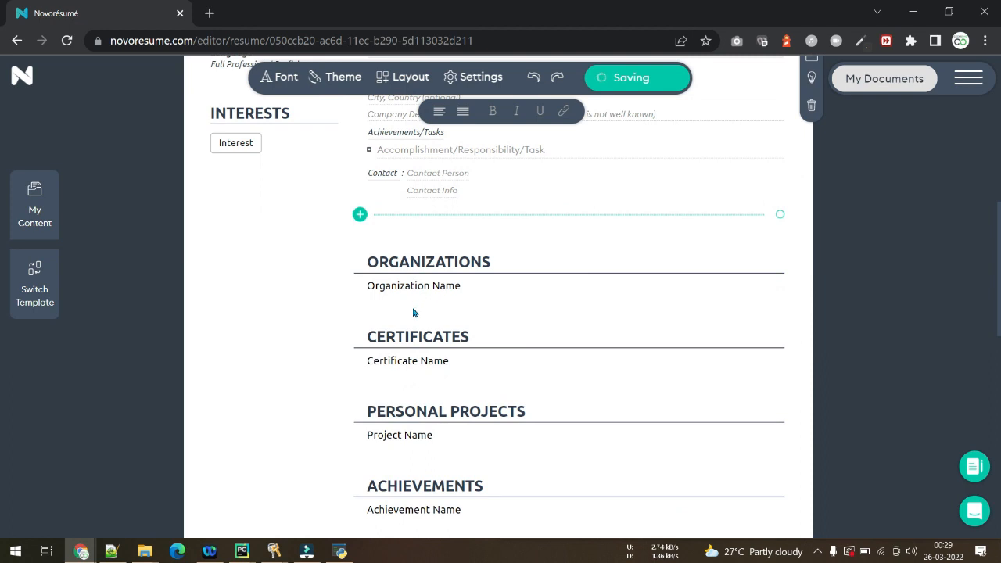
scroll("up", 3)
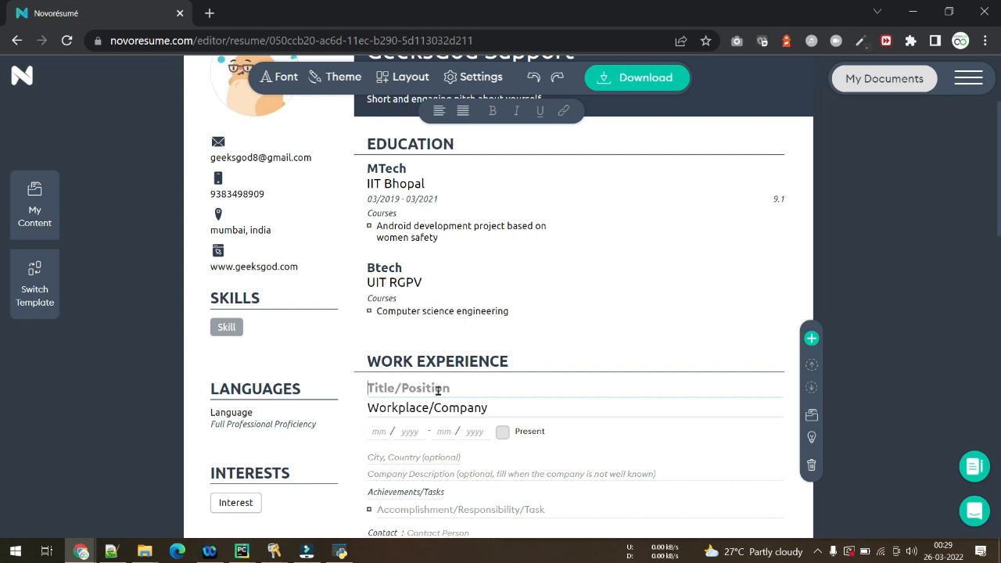
scroll("down", 3)
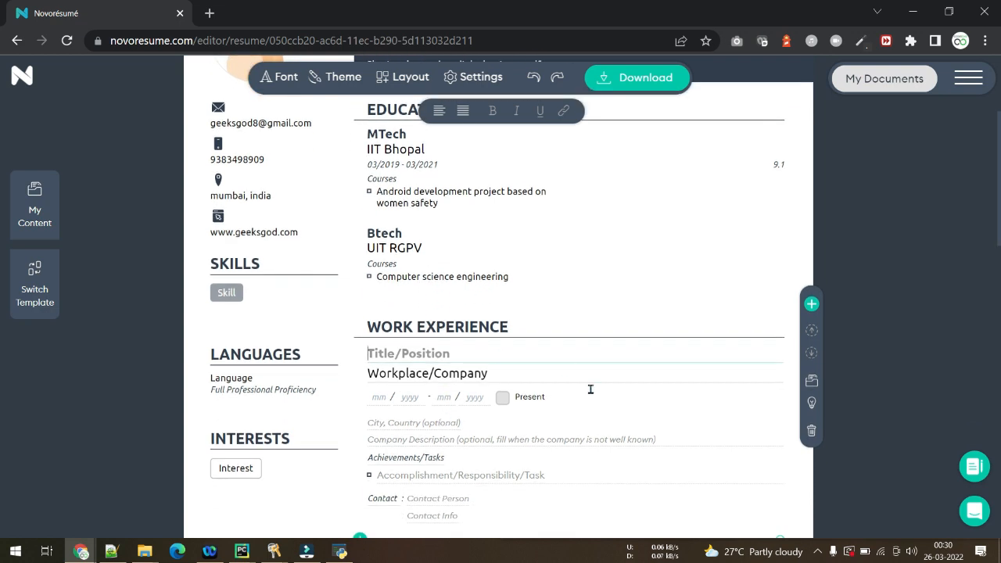
mouse_move(385, 135)
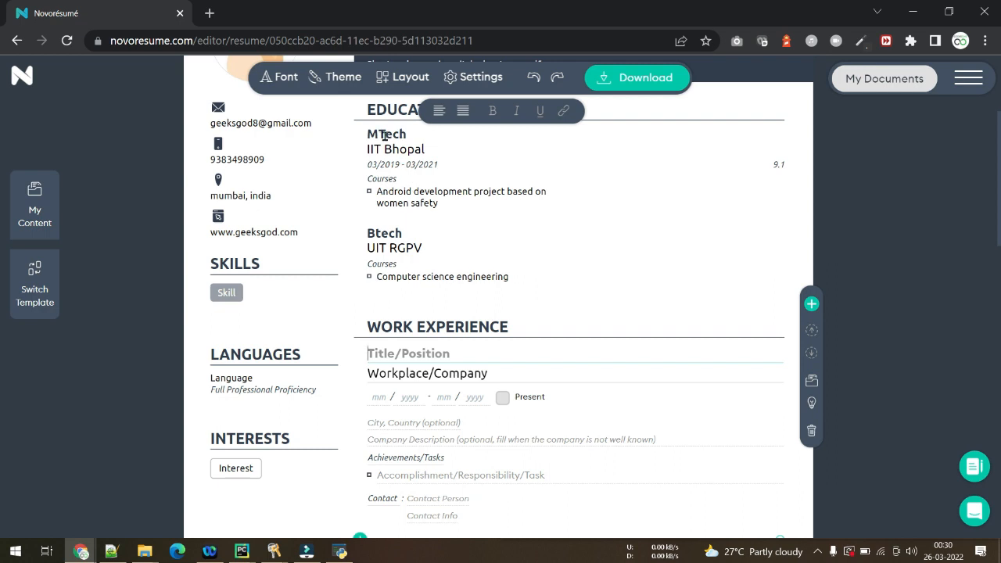
mouse_move(398, 159)
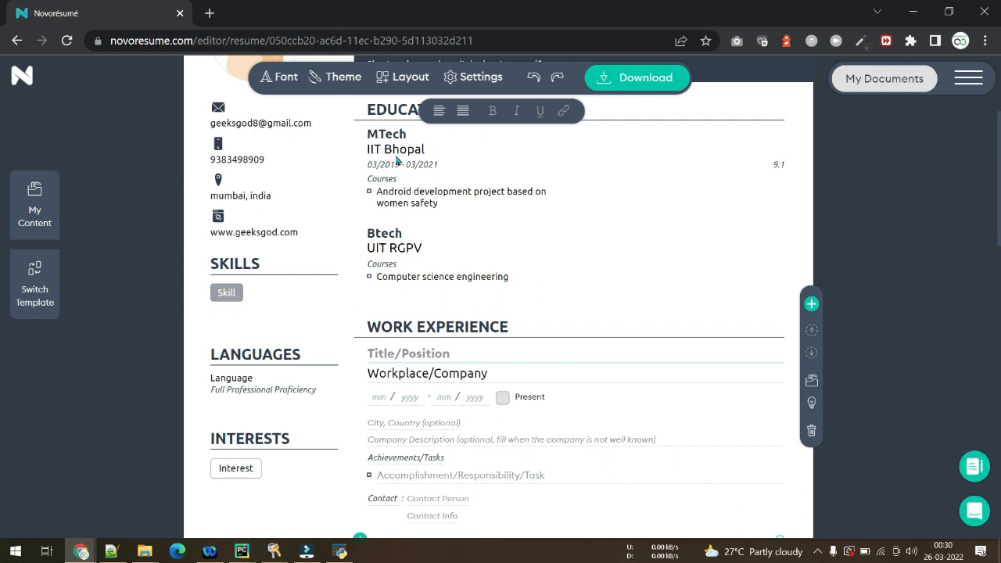
scroll("down", 3)
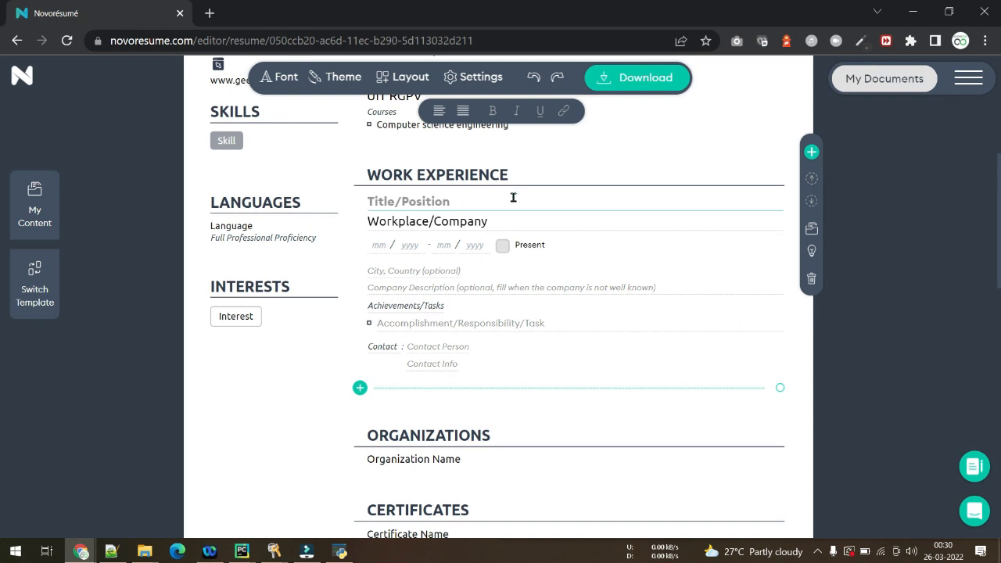
Enter Mechomotive as company and Manager as title with dates 03/2019 to 01/2020.
type("Mec")
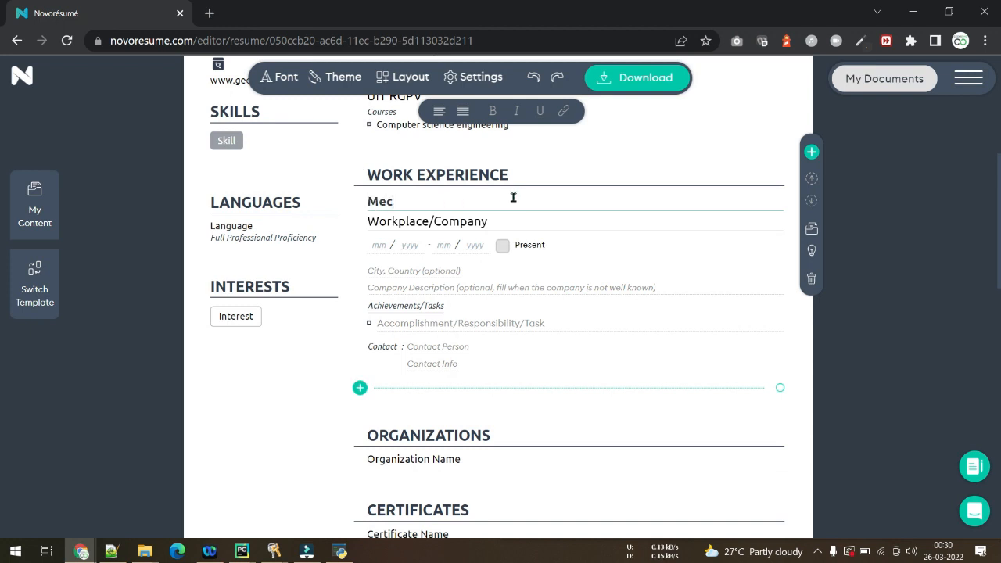
type("homotive")
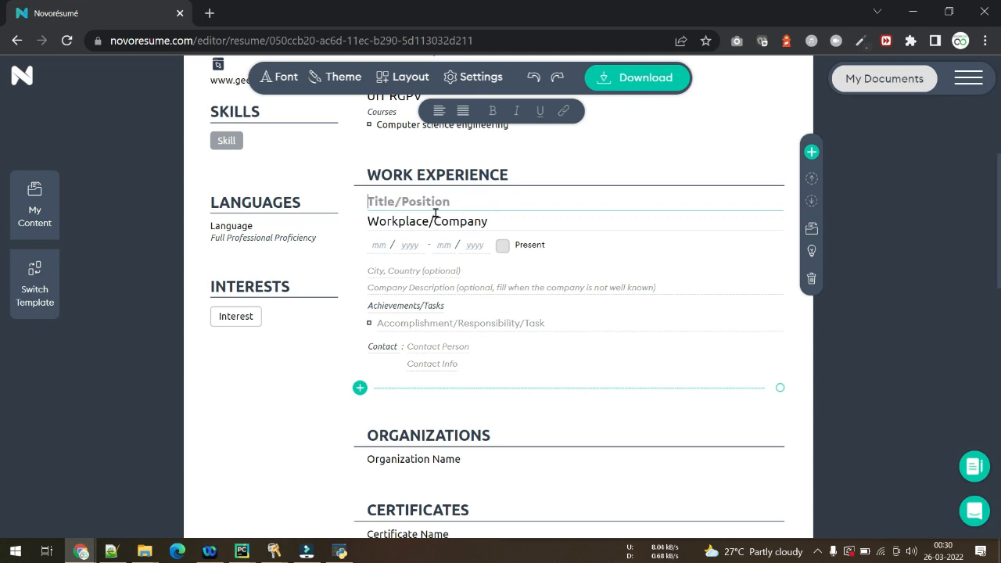
scroll("up", 3)
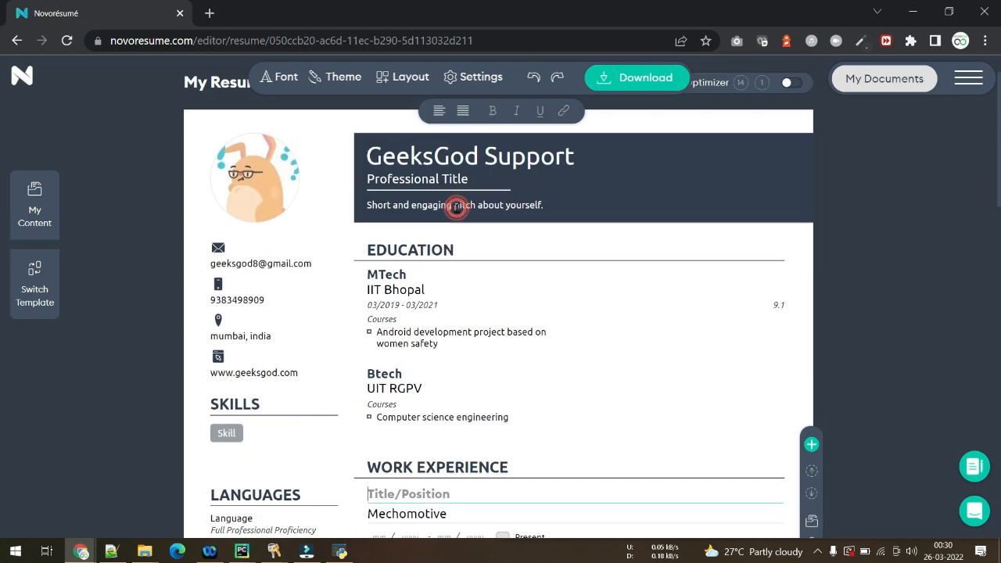
scroll("down", 3)
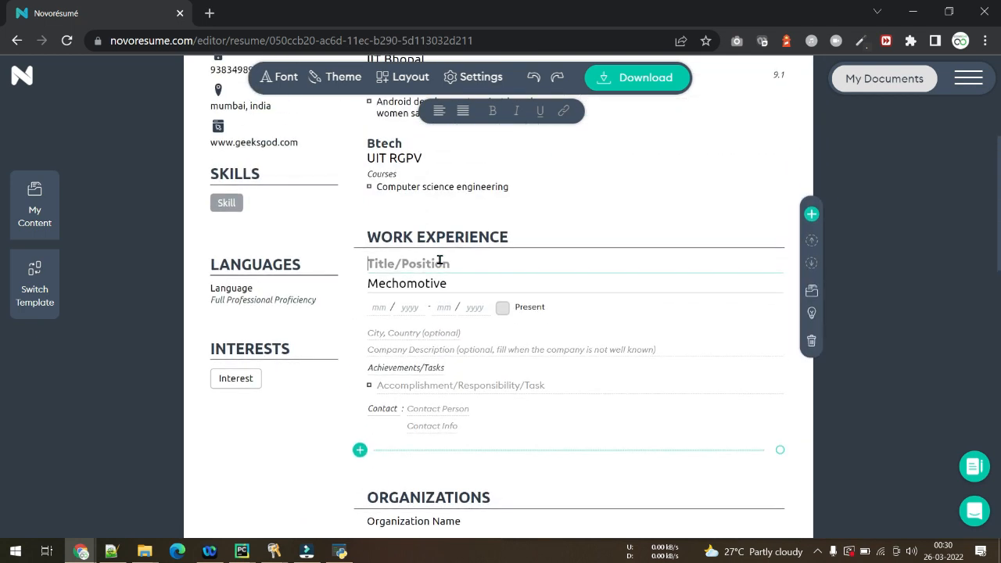
type("Manager")
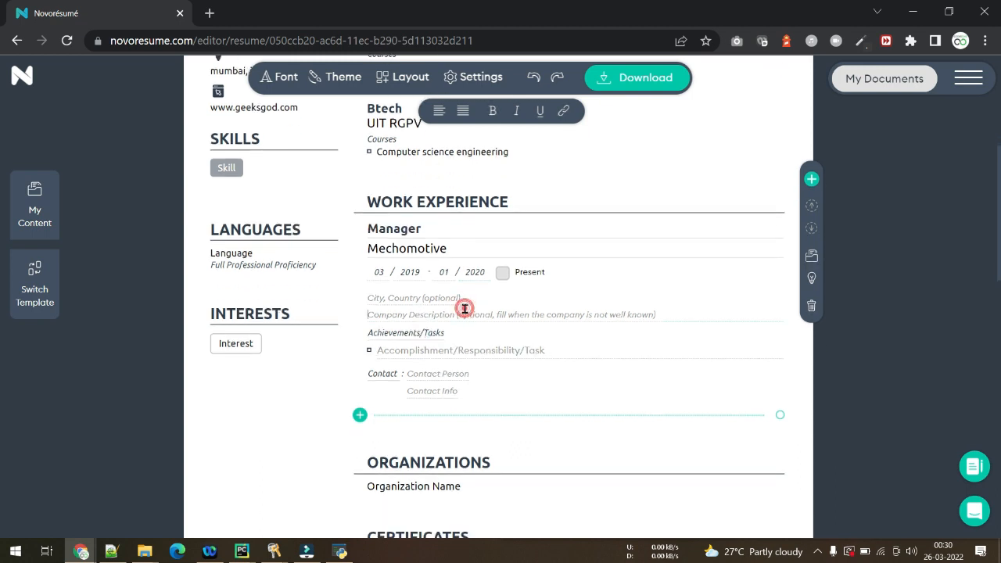
scroll("down", 3)
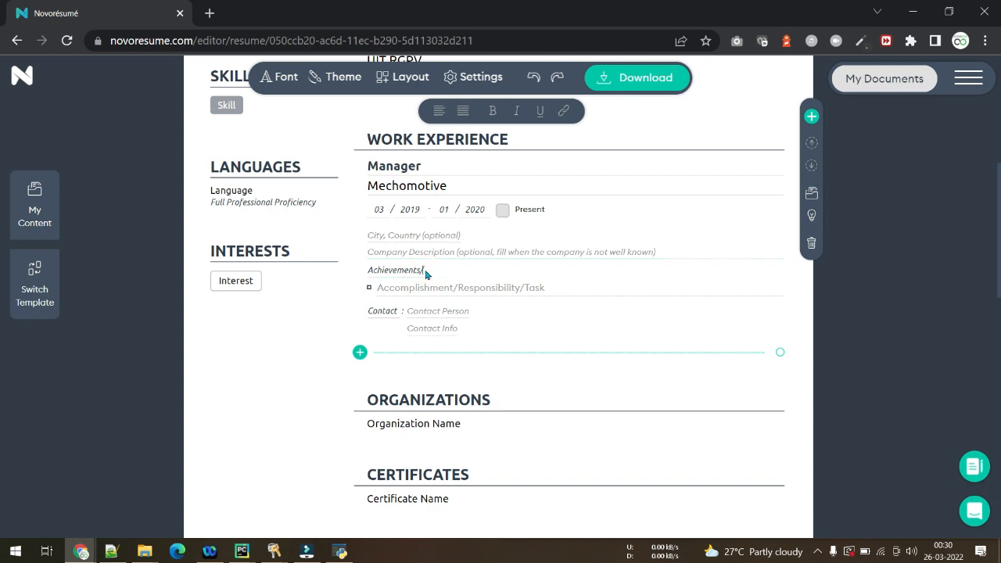
Rename the Achievements/Tasks label to Responsibilities.
type("Re")
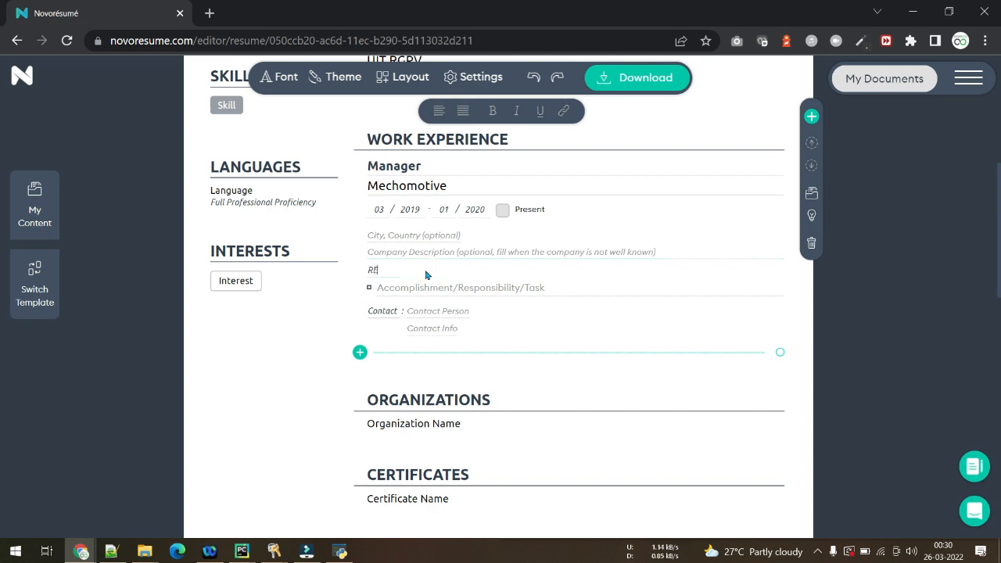
type("esponsibl")
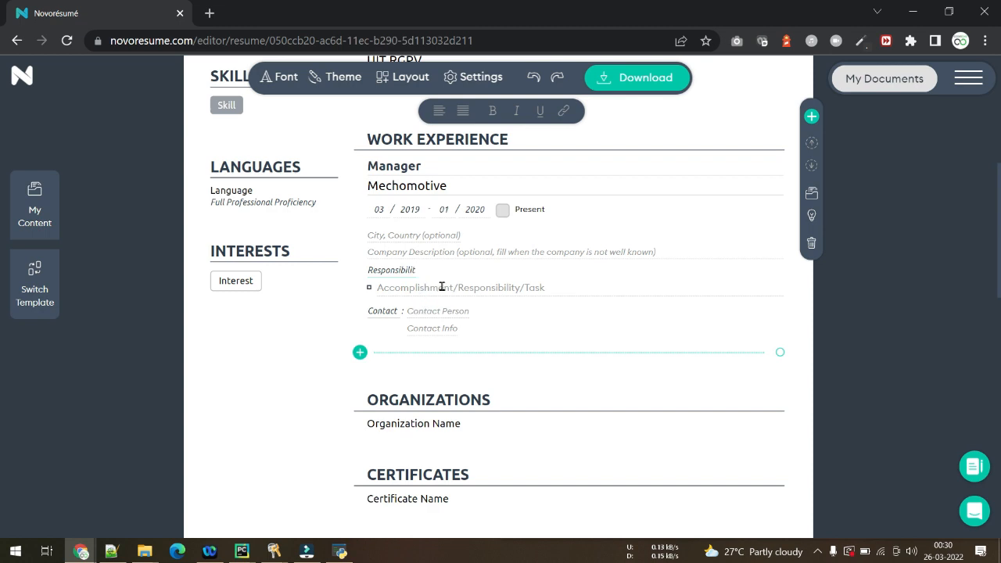
type("ies")
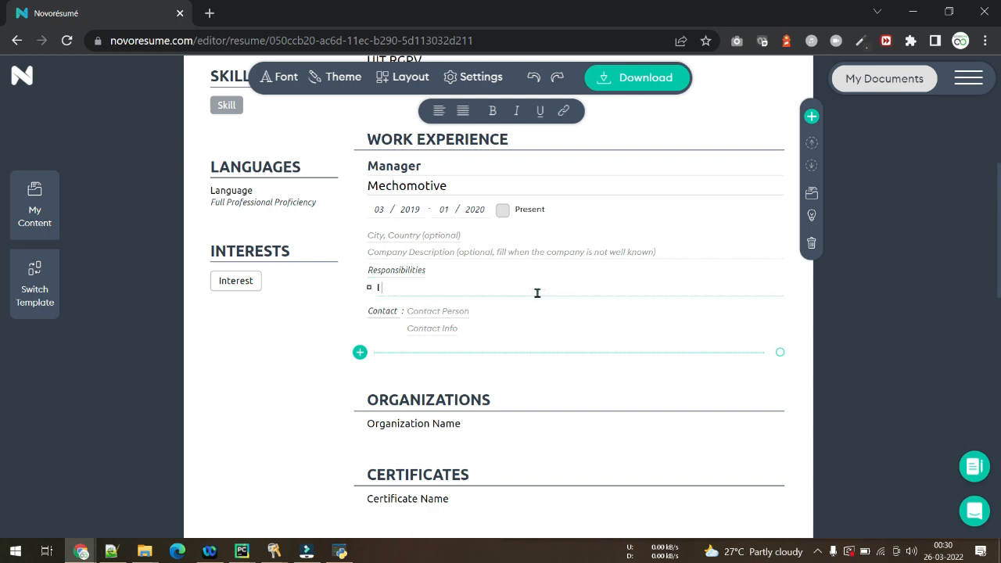
List 'Managed a team of 100 candidates' and 'Developed product management wireframes' as bullets.
type("Ma")
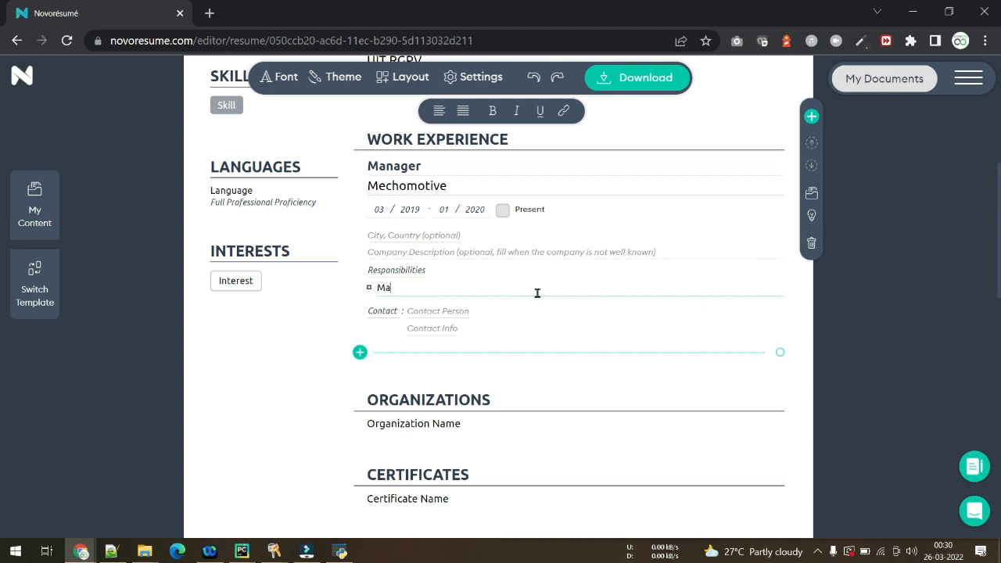
type("naged")
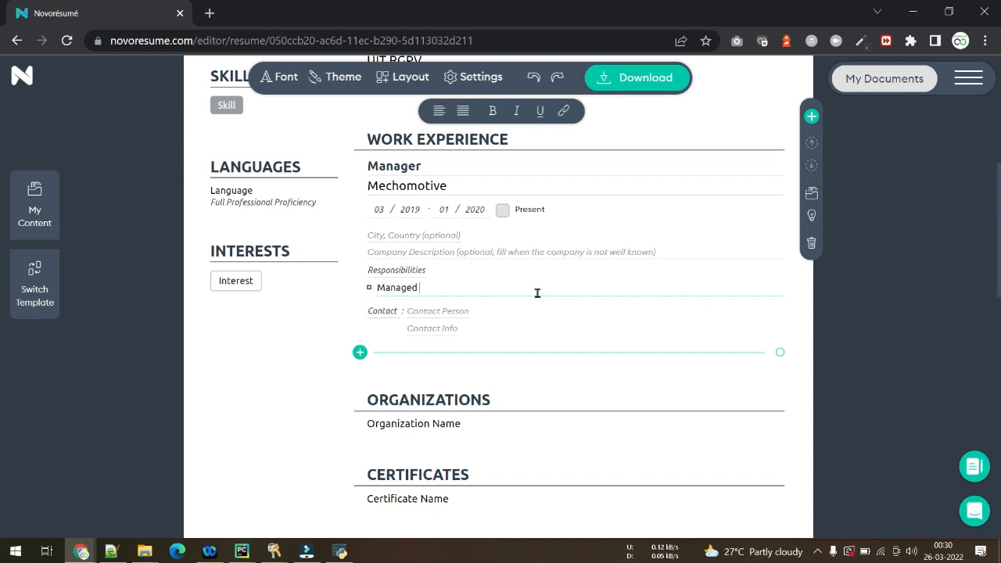
type("a team of 1")
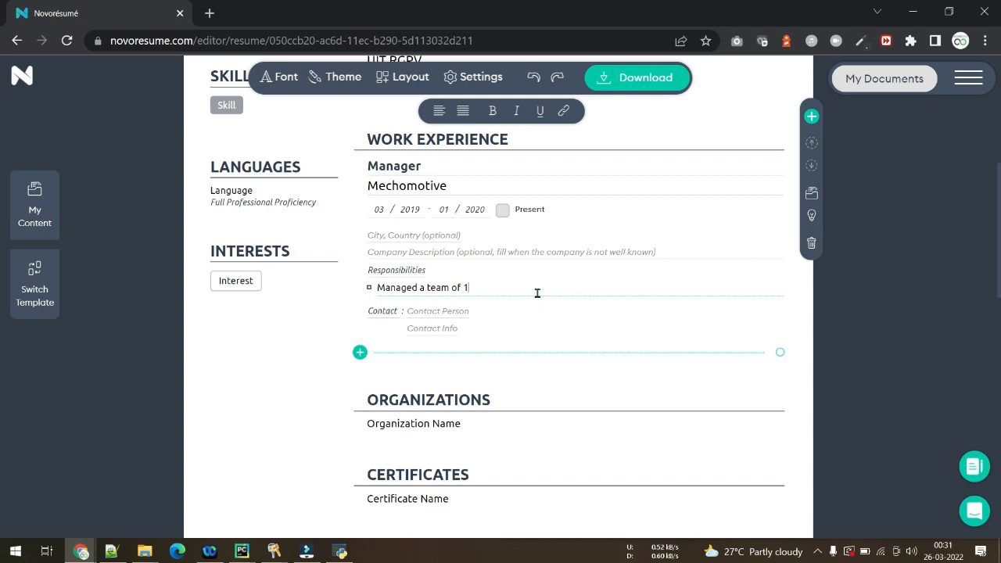
type("00 candidates")
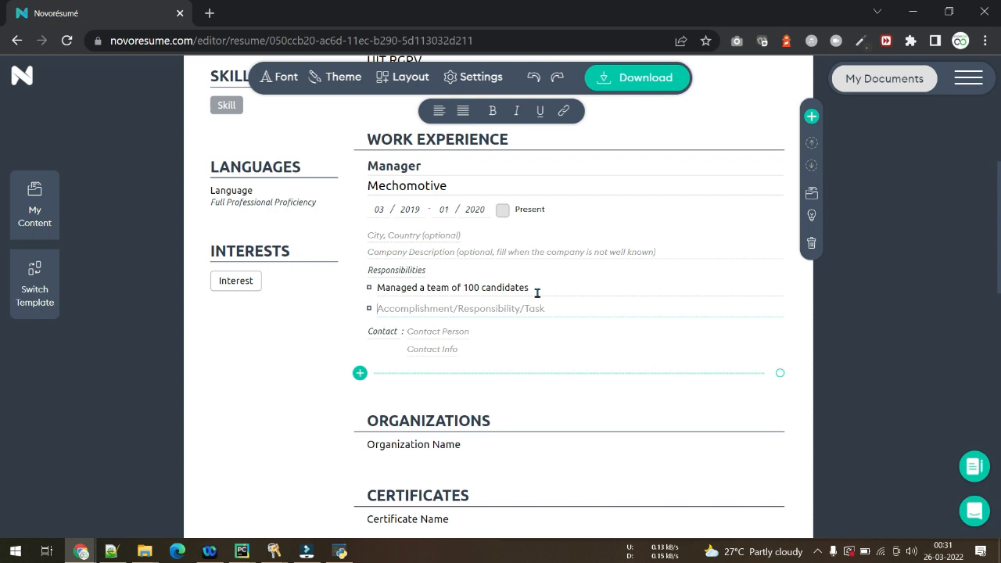
type("Develp")
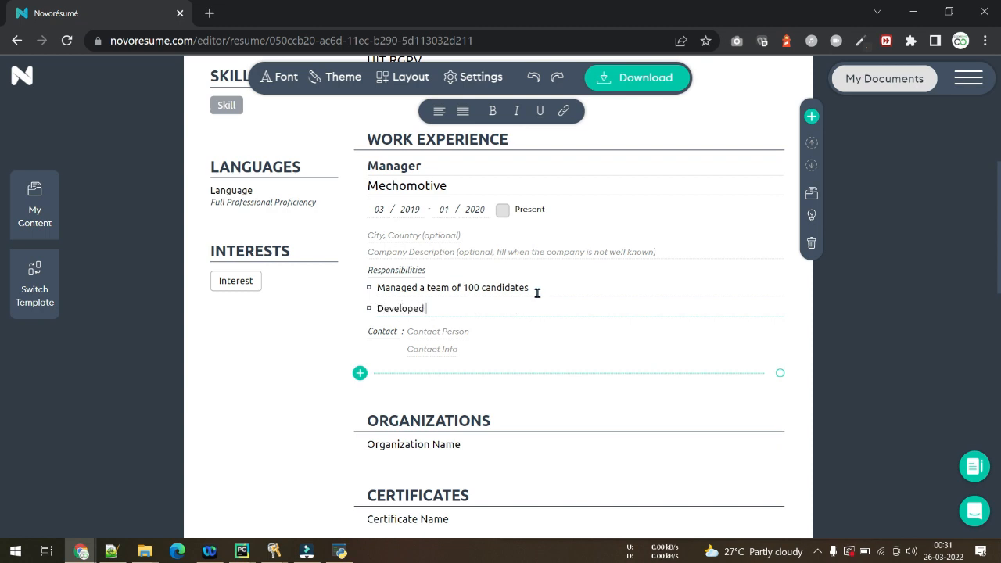
type("product manag")
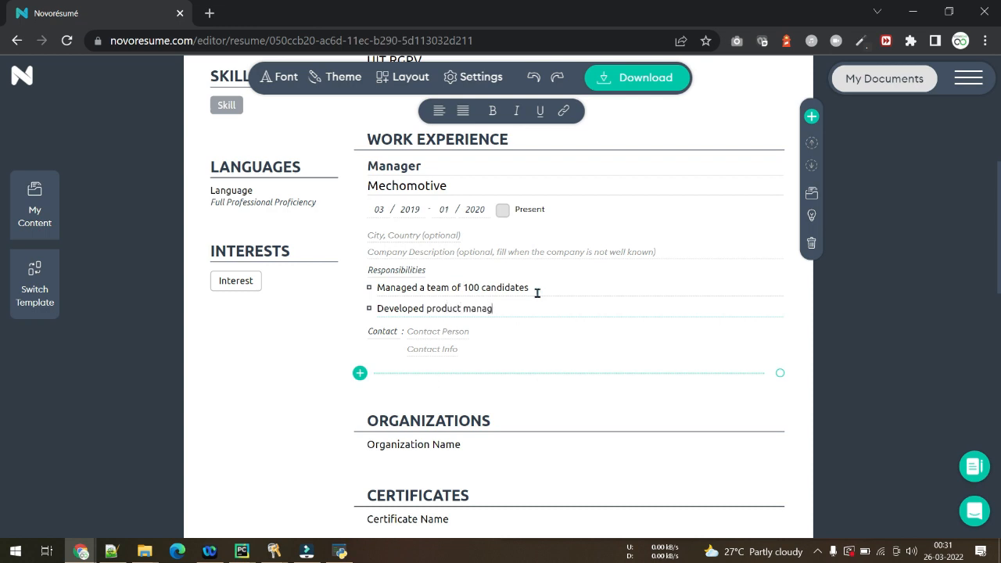
type("ement win")
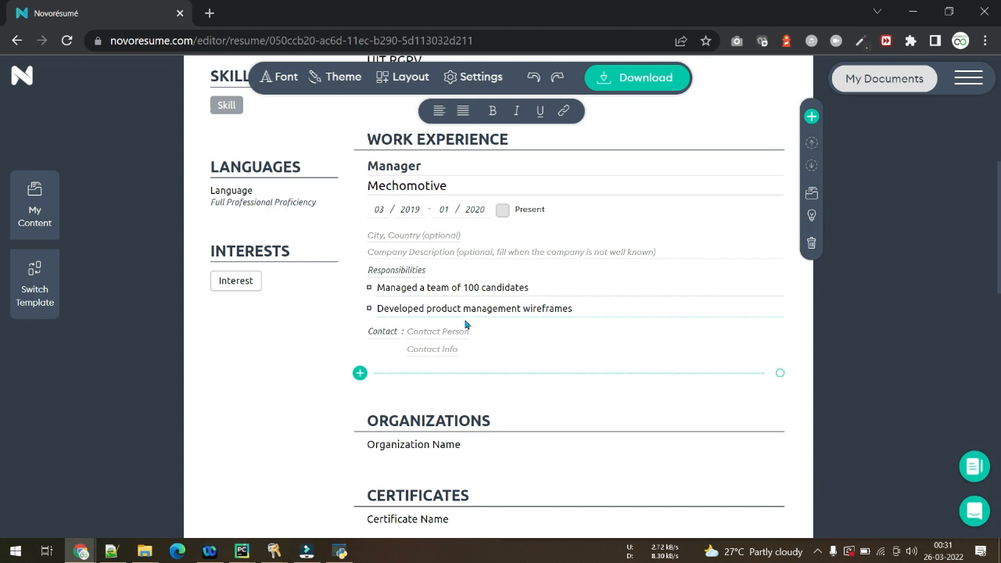
mouse_move(519, 257)
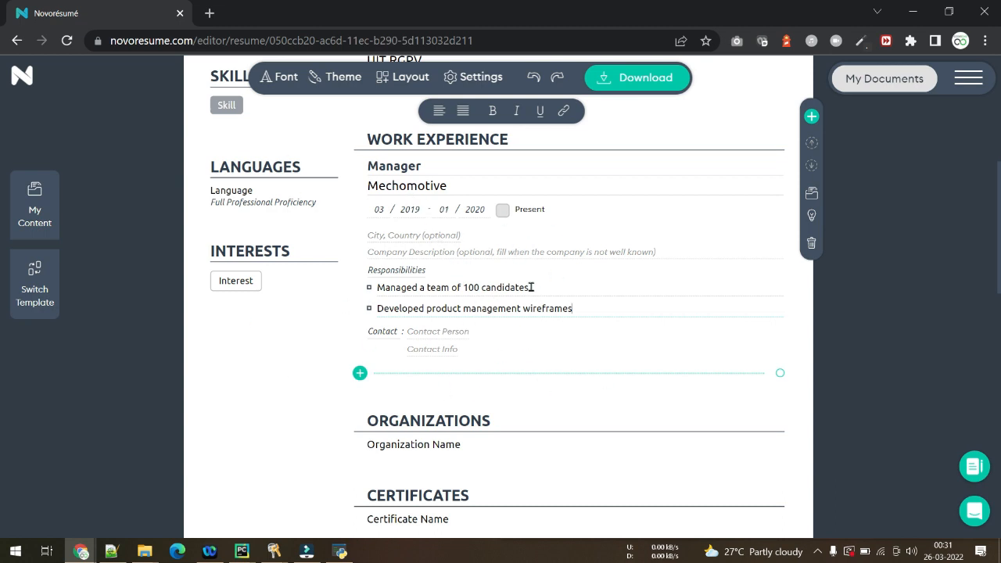
mouse_move(635, 501)
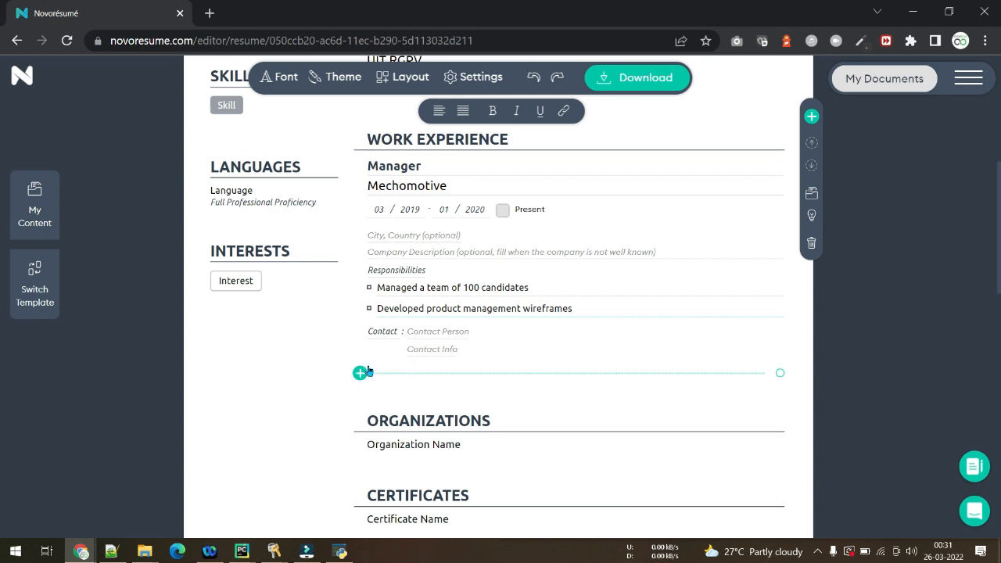
Add a second blank job entry to Work Experience below the Mechomotive role.
left_click(360, 372)
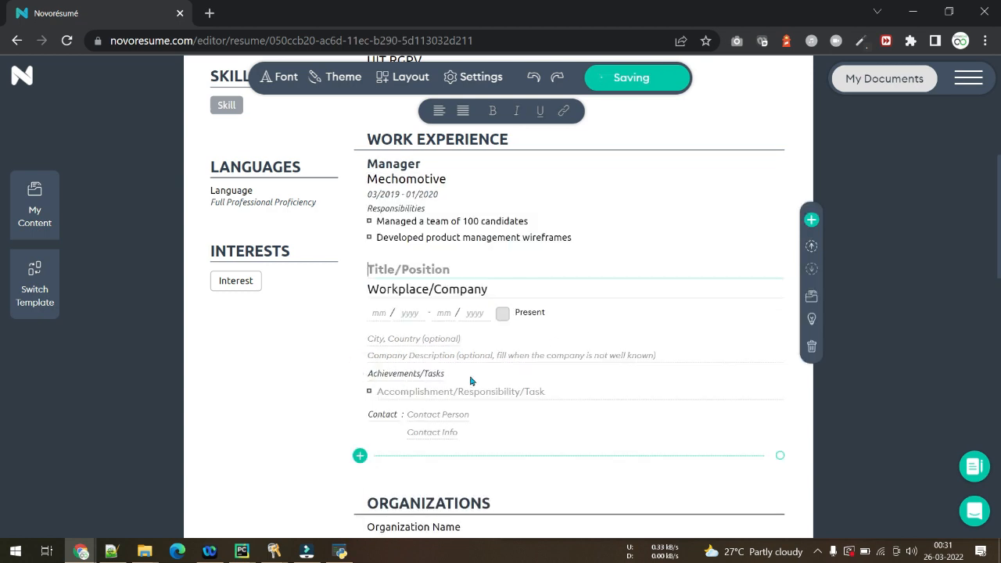
scroll("down", 3)
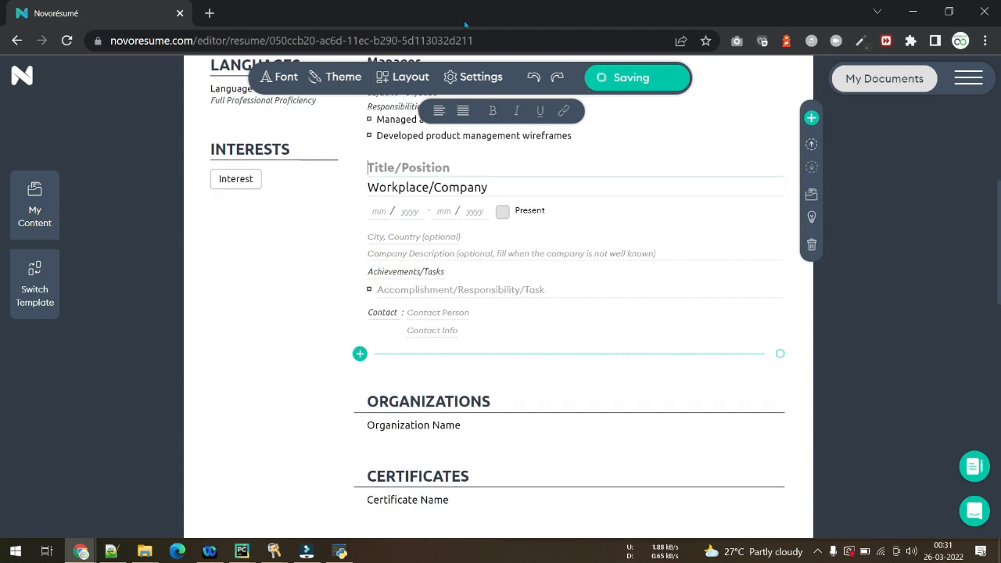
scroll("down", 3)
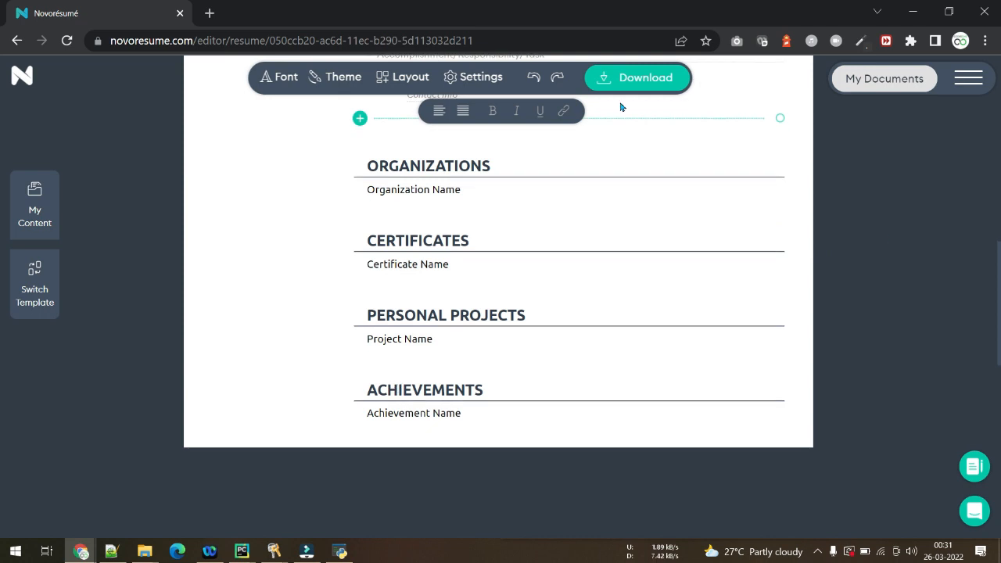
scroll("down", 3)
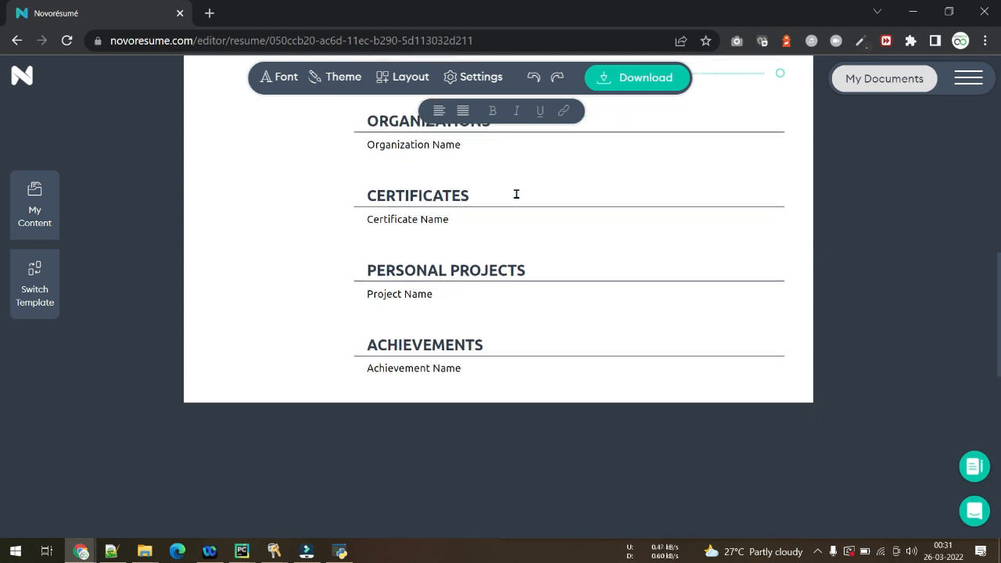
Select the placeholder Certificates and Achievements entries for editing.
left_click(406, 219)
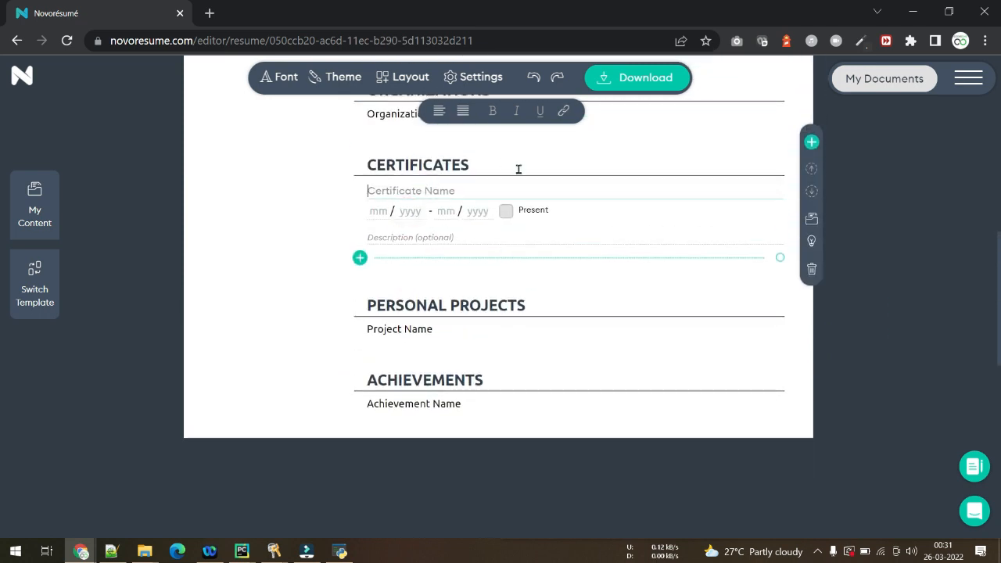
mouse_move(562, 198)
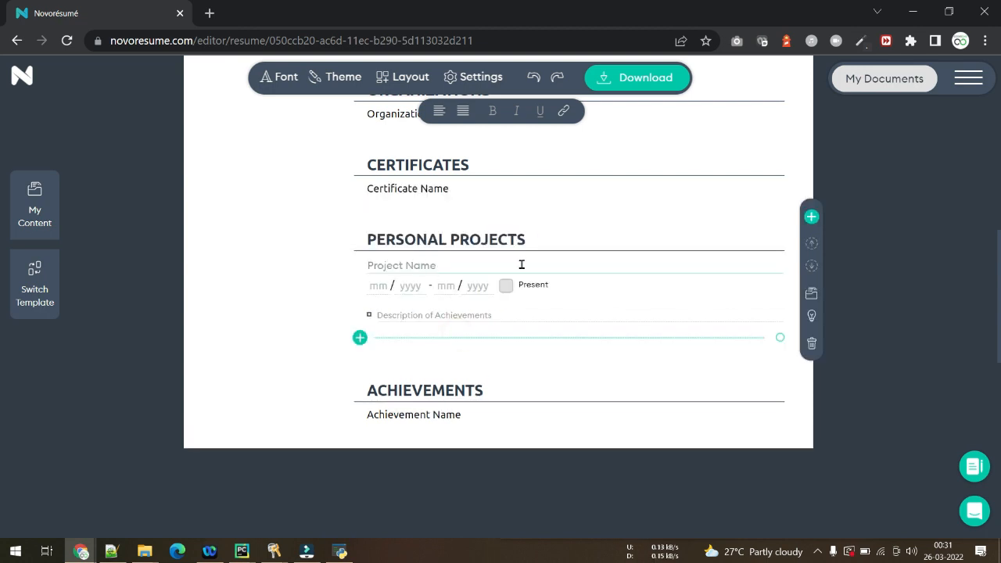
mouse_move(374, 259)
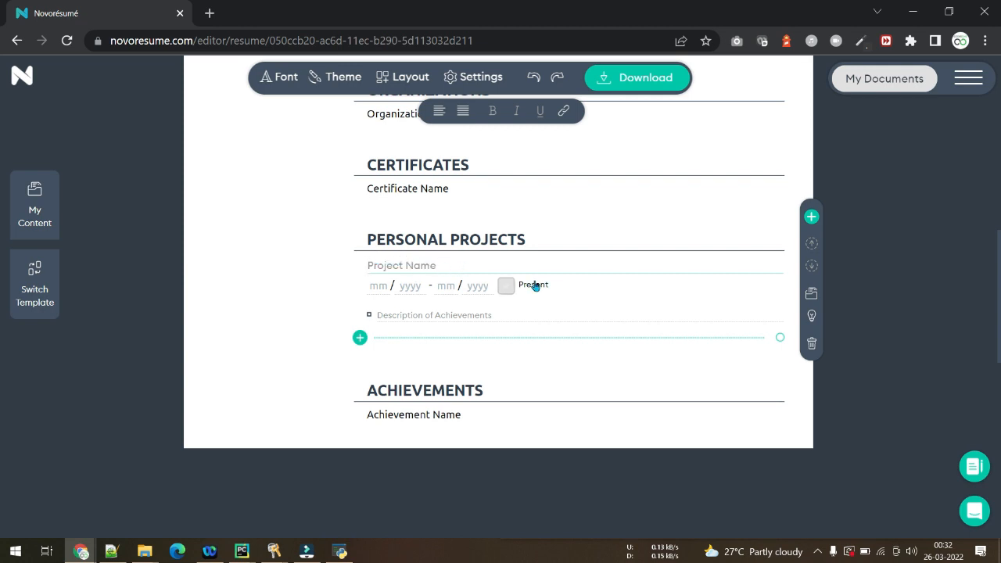
left_click(401, 266)
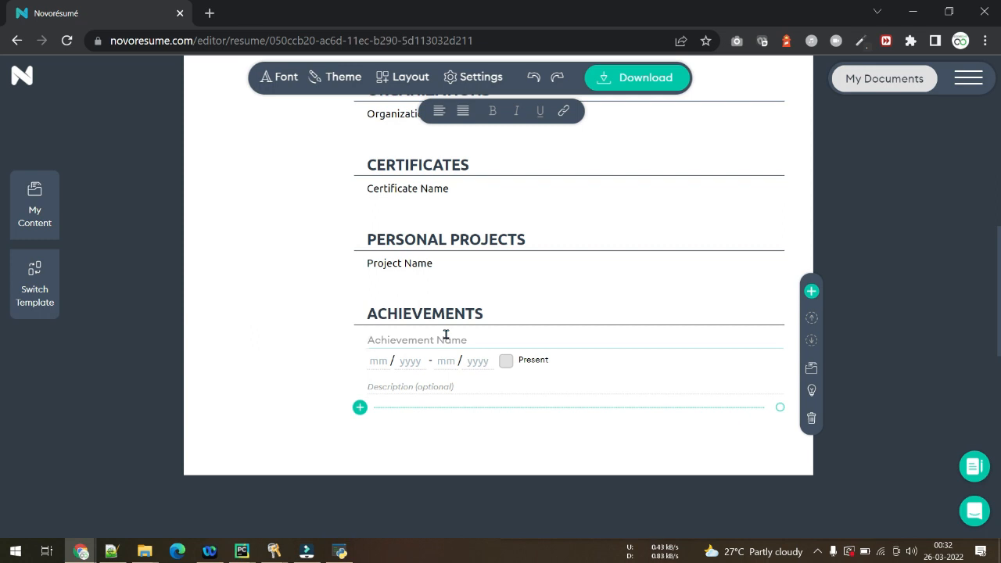
left_click(416, 340)
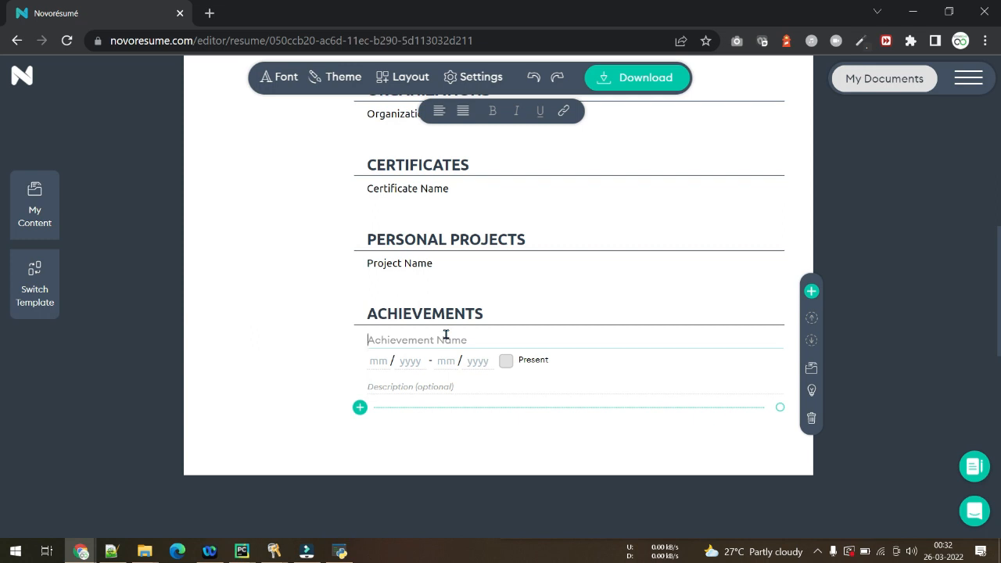
scroll("up", 3)
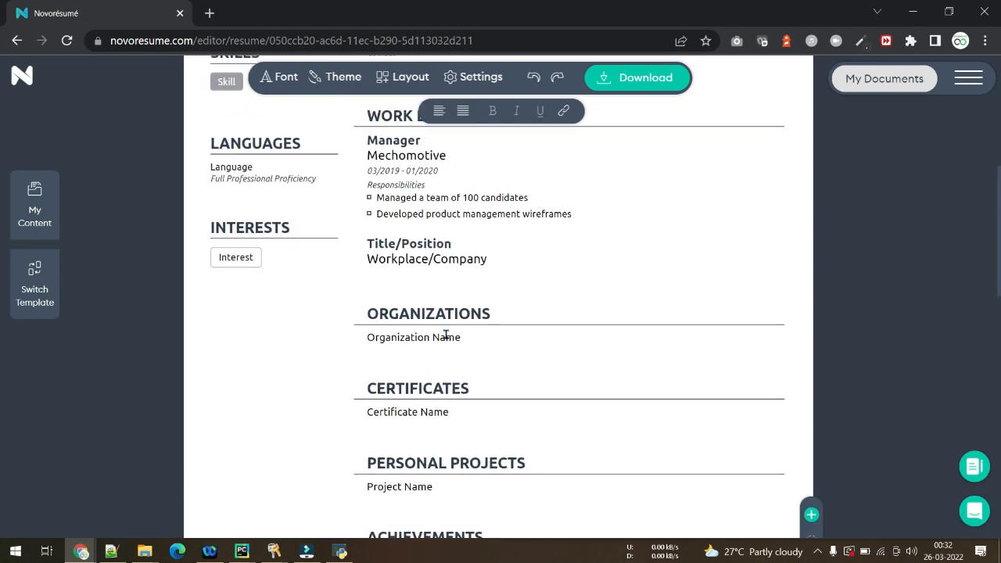
List english and hindi in the Languages section at full professional proficiency.
scroll("up", 3)
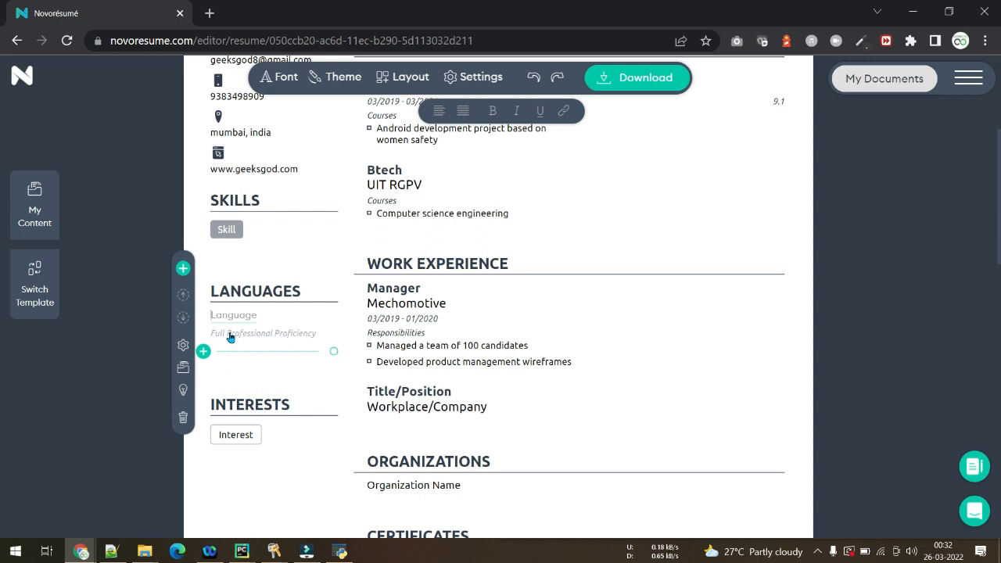
mouse_move(241, 314)
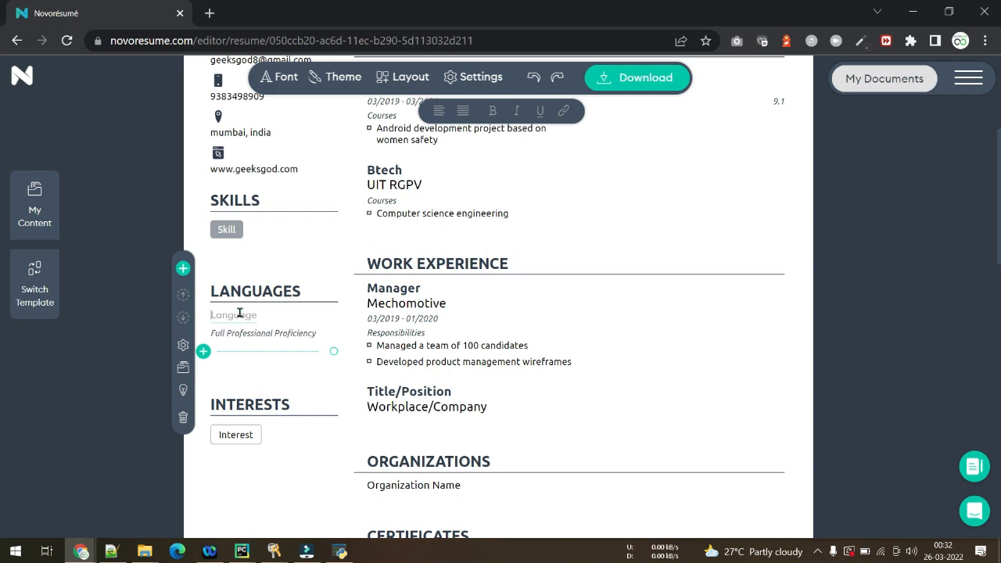
type("english")
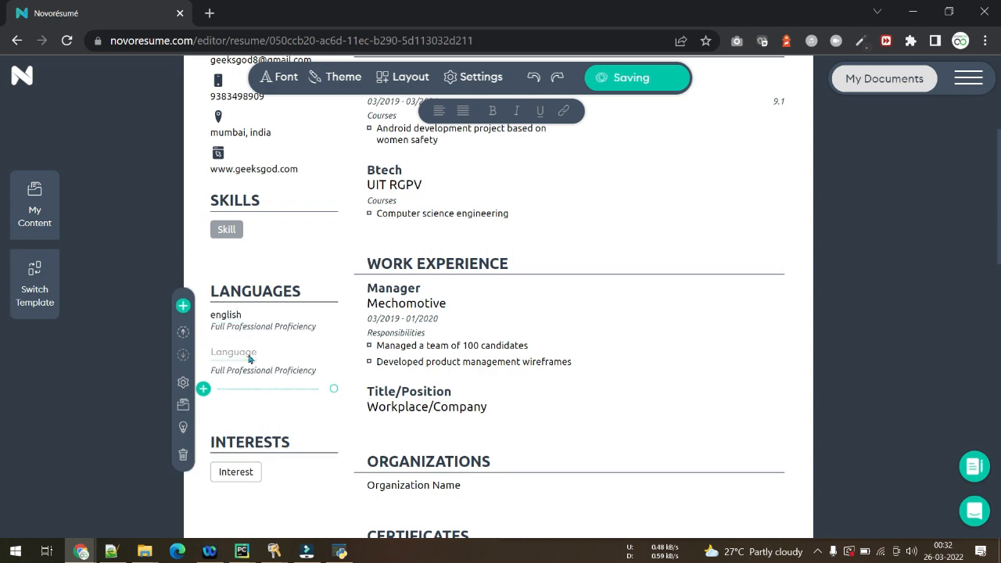
mouse_move(275, 357)
type("hindi")
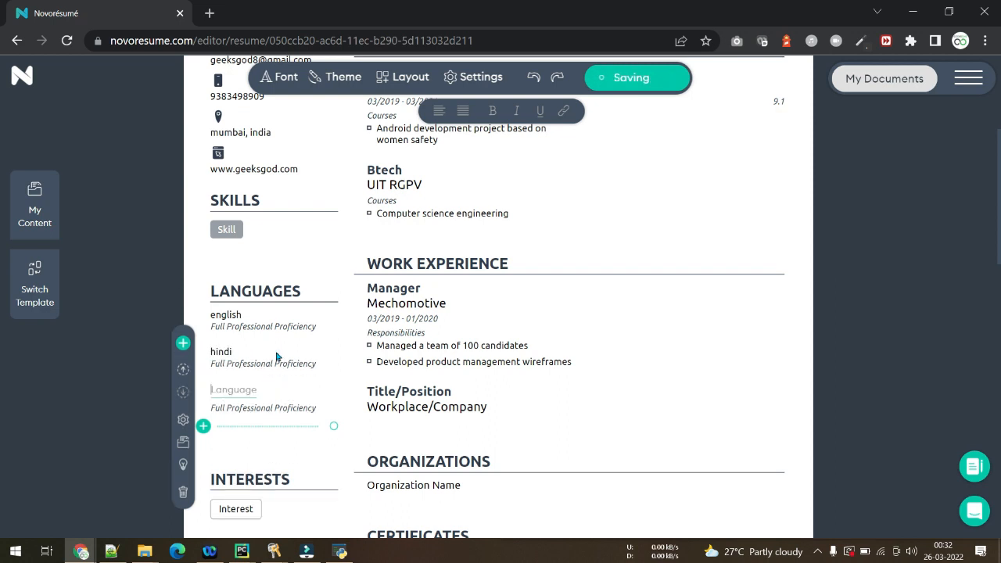
scroll("down", 3)
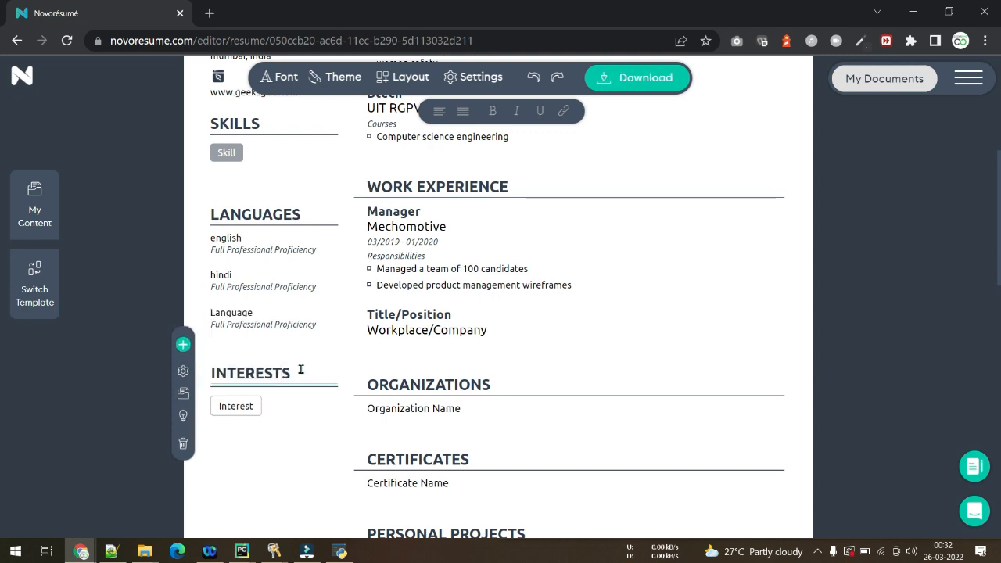
Name the section HOBBIES and add dancing, reading, singing and blog as interest tags.
type("H")
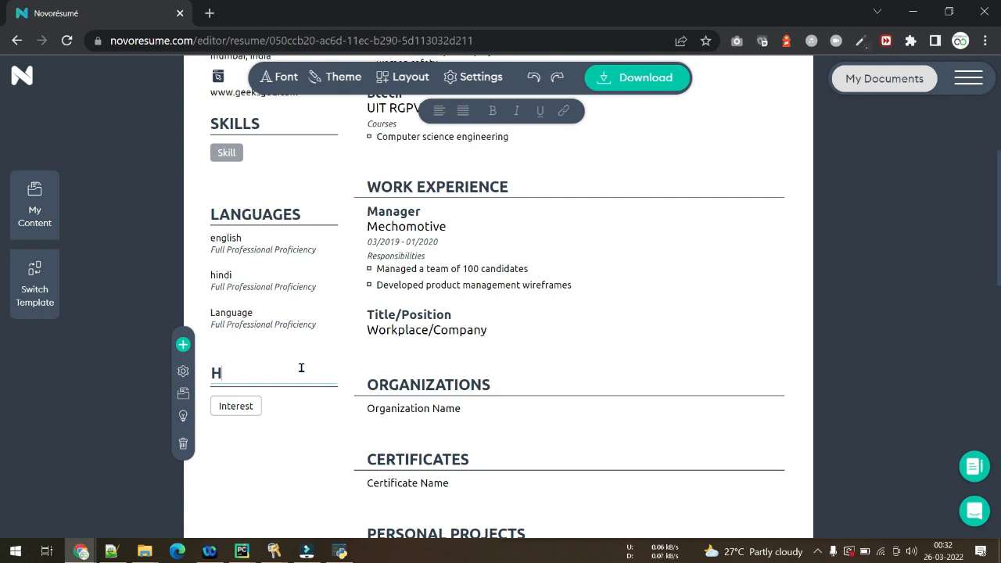
type("OBBIES")
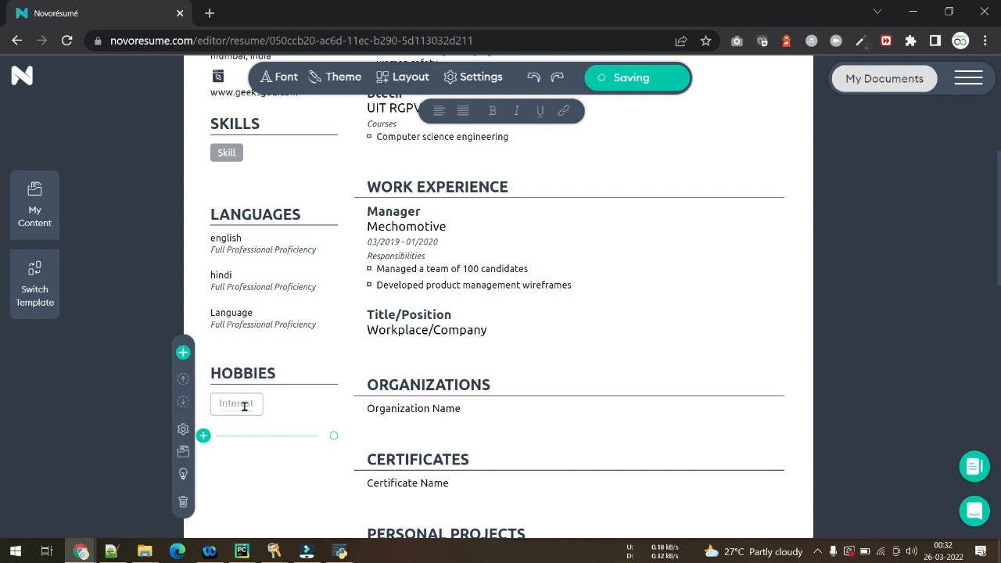
type("dancing")
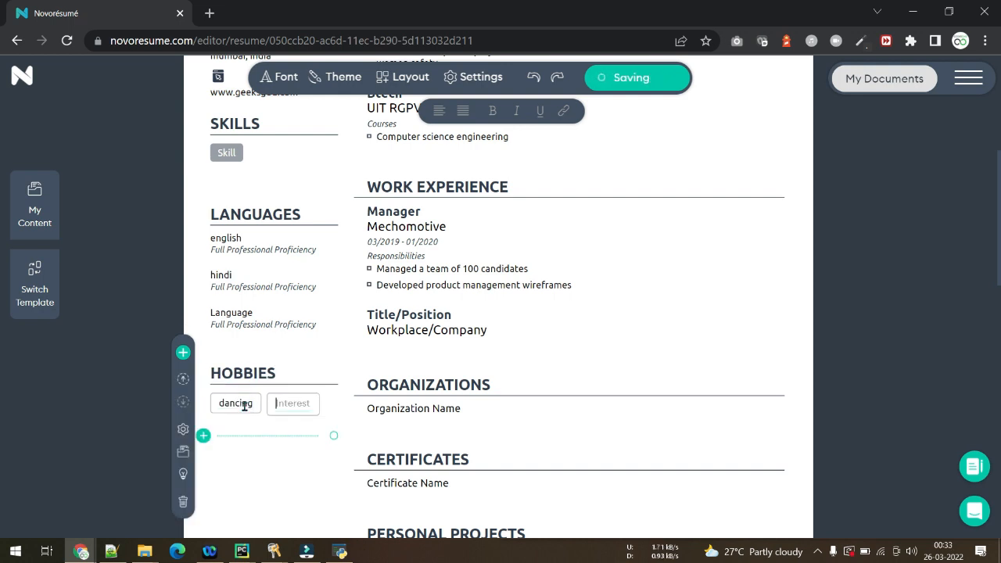
type("writi")
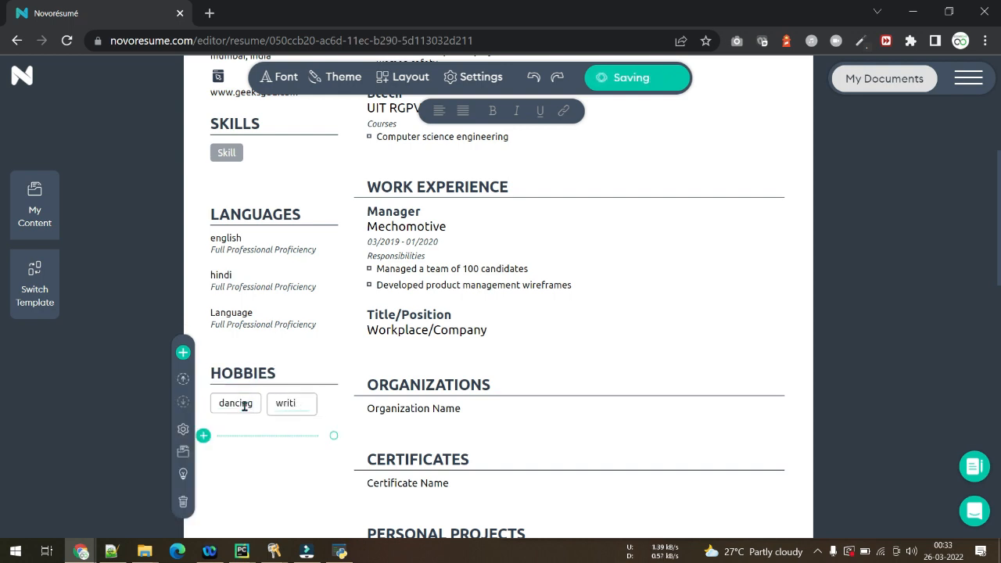
type("reading")
type("singing")
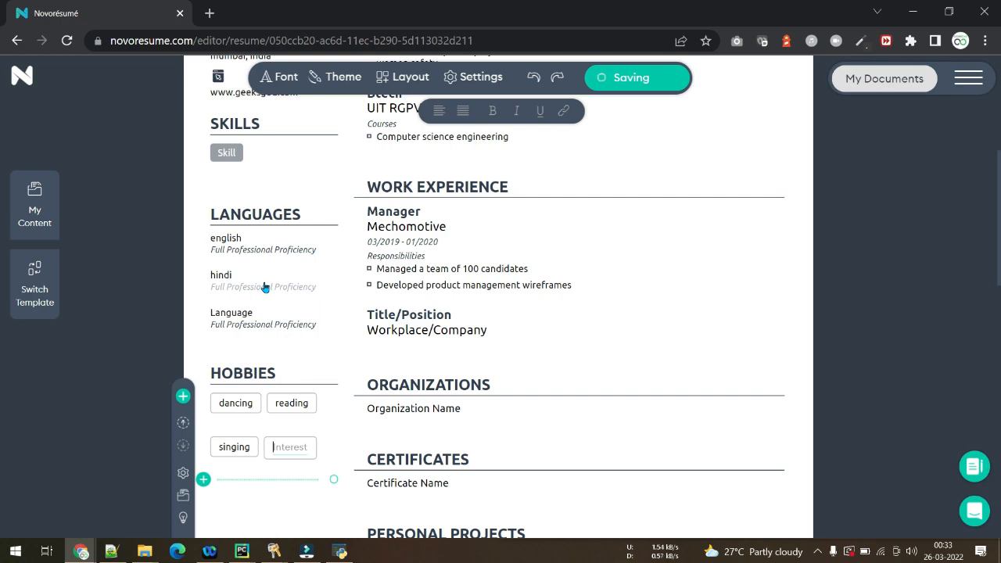
type("blog")
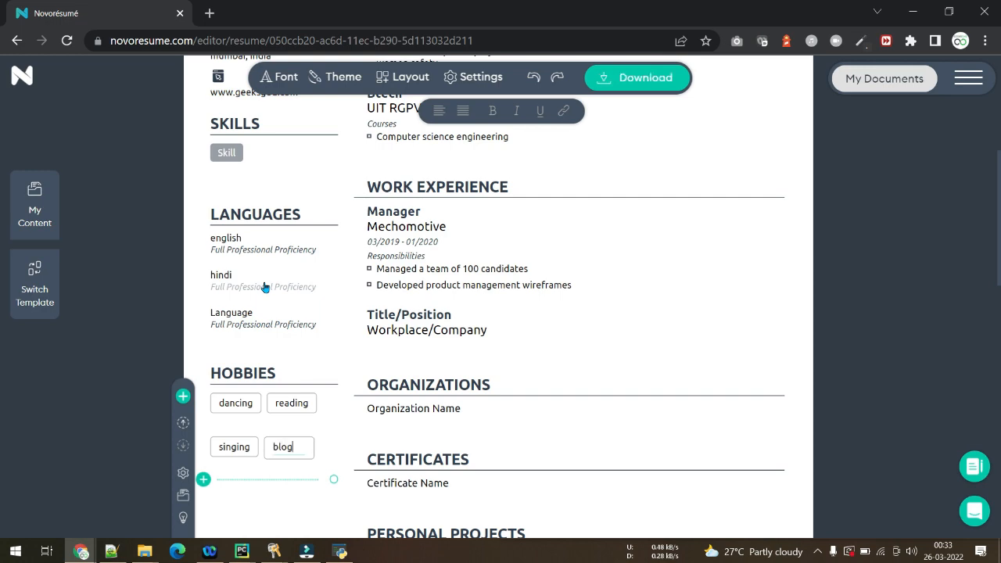
scroll("up", 3)
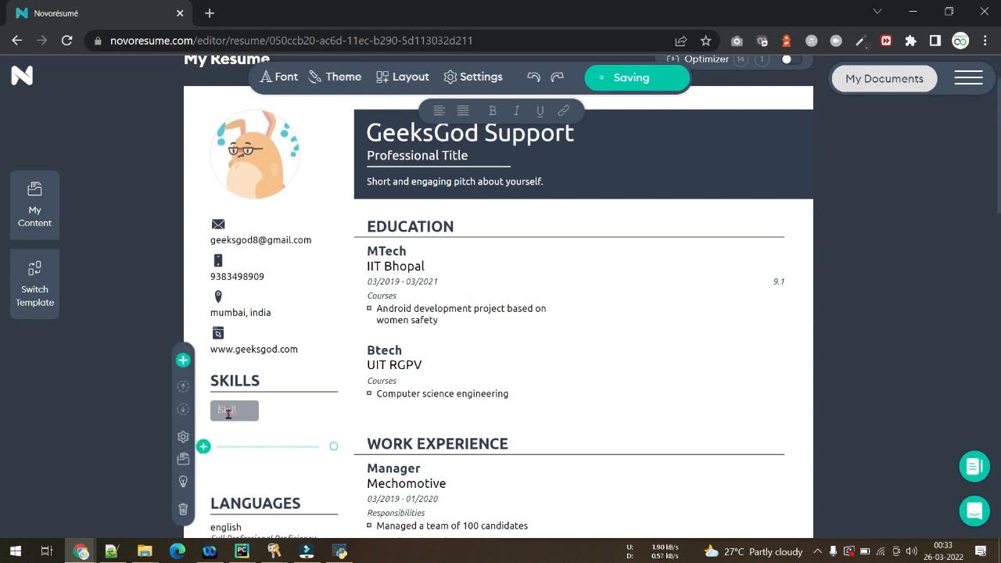
Add skill tags python, social media marketing, SEO, java, C, Communication and leadership.
type("python")
type("social media")
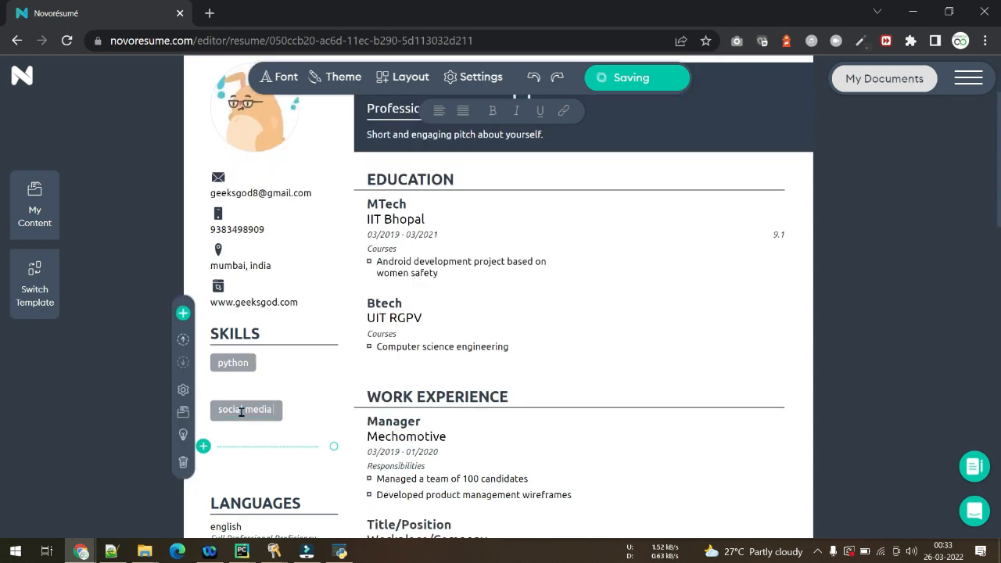
type("markeing")
type("SEO")
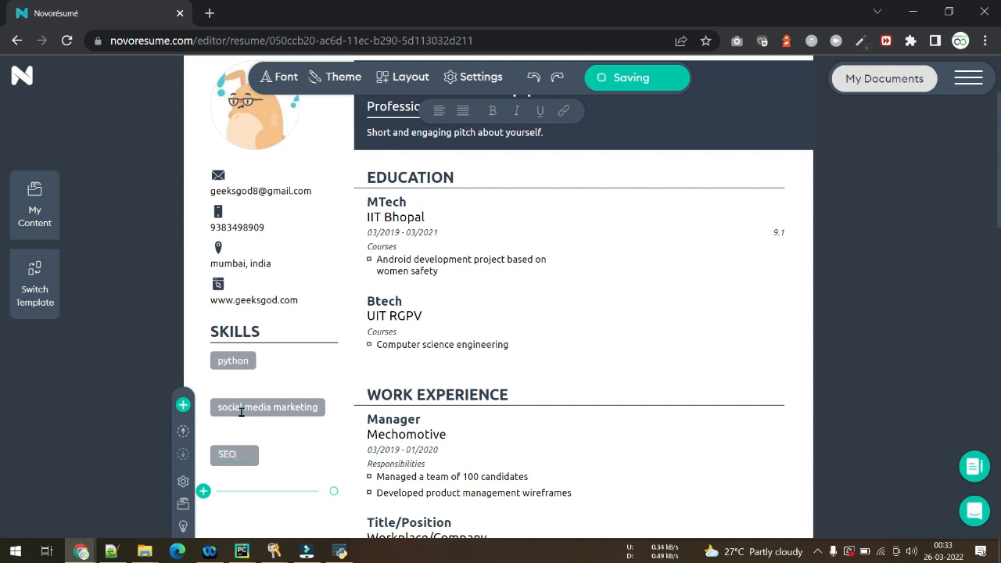
type("java")
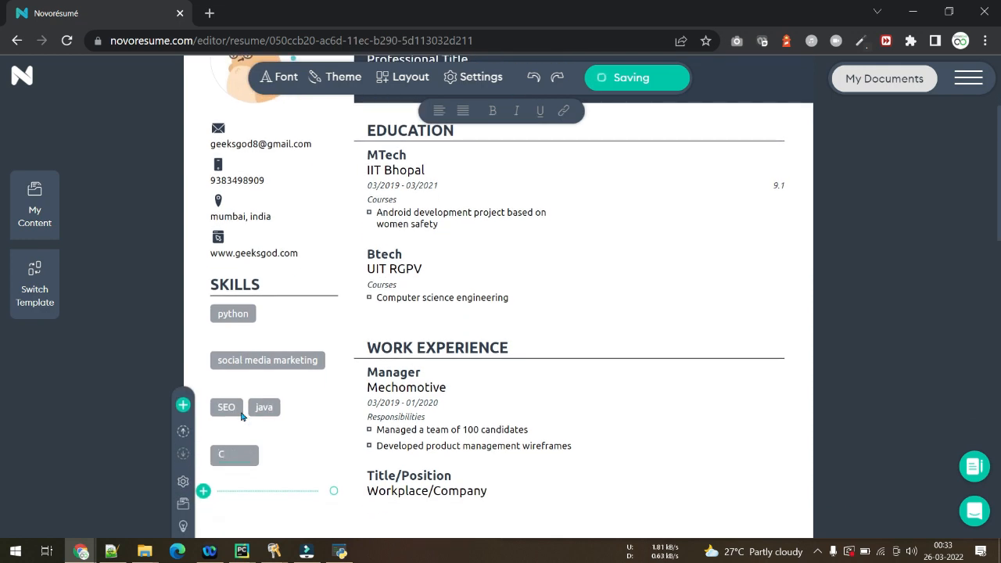
type("Communication")
type("leadership")
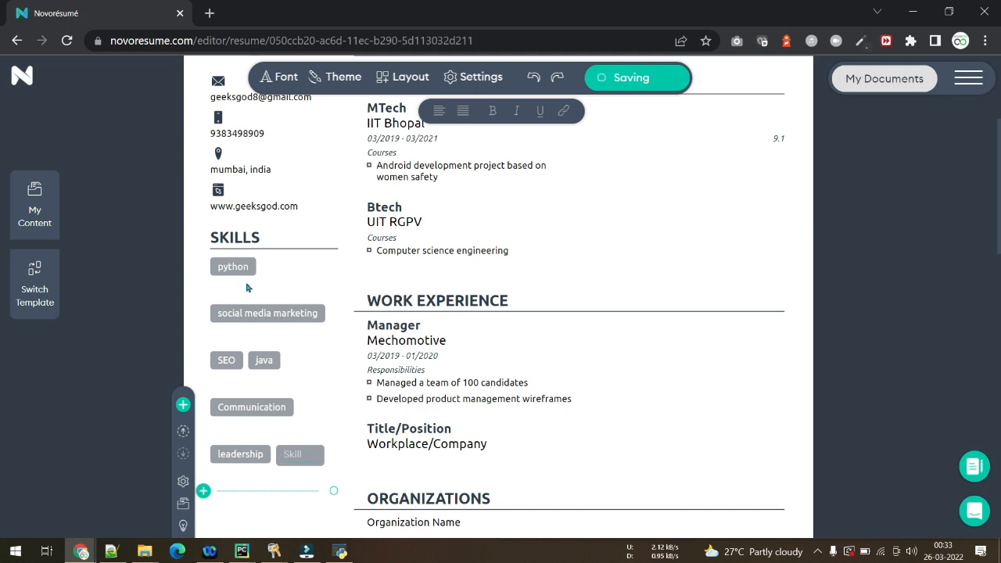
scroll("up", 3)
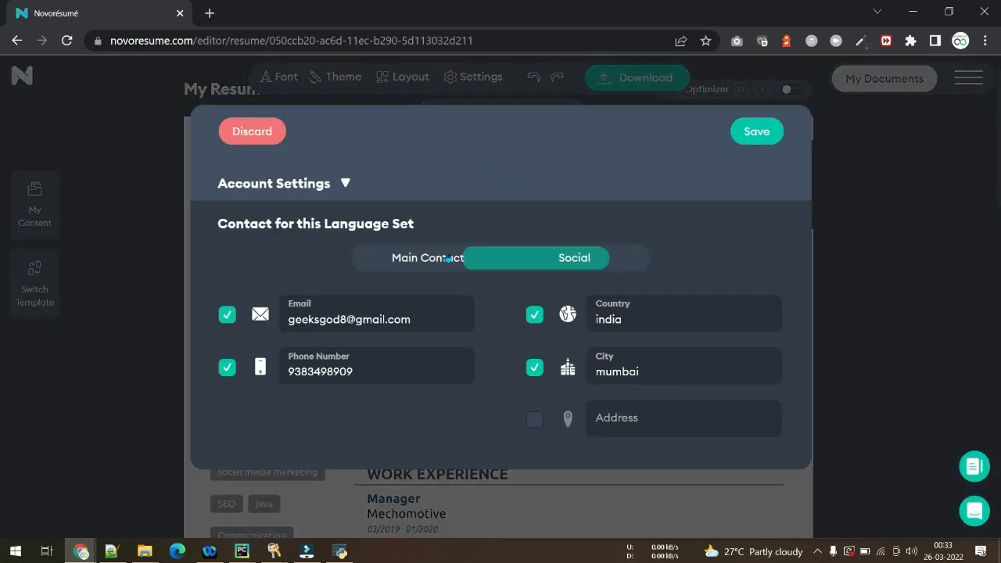
left_click(428, 257)
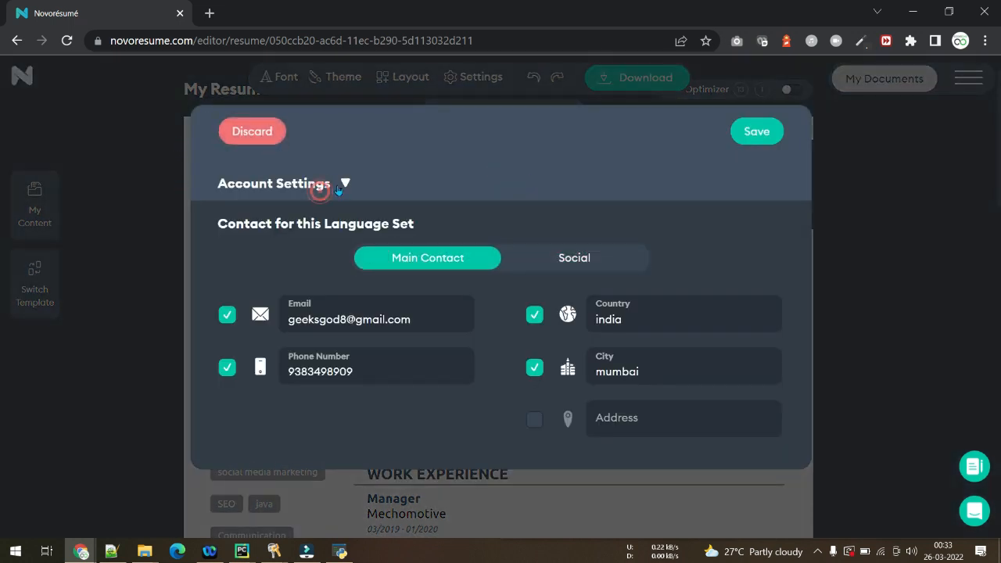
left_click(344, 183)
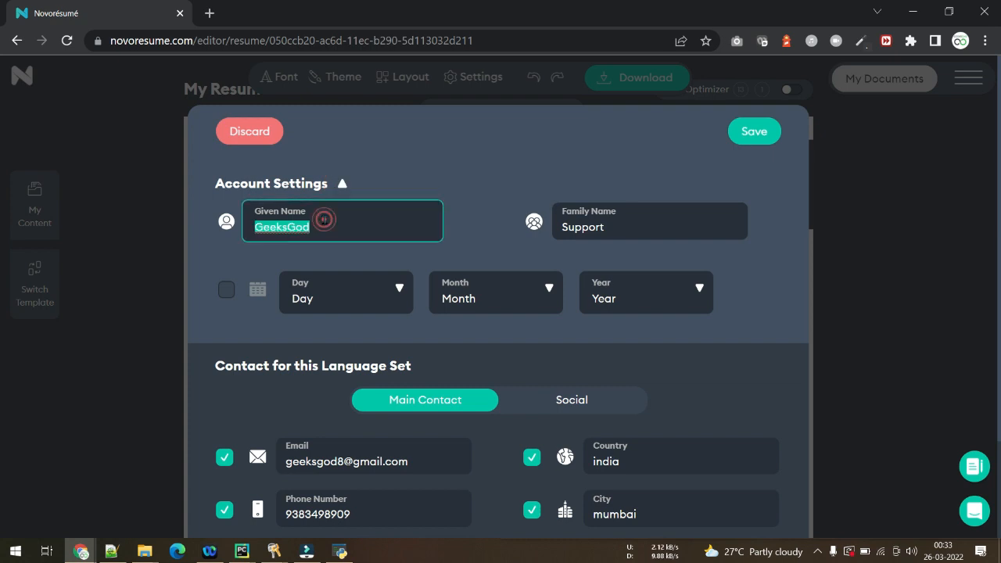
left_click(341, 183)
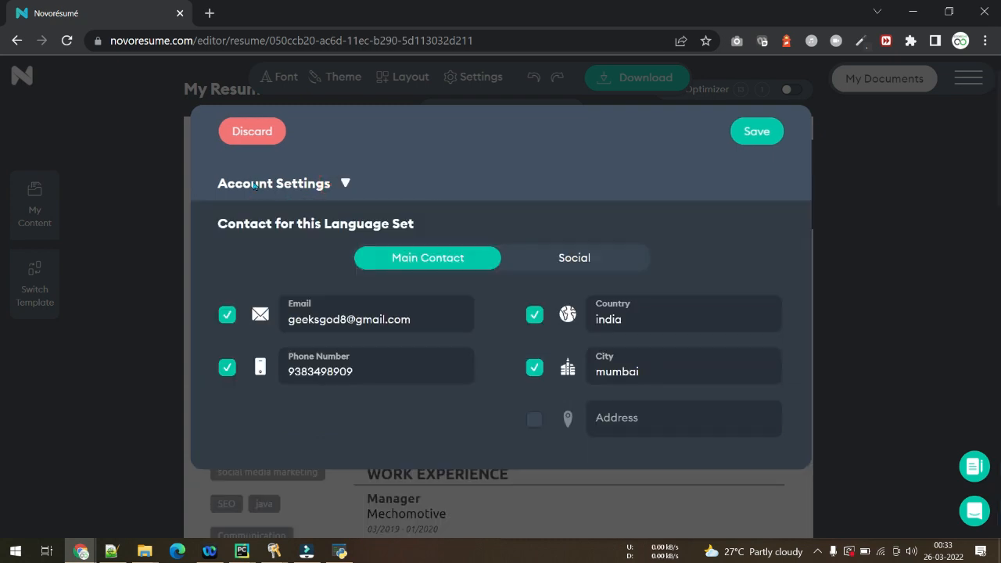
left_click(344, 183)
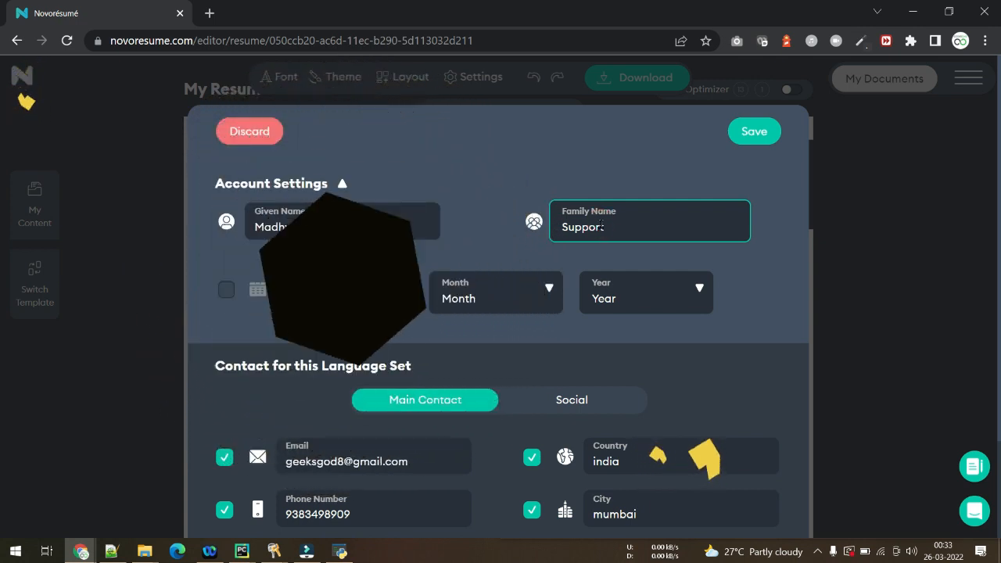
type("SAsthanat")
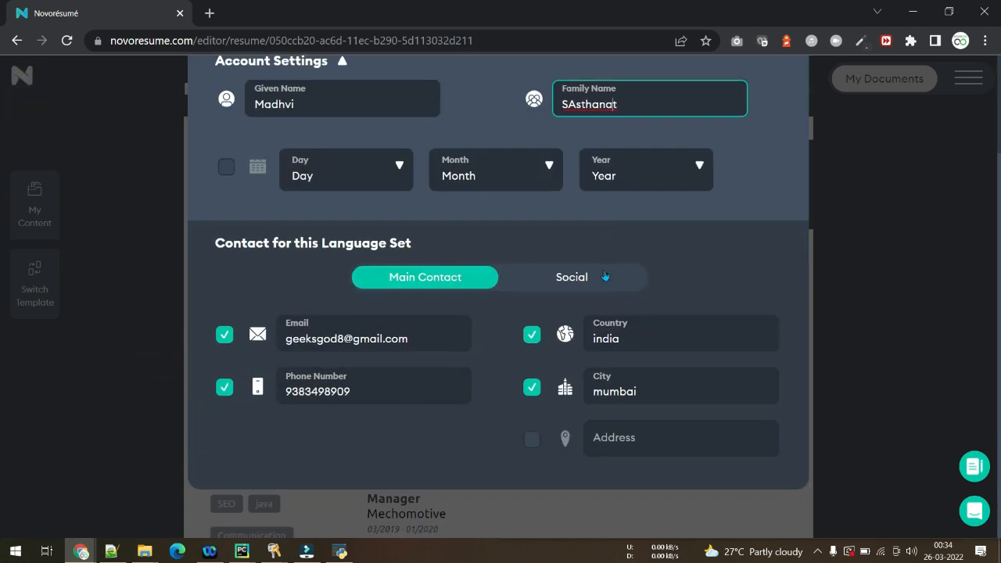
key("Backspace")
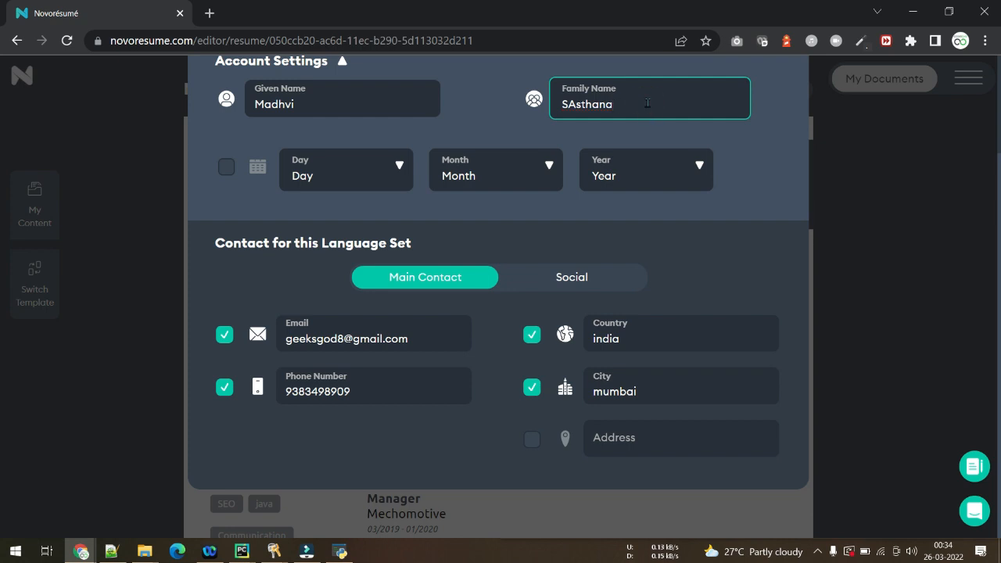
key("Backspace")
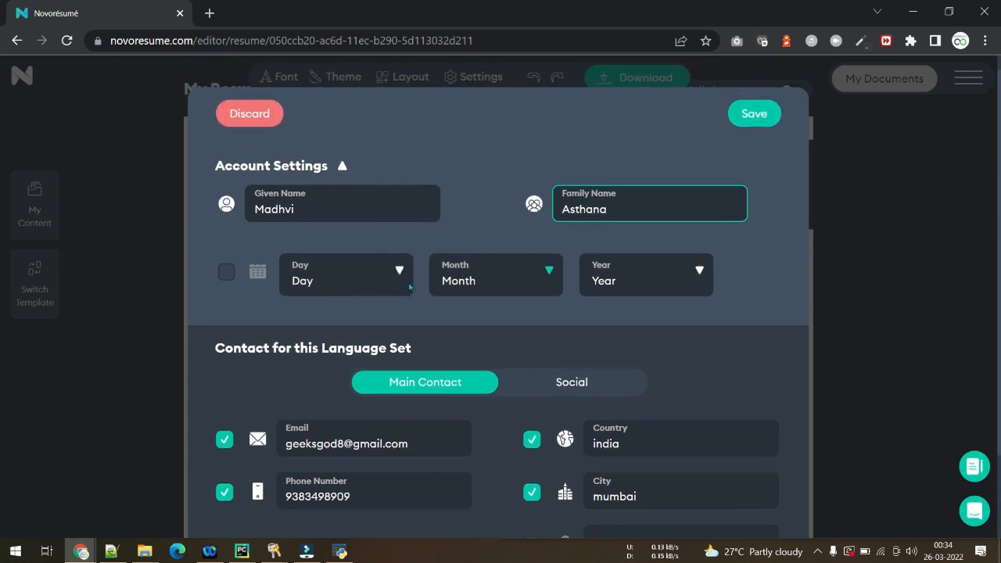
left_click(345, 275)
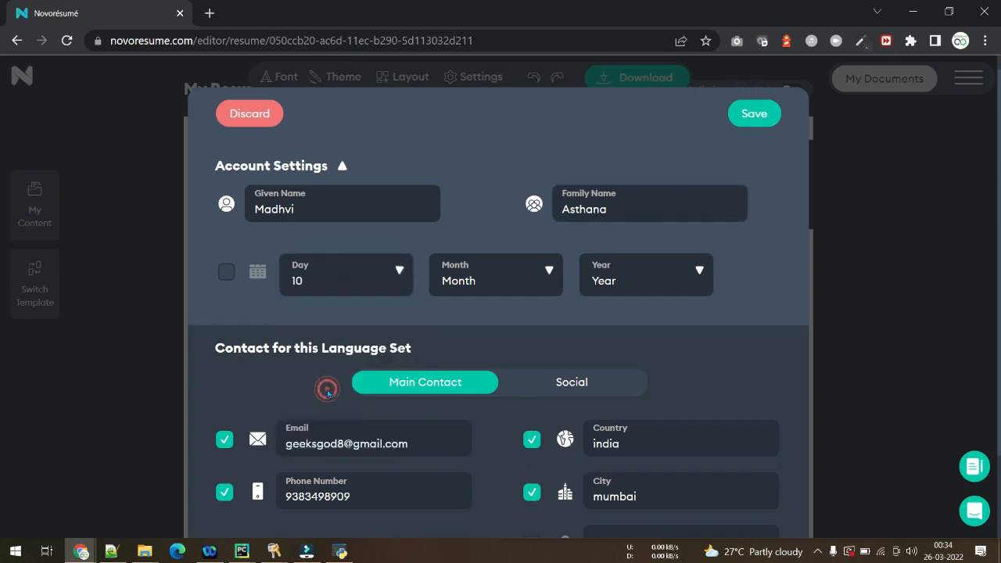
left_click(494, 275)
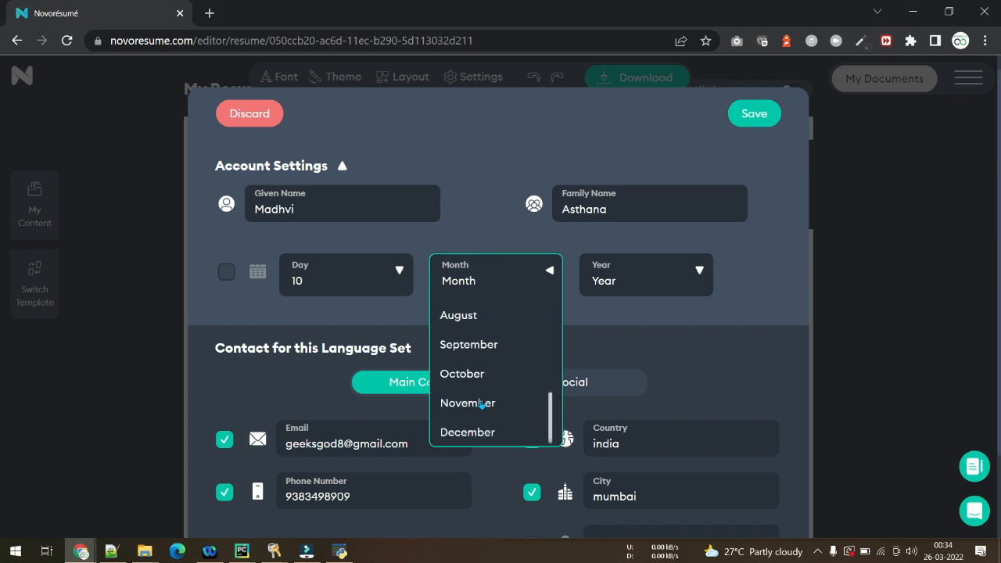
left_click(466, 402)
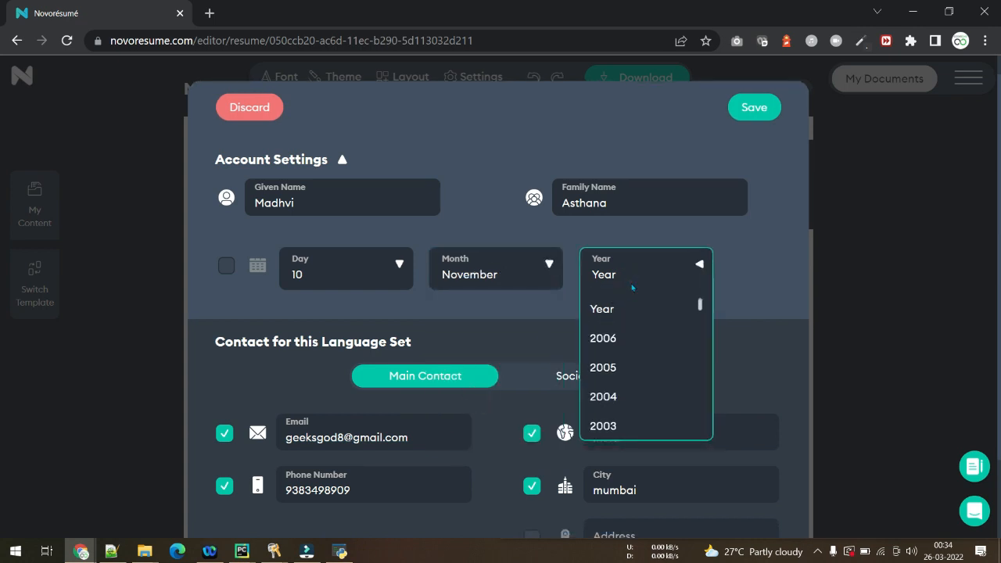
scroll("down", 3)
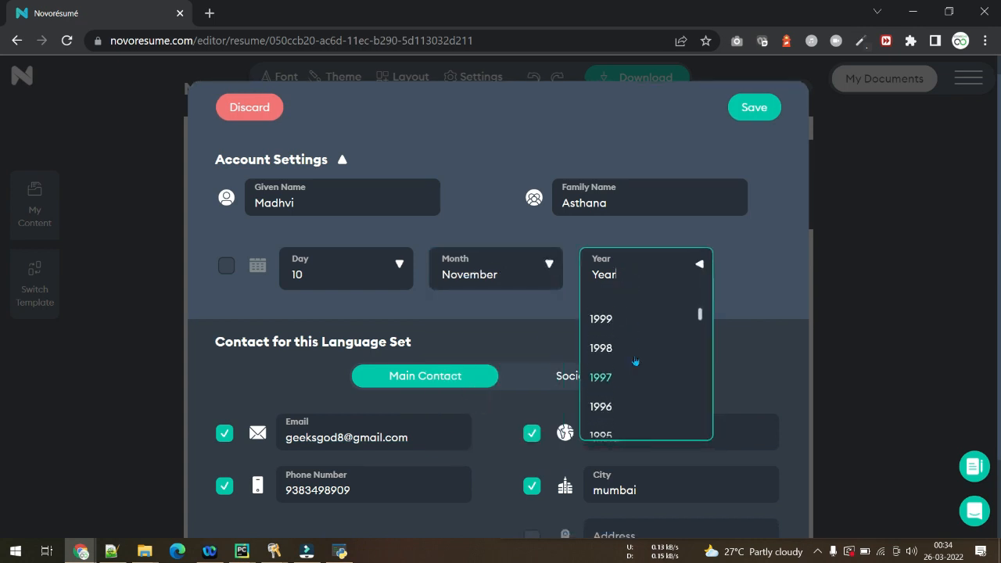
left_click(600, 348)
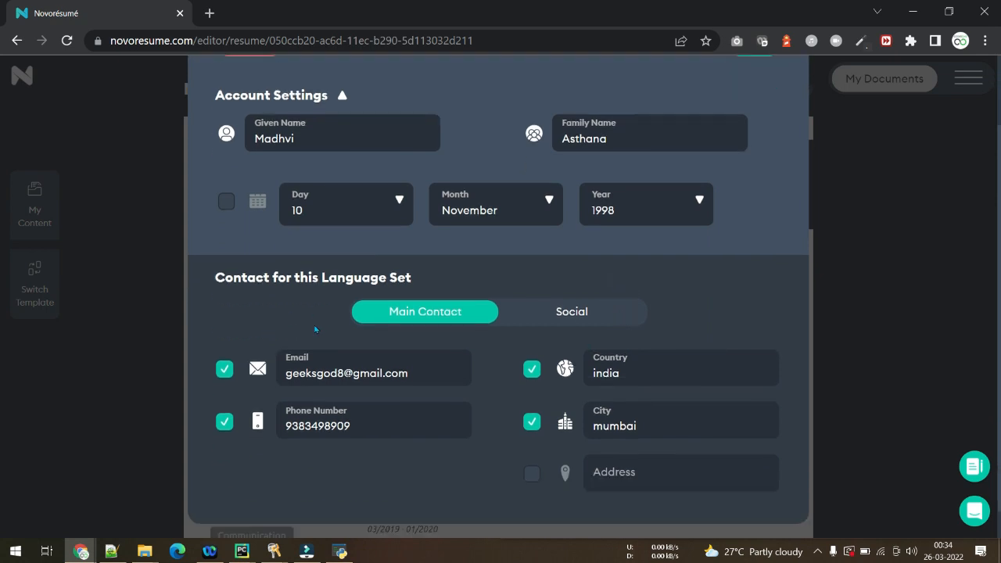
scroll("up", 3)
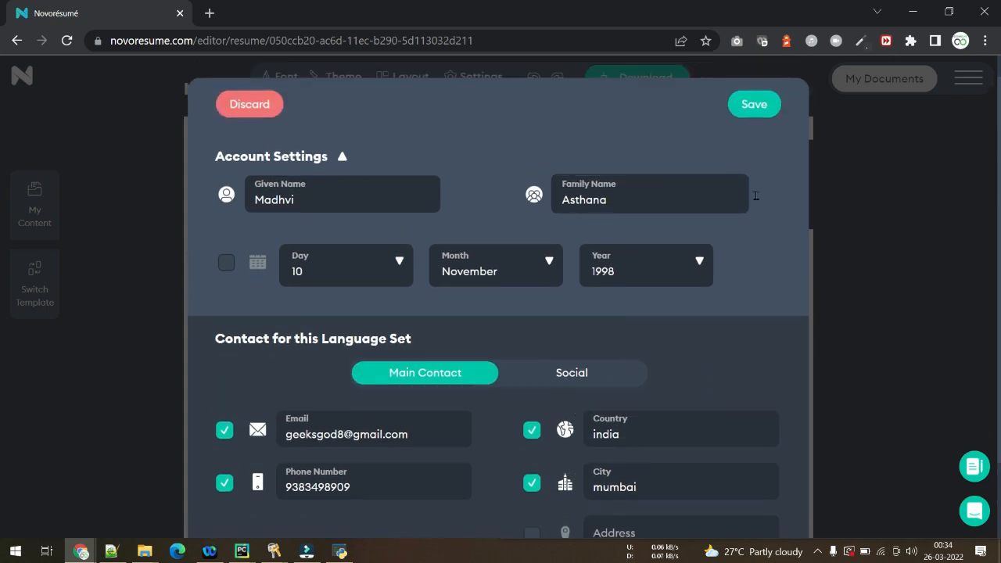
left_click(754, 103)
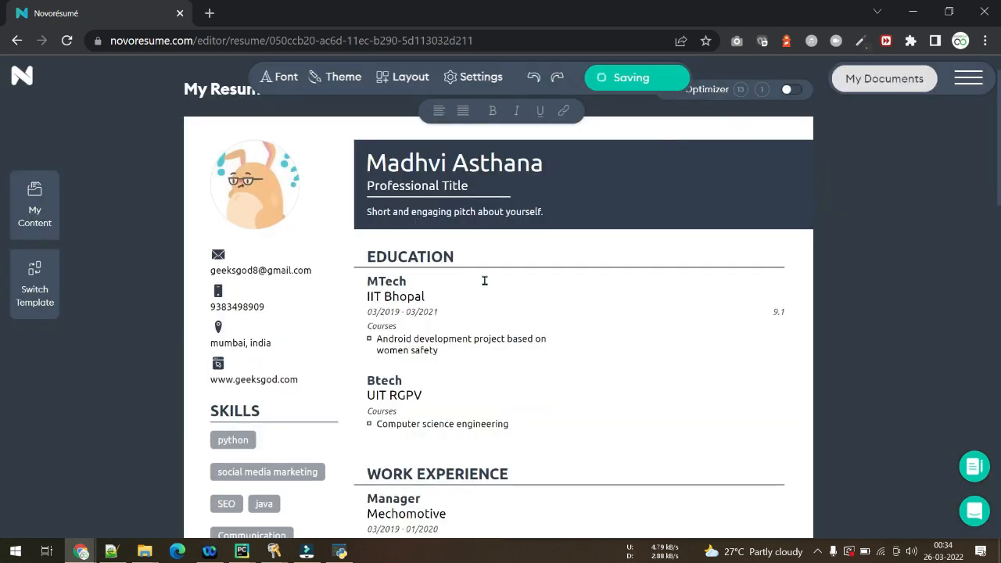
Set the professional title under the name to Product Manager.
scroll("up", 3)
type("P")
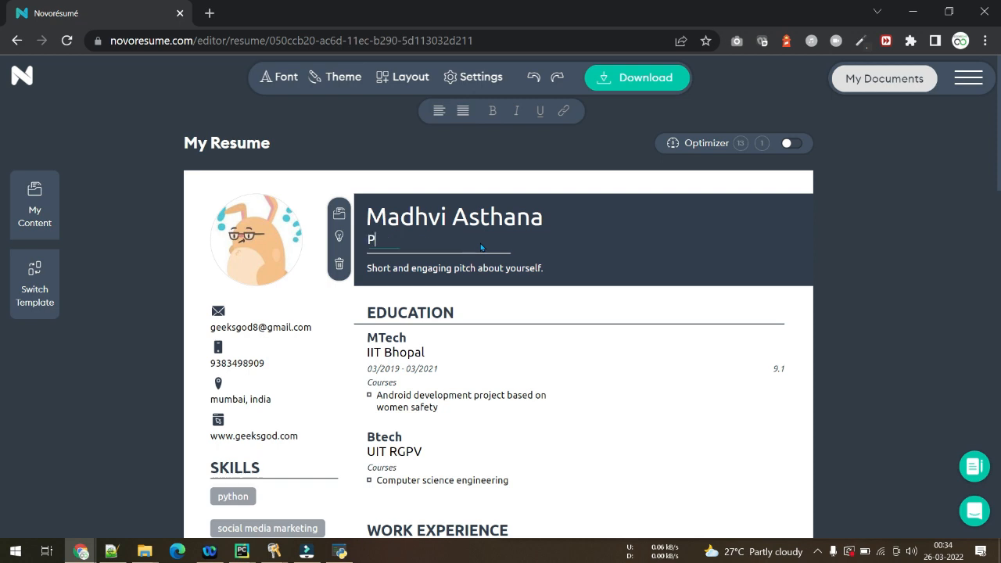
type("roduct Man")
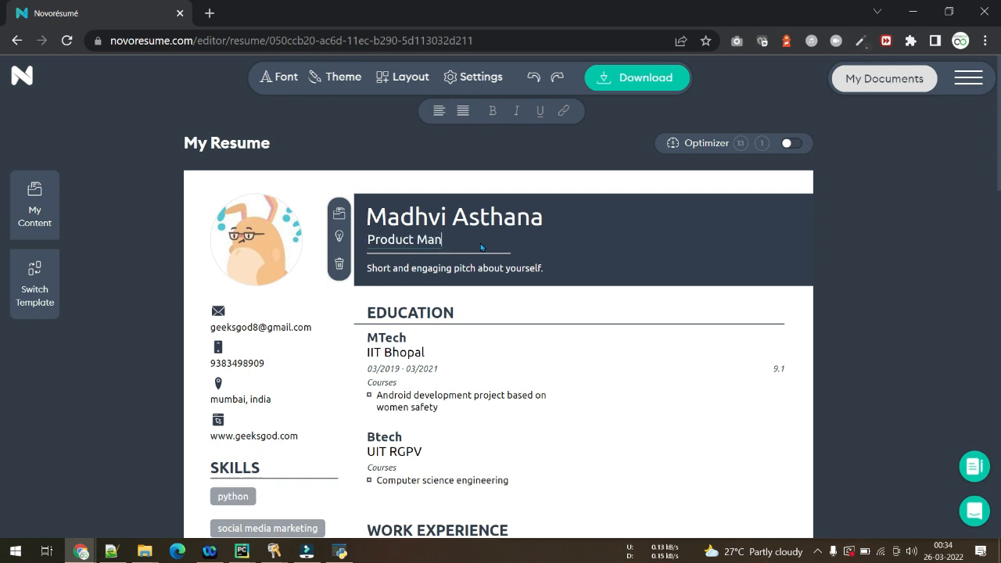
type("ager")
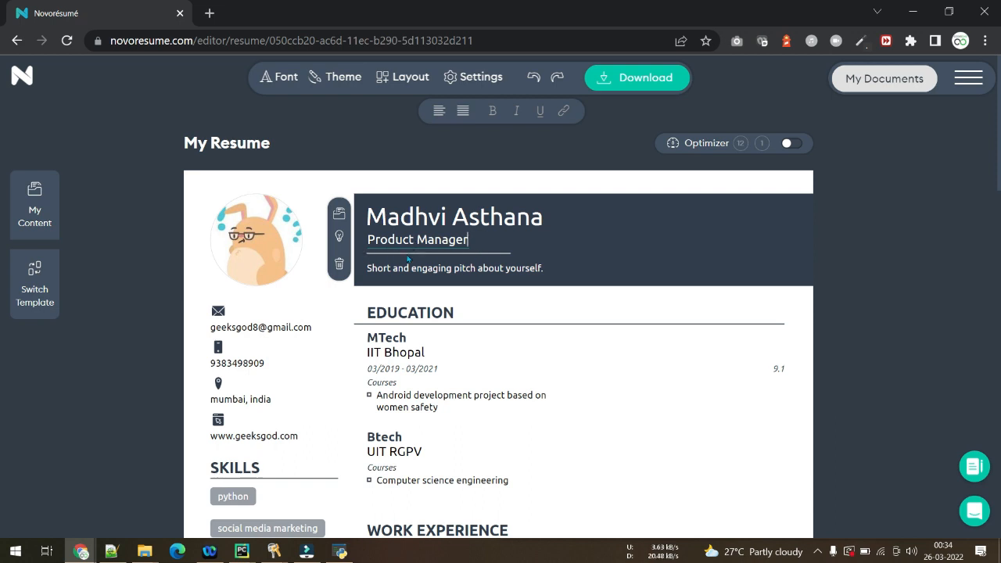
left_click(460, 266)
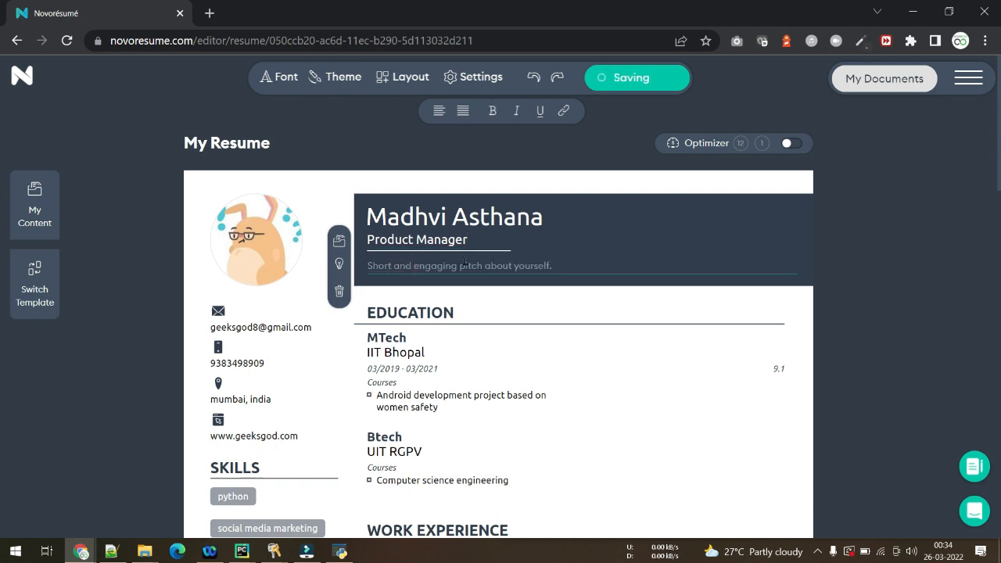
Replace the professional title with Engineer.
double_click(416, 239)
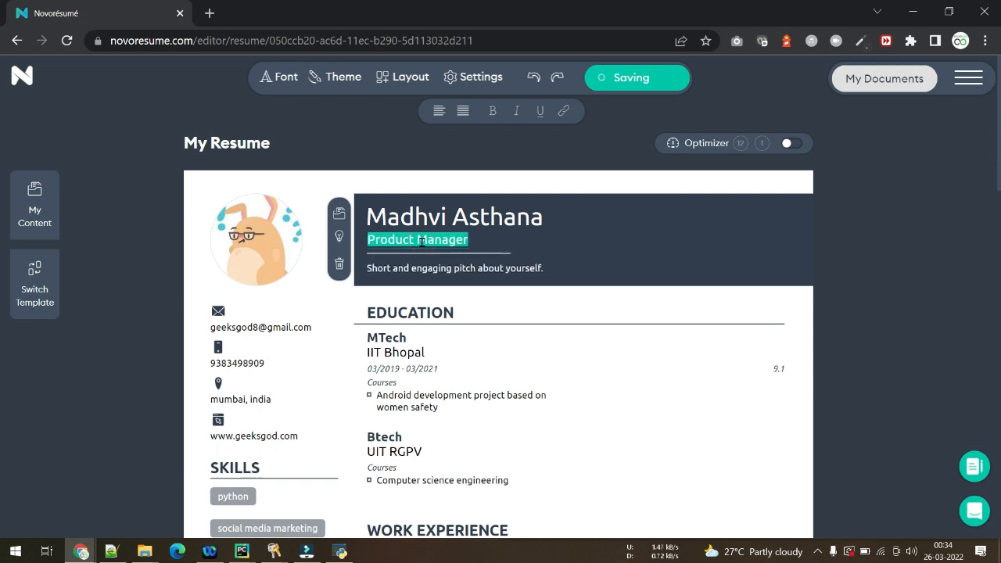
type("Engi")
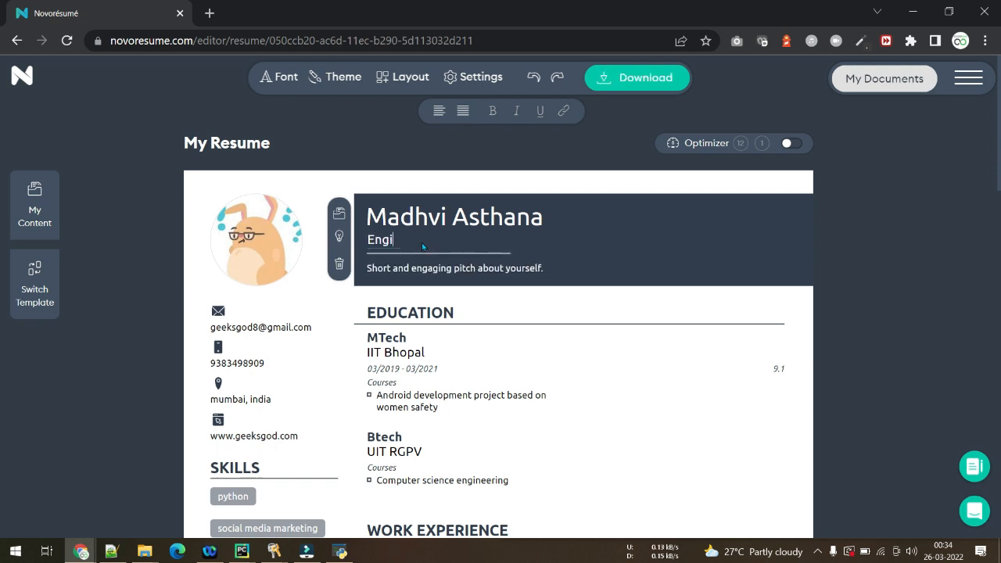
type("neer")
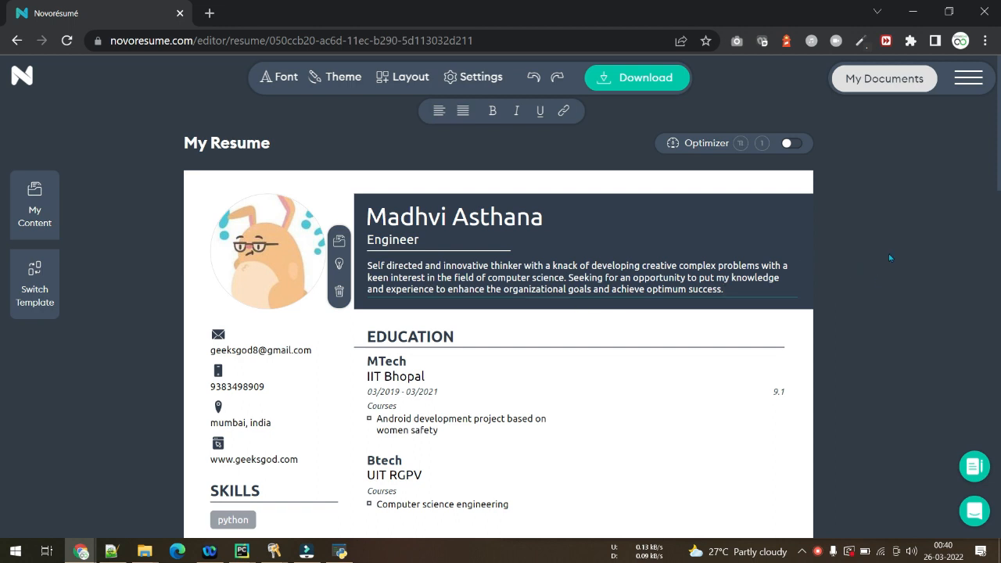
mouse_move(954, 228)
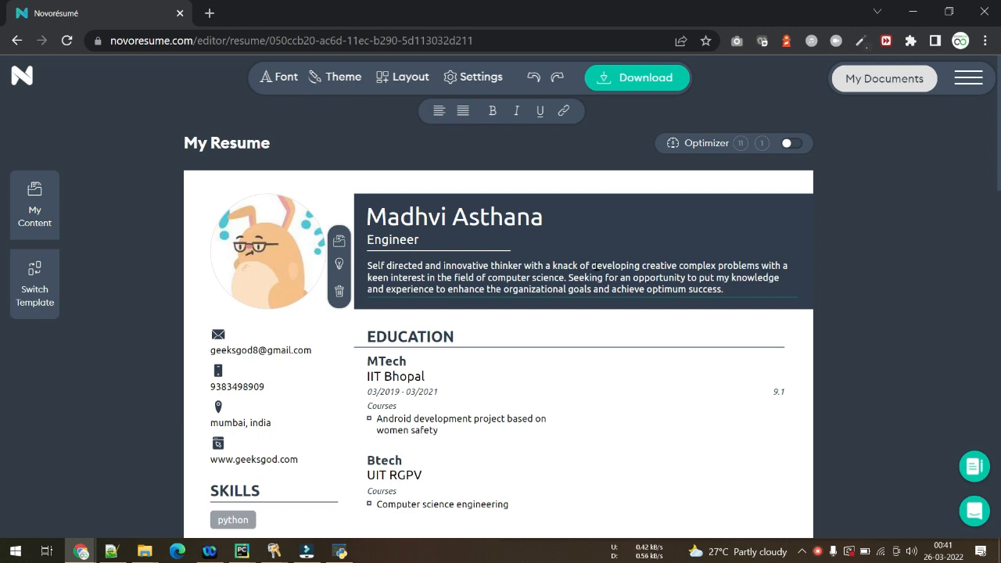
Reword the summary sentence to 'solving management problems and taking' the company forward.
double_click(614, 266)
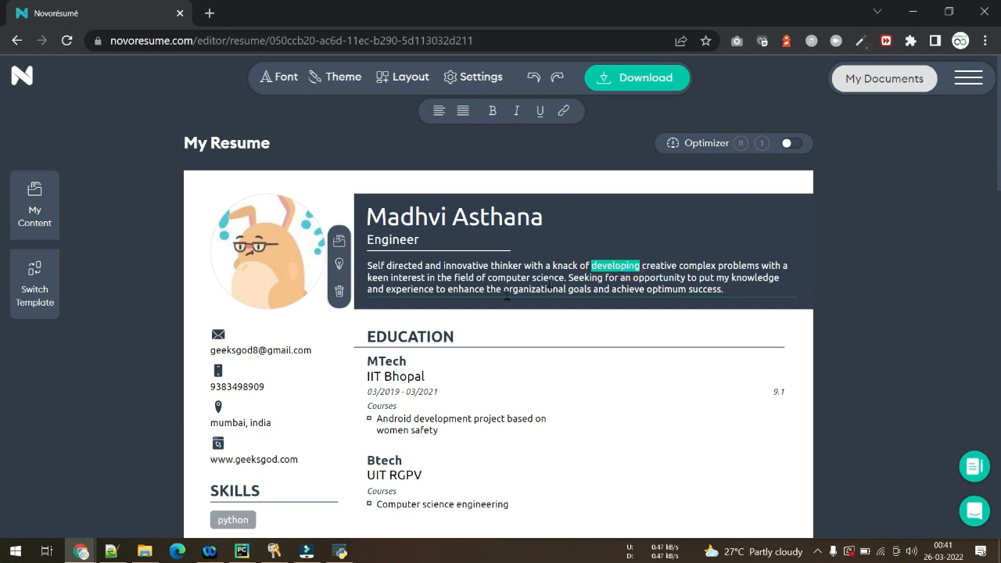
mouse_move(453, 324)
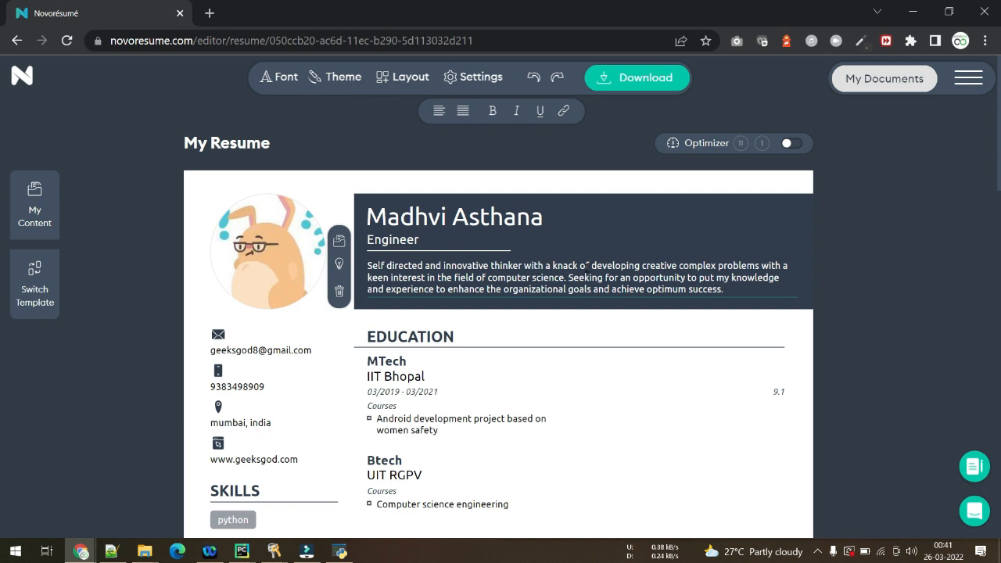
double_click(615, 266)
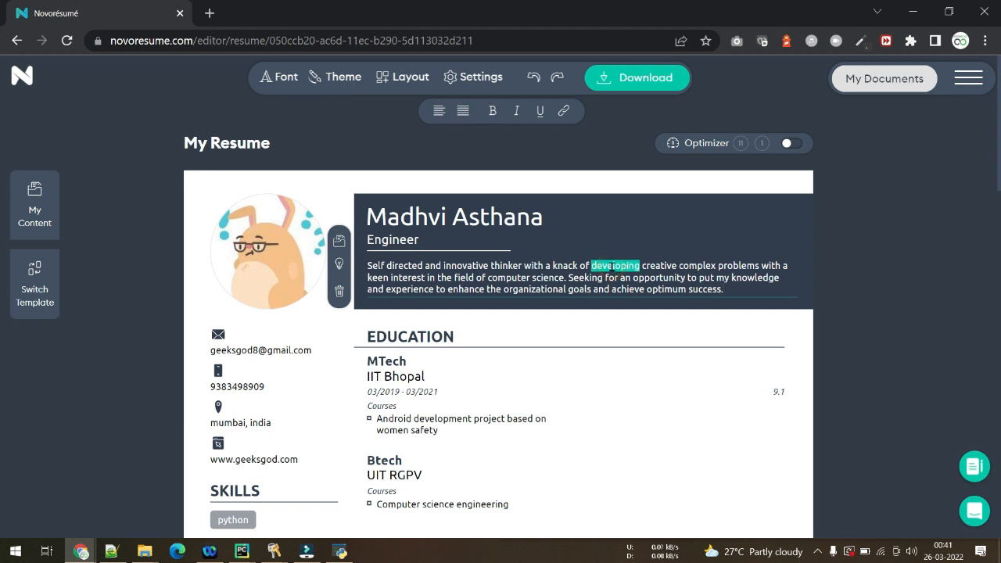
left_click_drag(593, 266, 588, 278)
type("s")
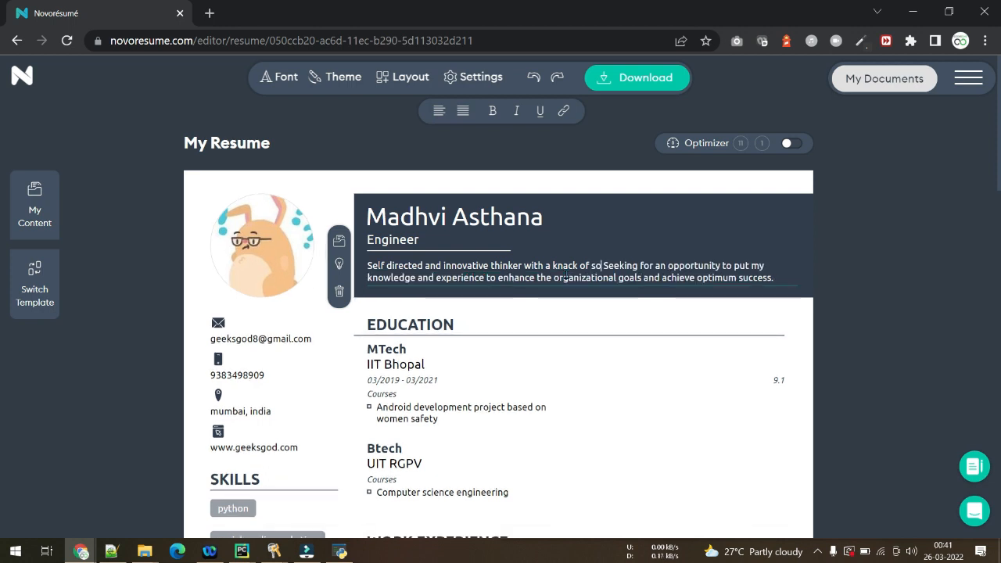
type("lving")
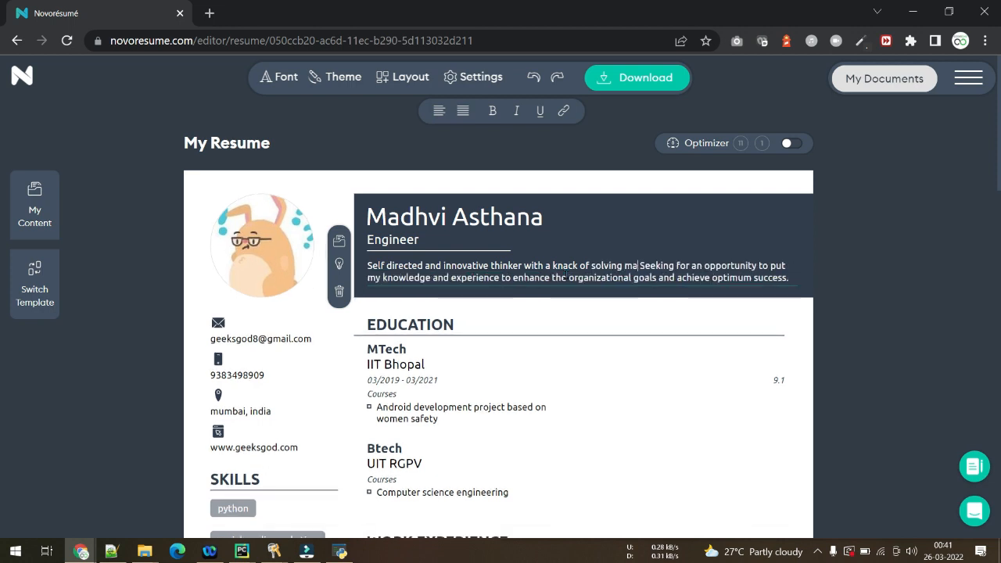
type("management proble")
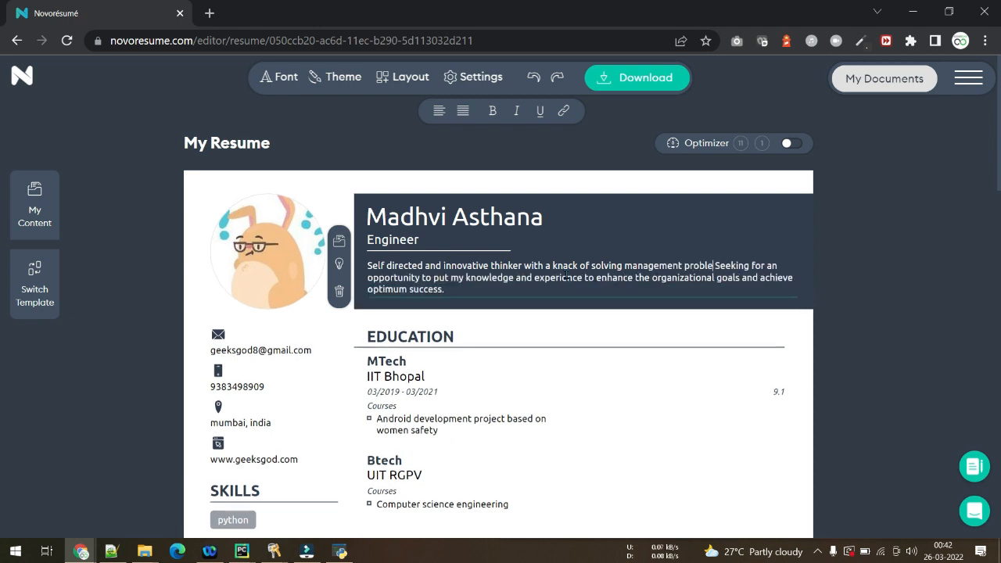
type("ms")
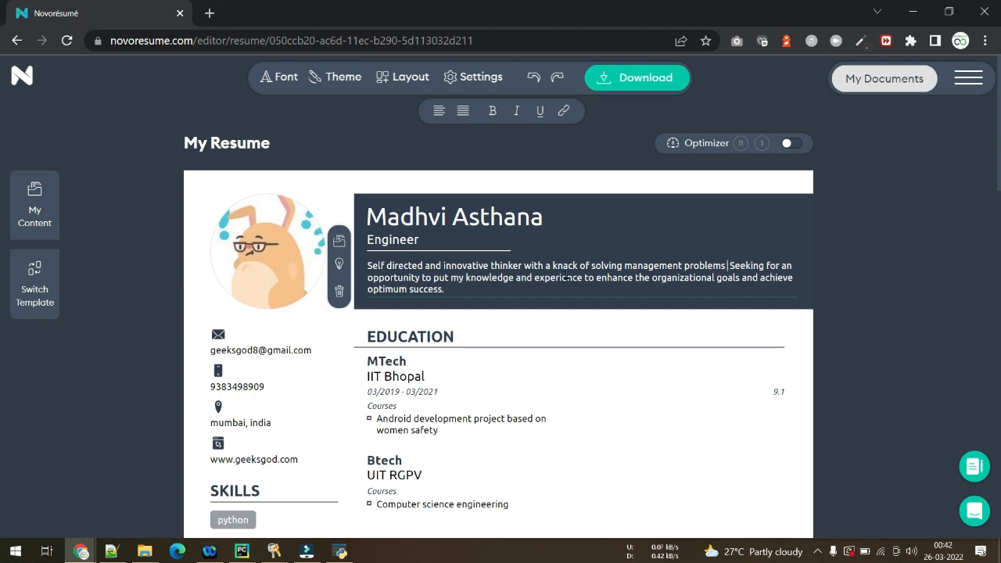
type("and taking")
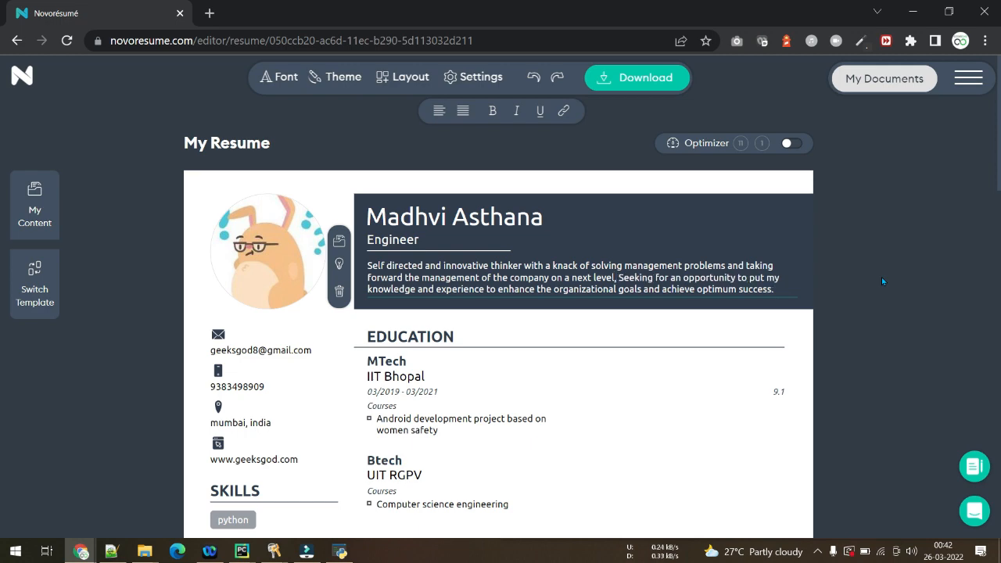
Rename the ORGANIZATIONS heading, typing EXTRA-CURRICULAR ACTIVIT so far.
scroll("down", 3)
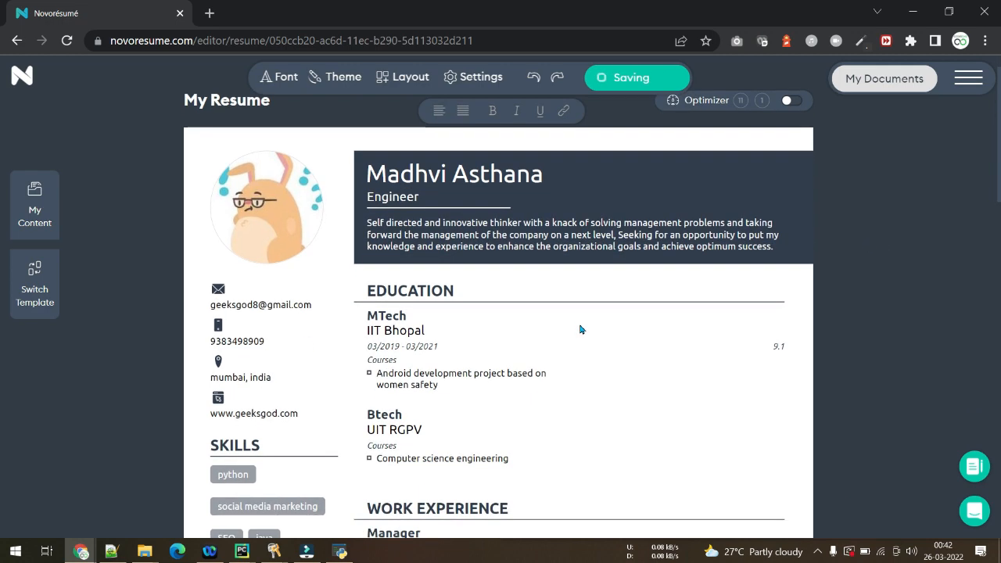
scroll("down", 3)
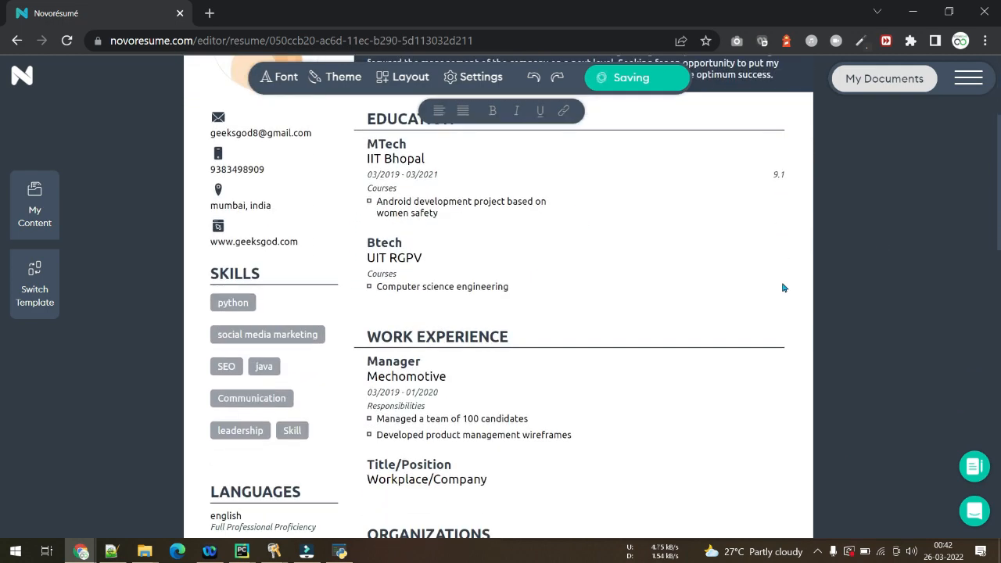
scroll("down", 3)
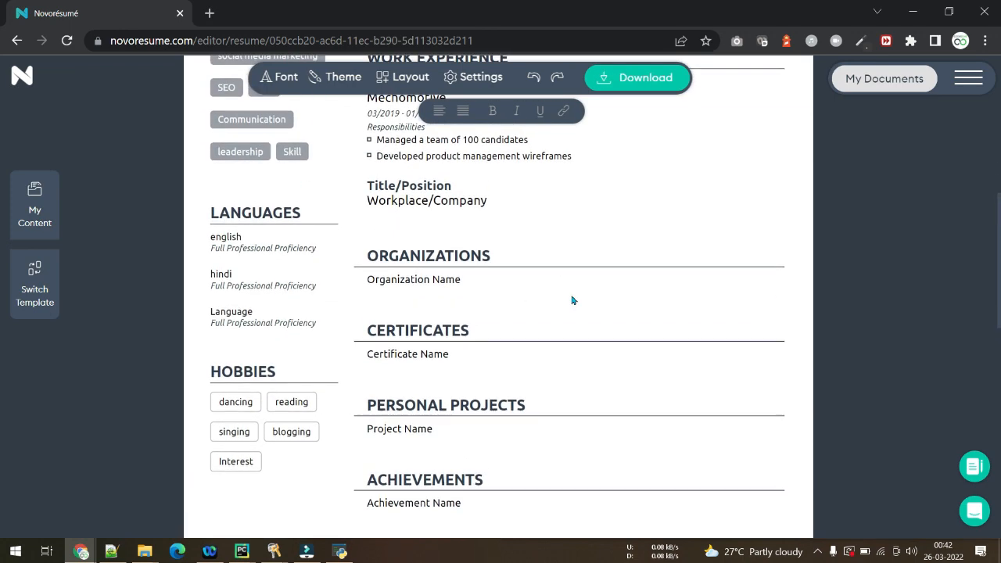
left_click(428, 255)
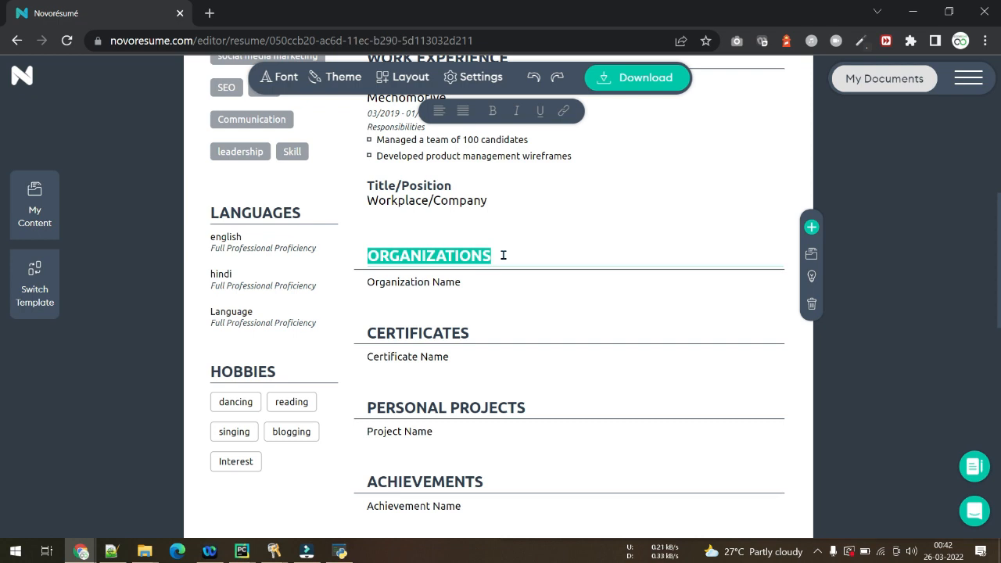
type("E")
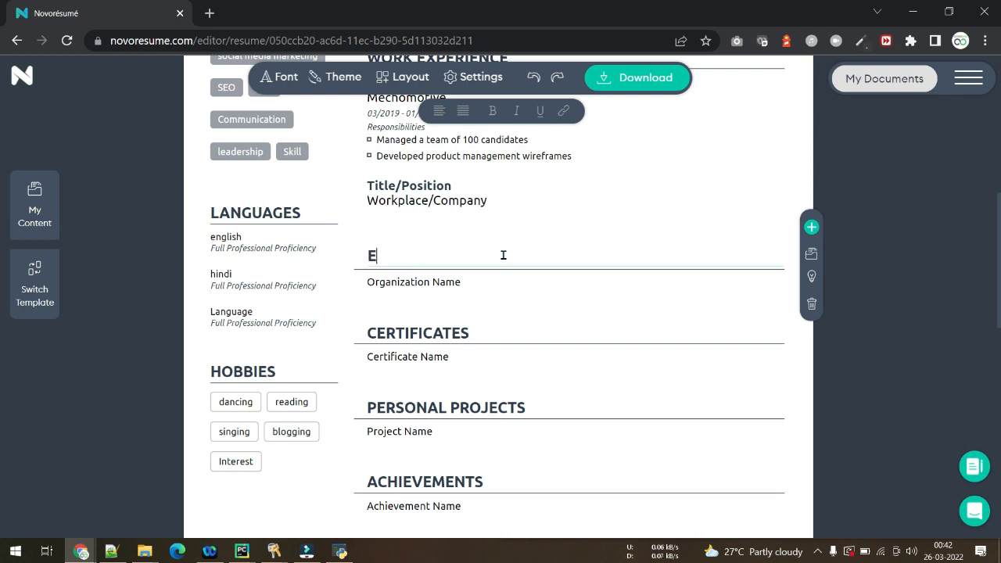
type("XTRA--")
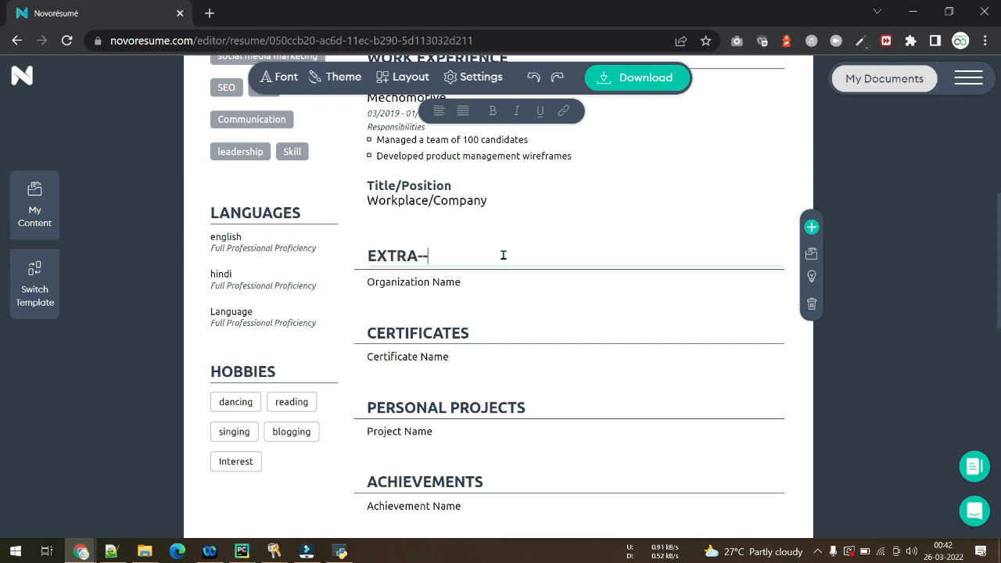
type("CURRI")
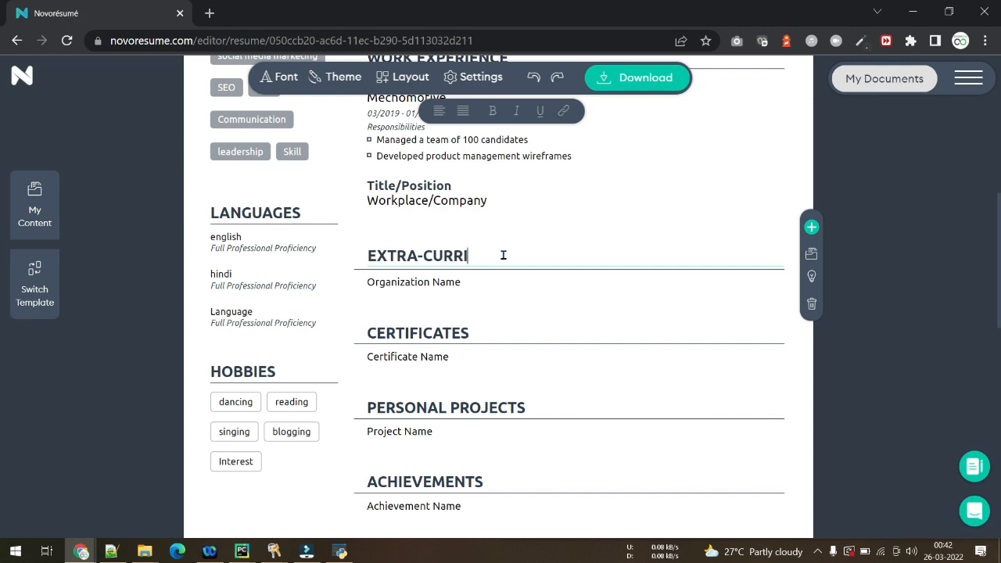
type("CULAR A")
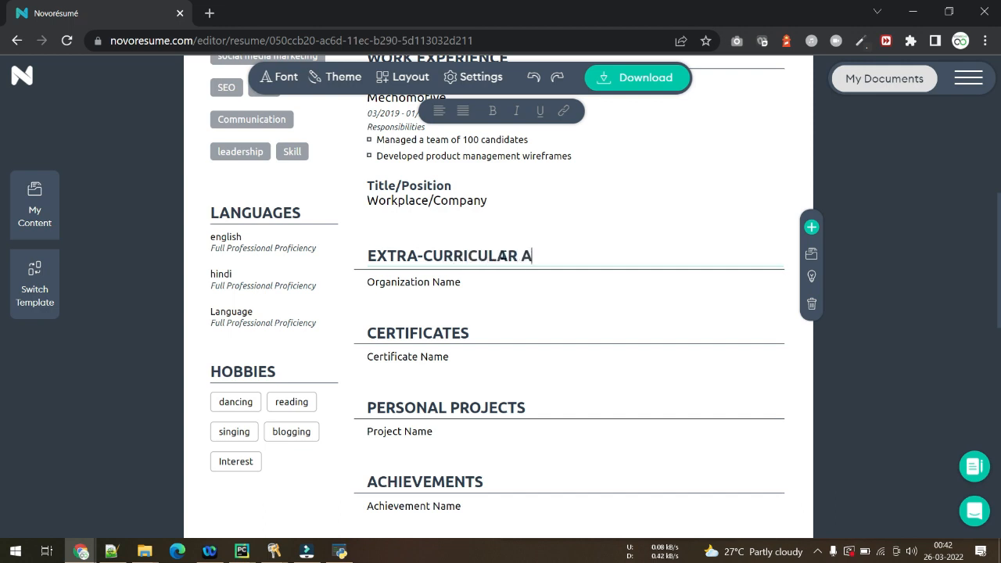
type("CTIVIT")
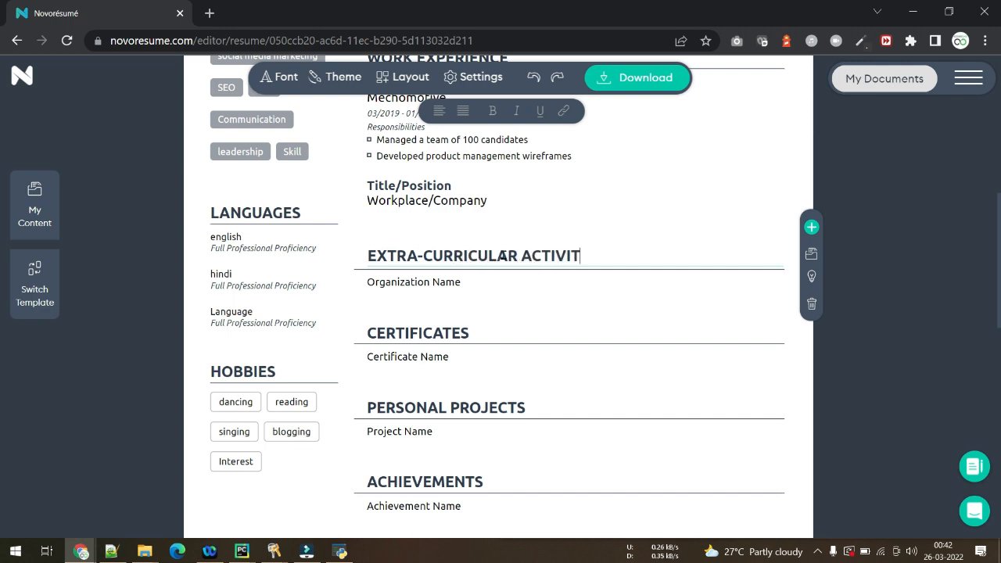
Finish the EXTRA-CURRICULAR ACTIVITIES heading, keeping its placeholder Organization Name entry.
left_click(414, 281)
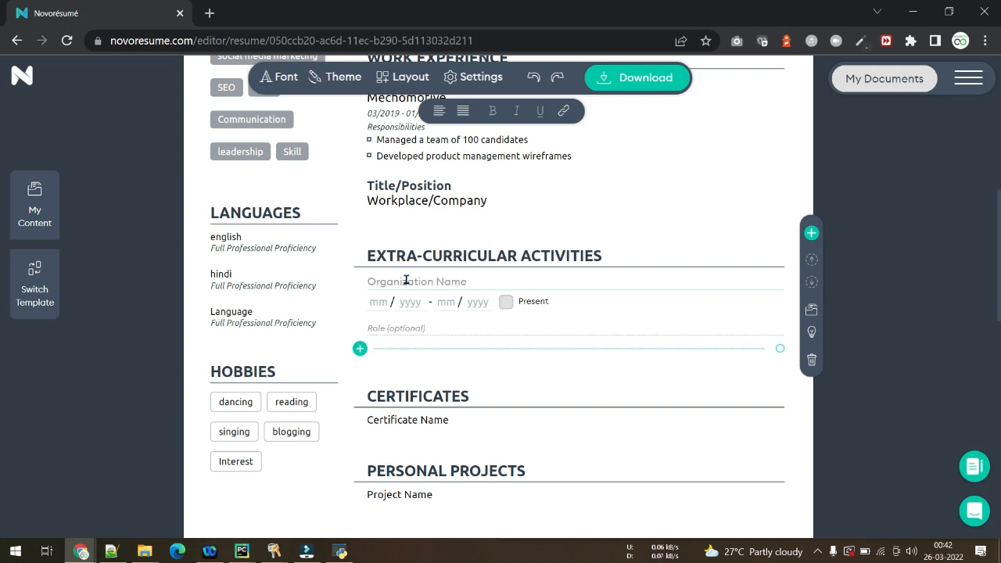
left_click(416, 282)
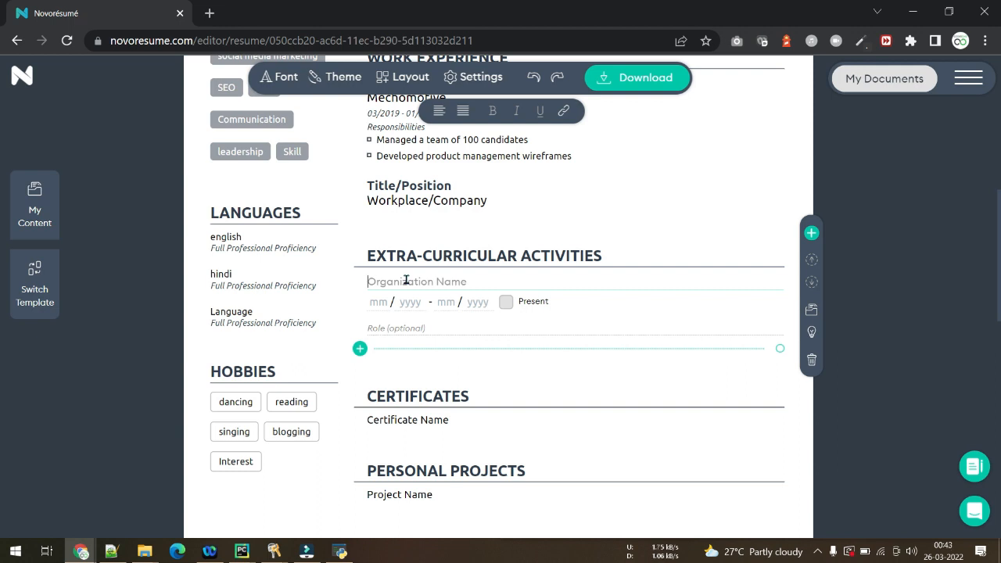
mouse_move(535, 261)
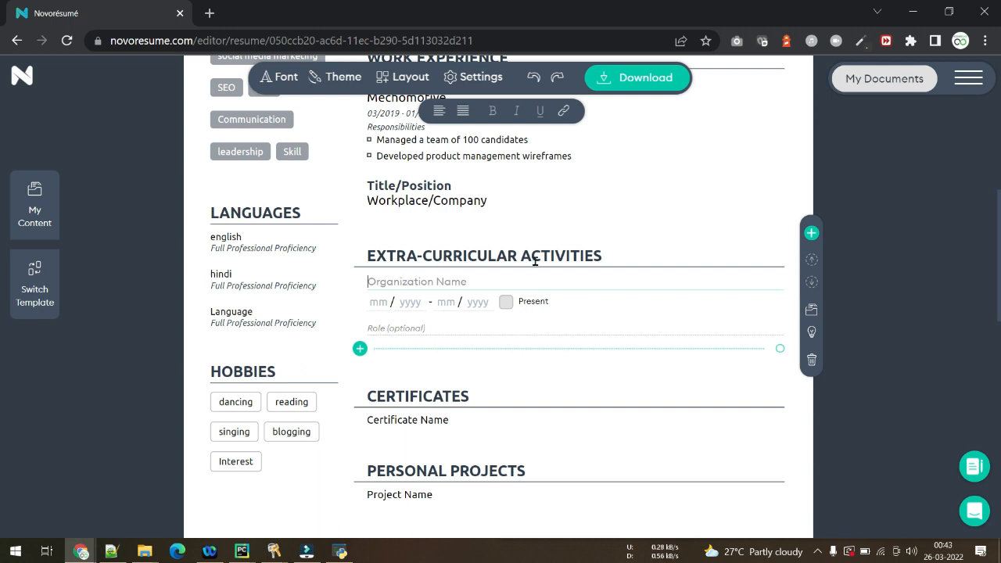
mouse_move(707, 463)
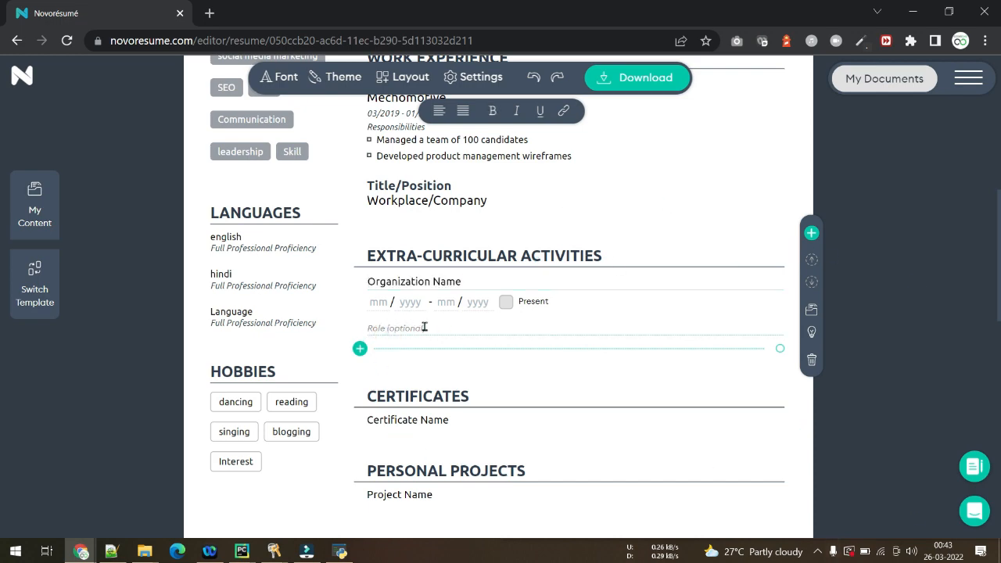
scroll("up", 3)
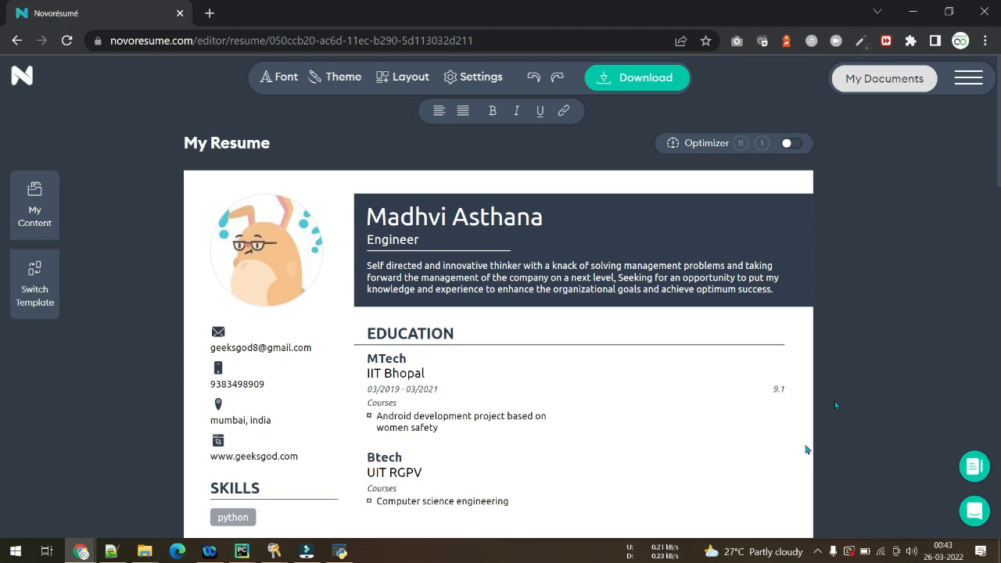
Download Madhvi's Resume as a PDF and open it from Chrome's download bar.
scroll("down", 3)
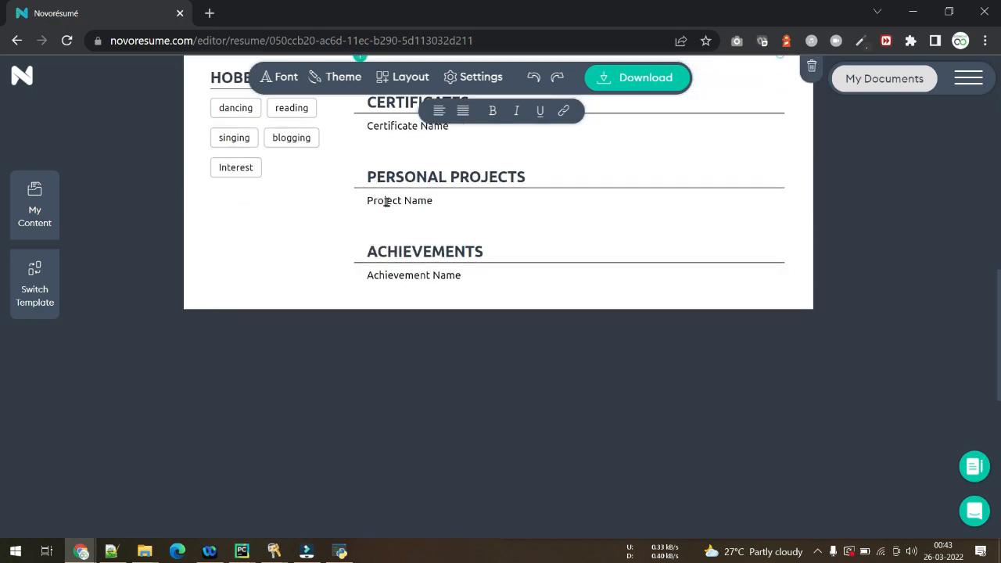
scroll("up", 3)
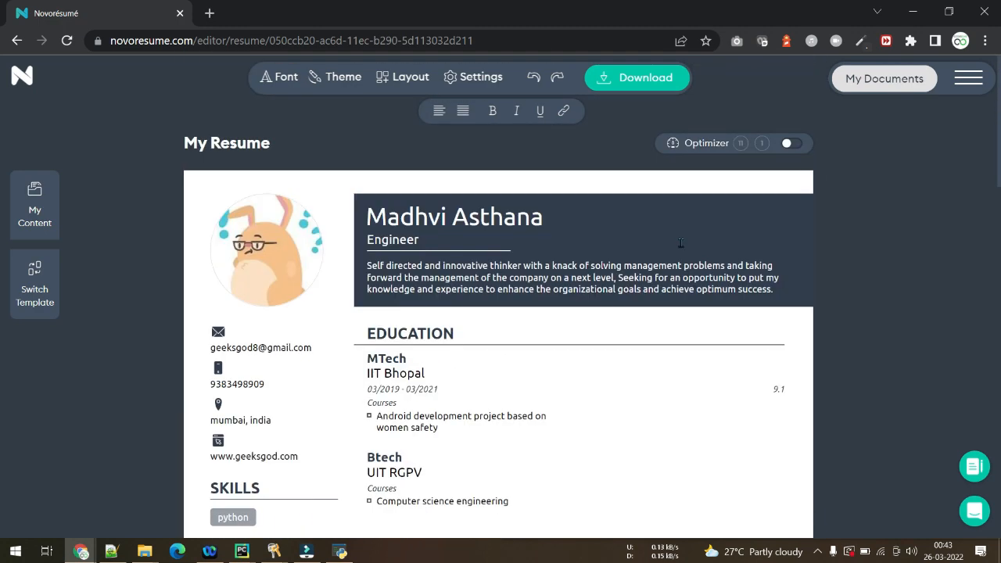
mouse_move(638, 79)
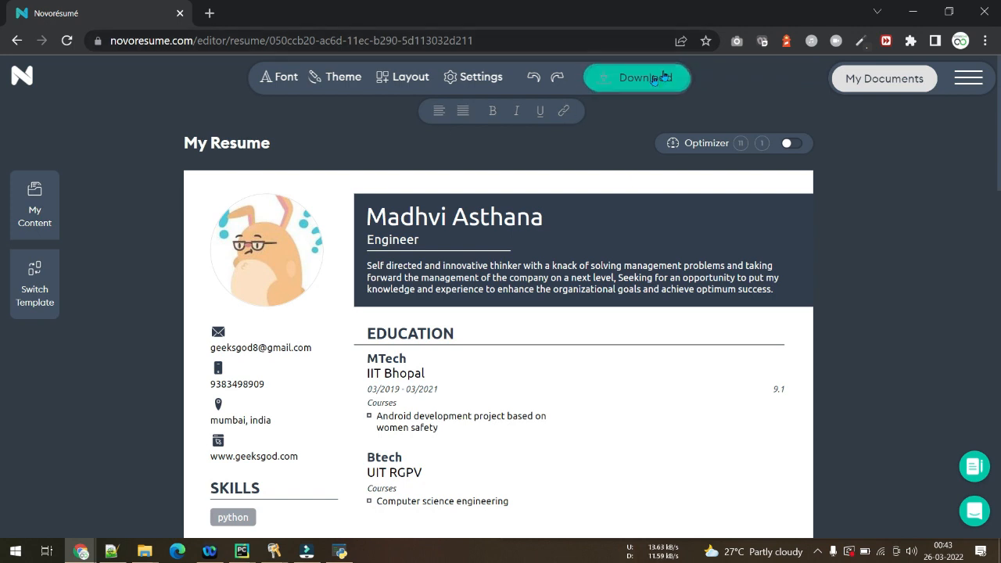
left_click(635, 78)
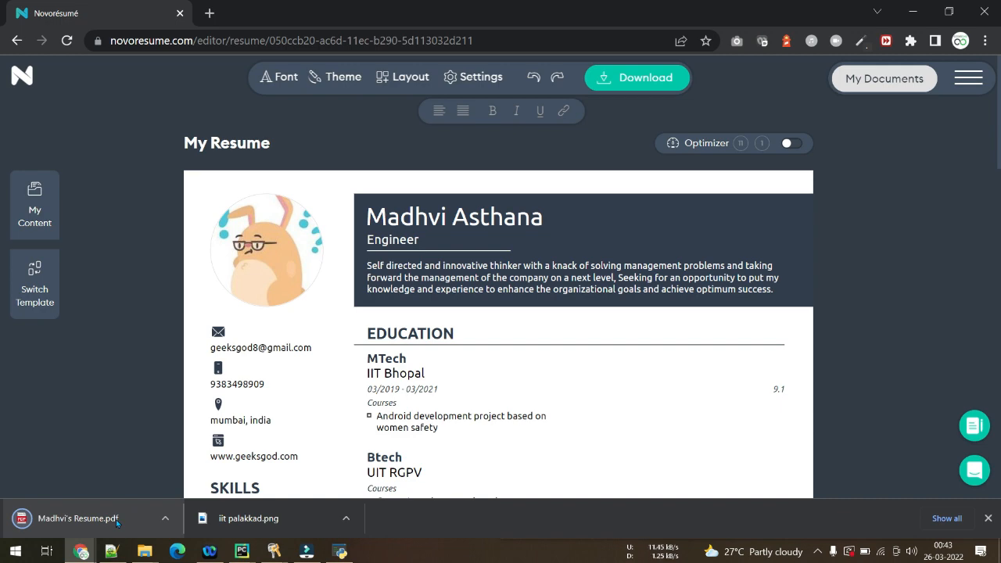
left_click(78, 519)
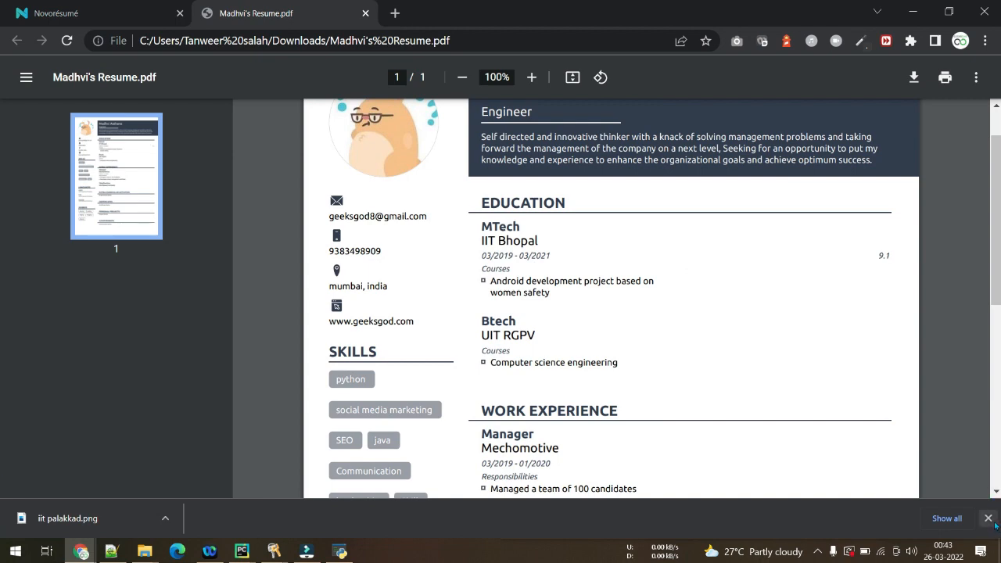
Scroll through Madhvi's Resume.pdf from top to bottom to review the downloaded result.
scroll("down", 3)
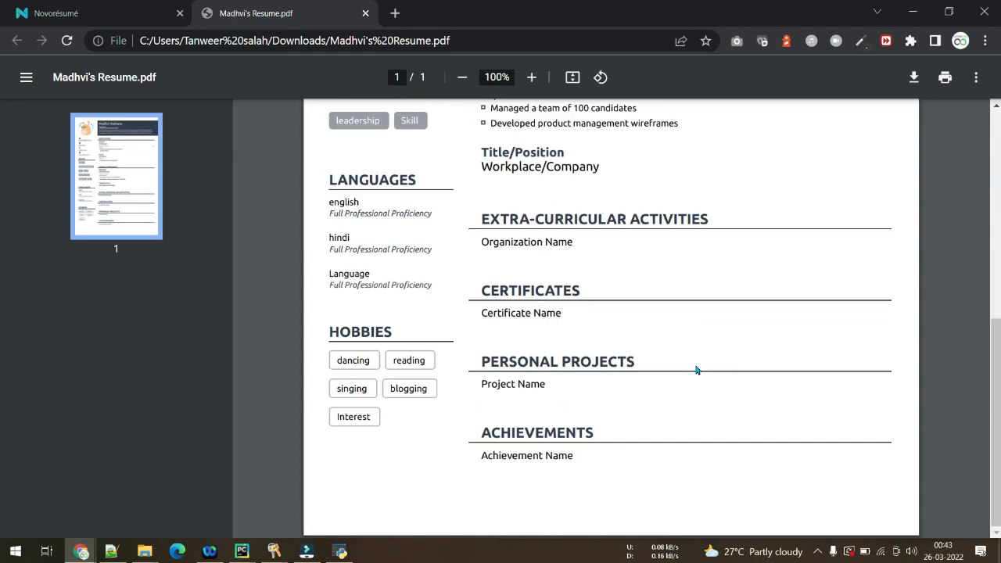
scroll("up", 3)
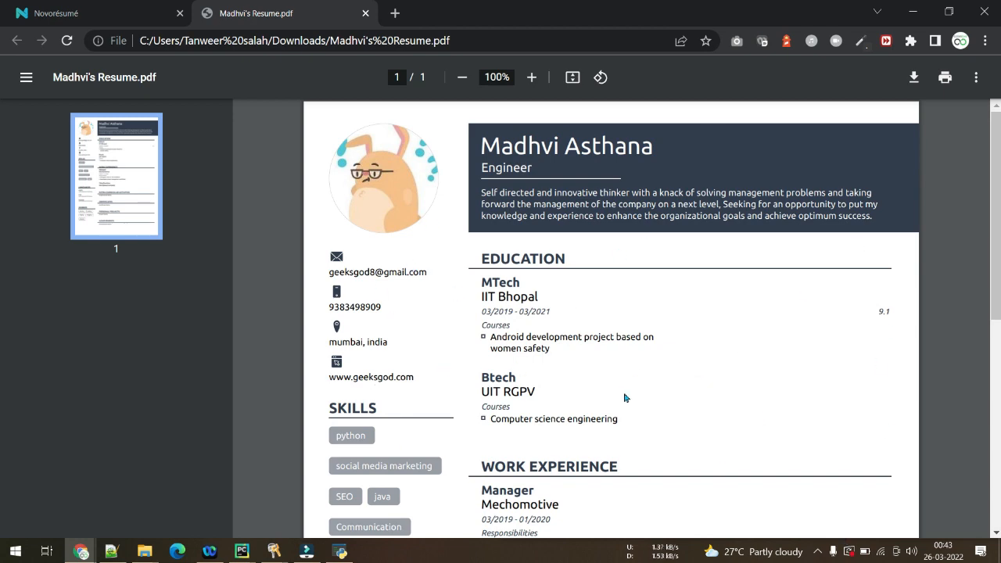
scroll("down", 3)
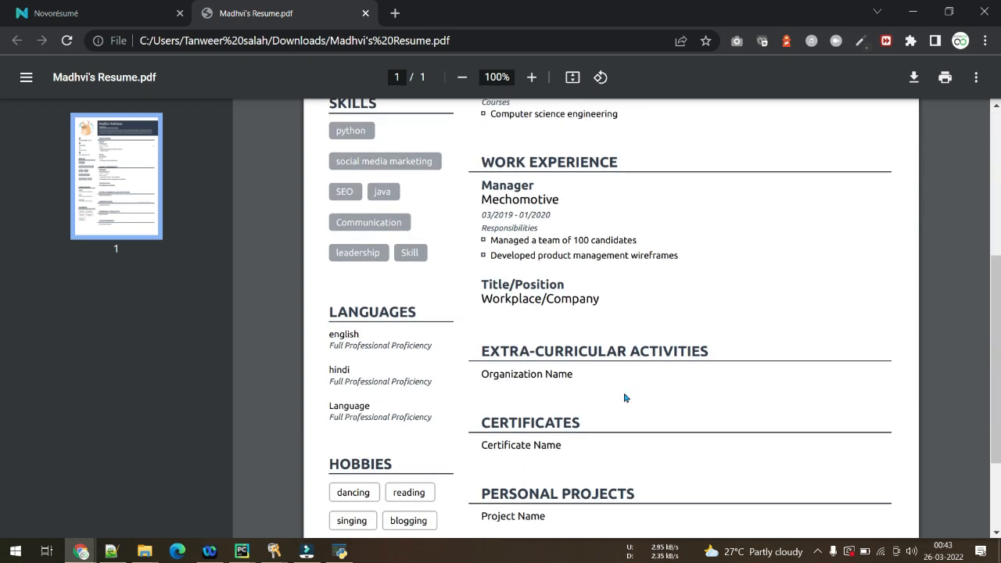
scroll("down", 3)
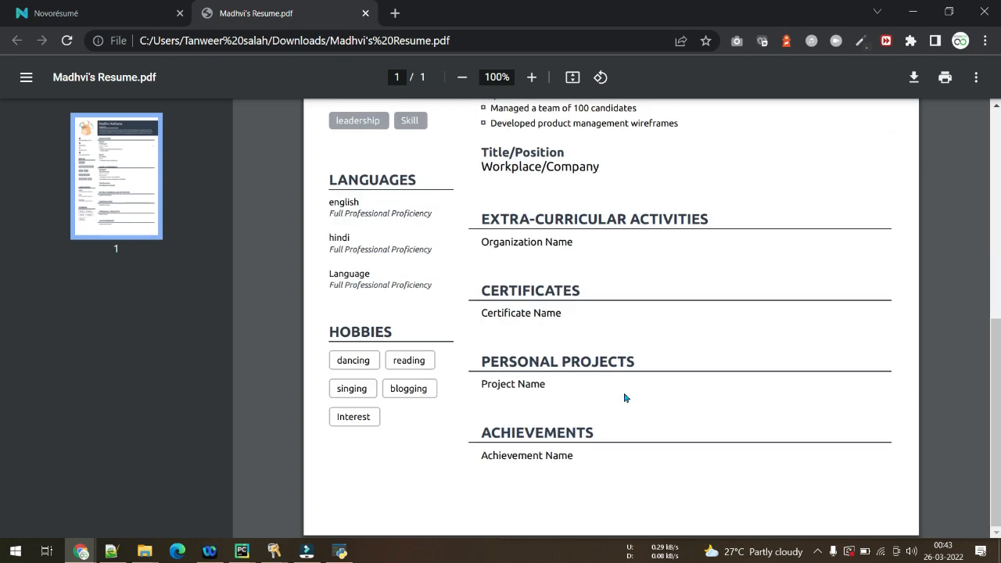
scroll("up", 3)
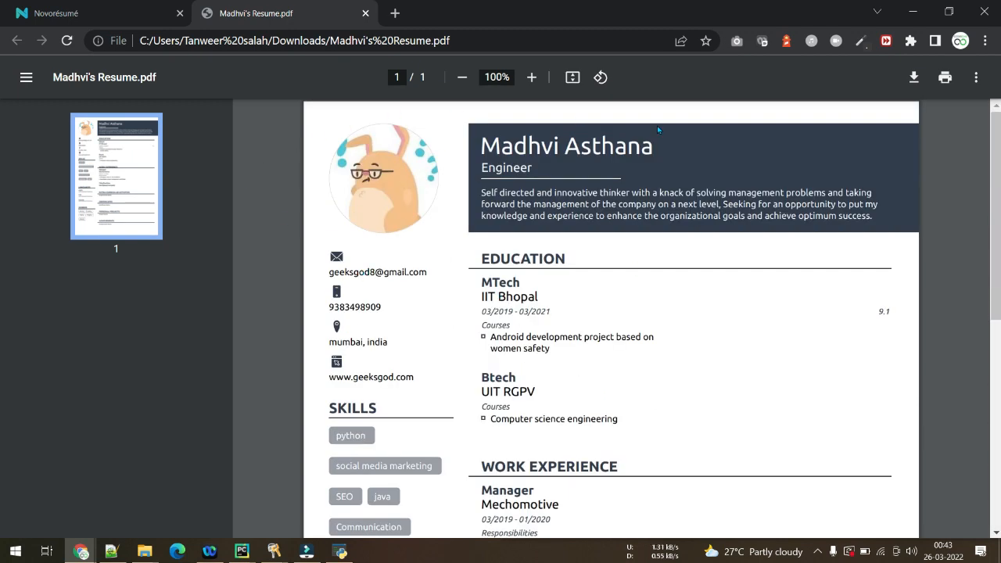
mouse_move(394, 194)
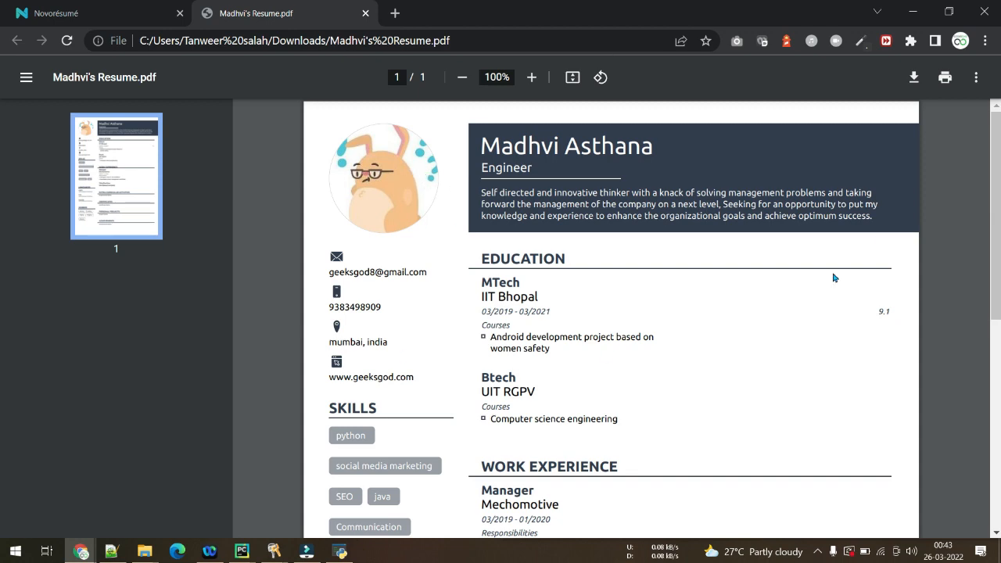
scroll("down", 3)
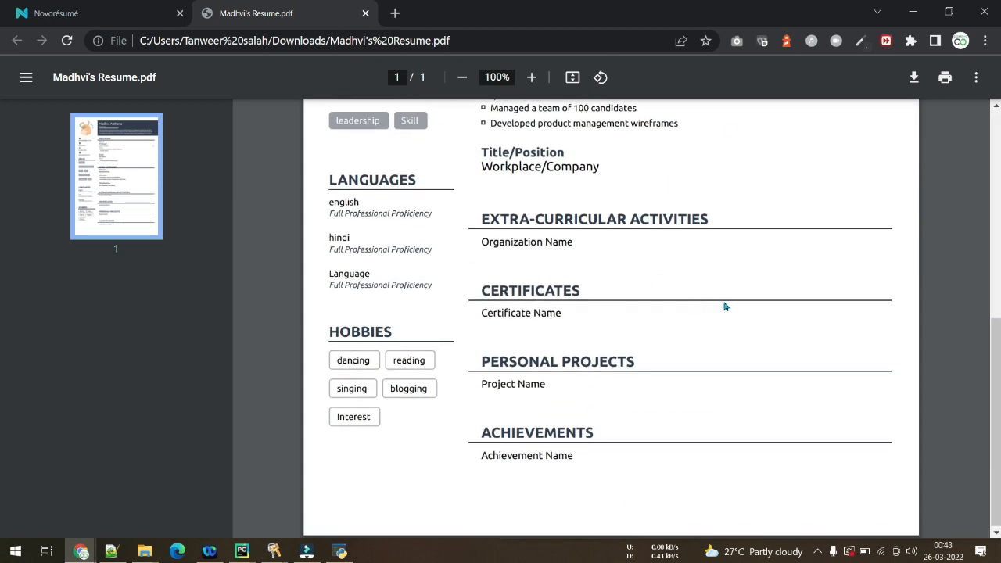
scroll("up", 3)
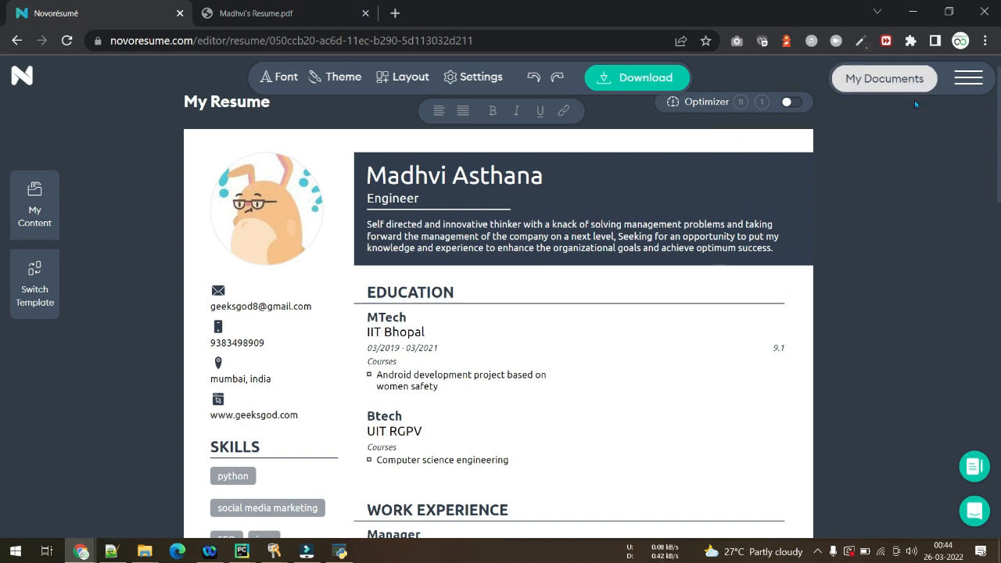
Try theme colours and dismiss the premium feature notice with I understand.
scroll("up", 3)
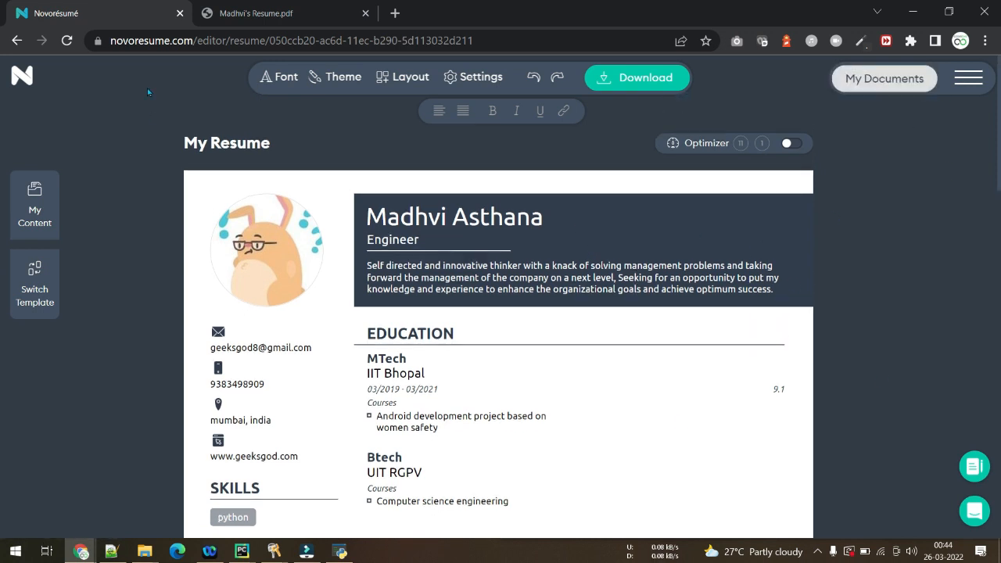
left_click(335, 76)
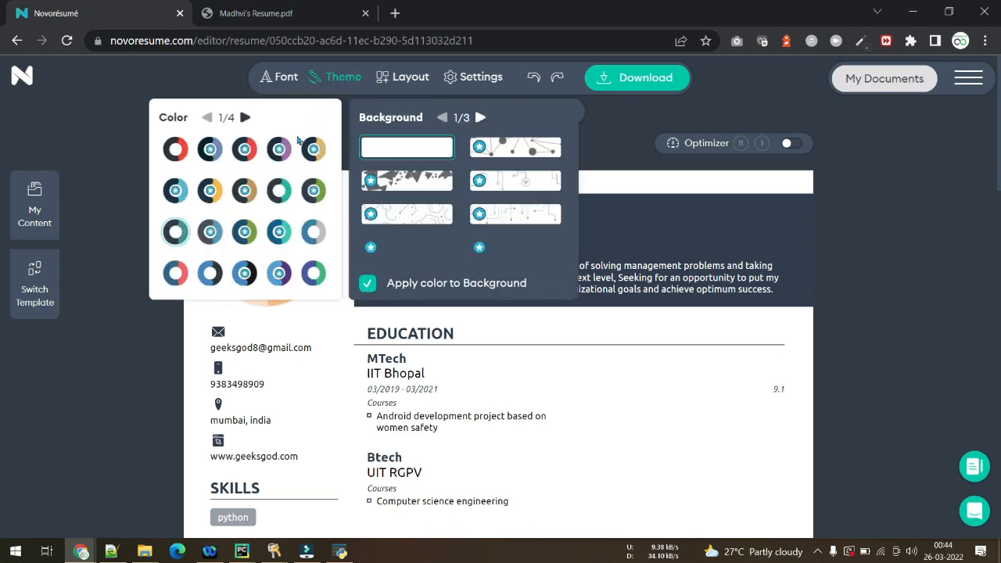
left_click(244, 148)
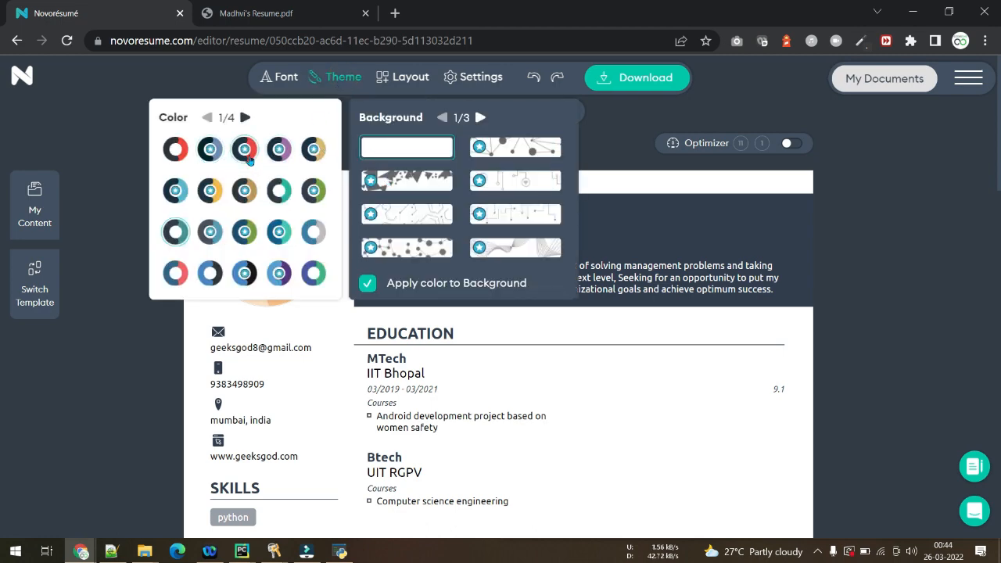
left_click(244, 149)
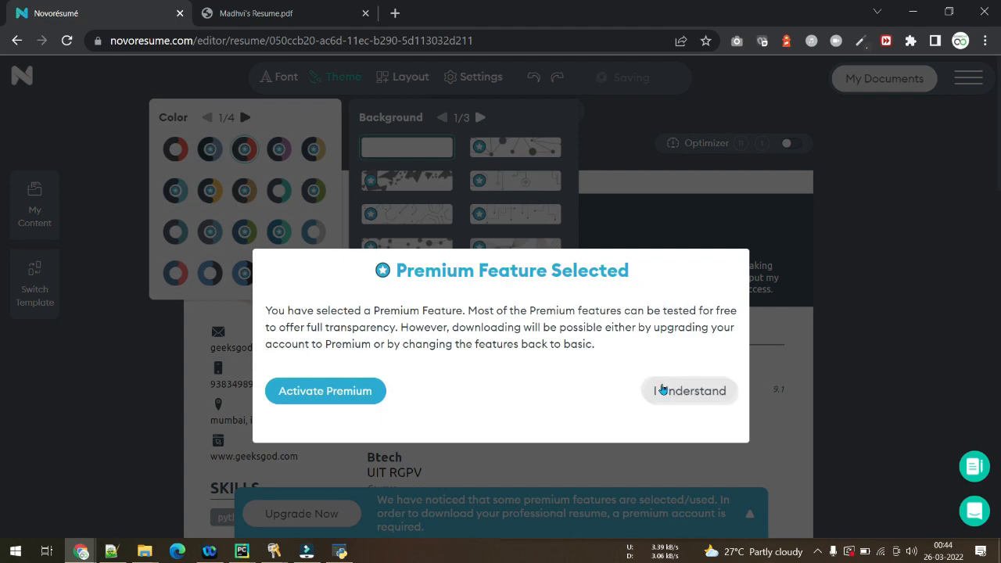
left_click(689, 391)
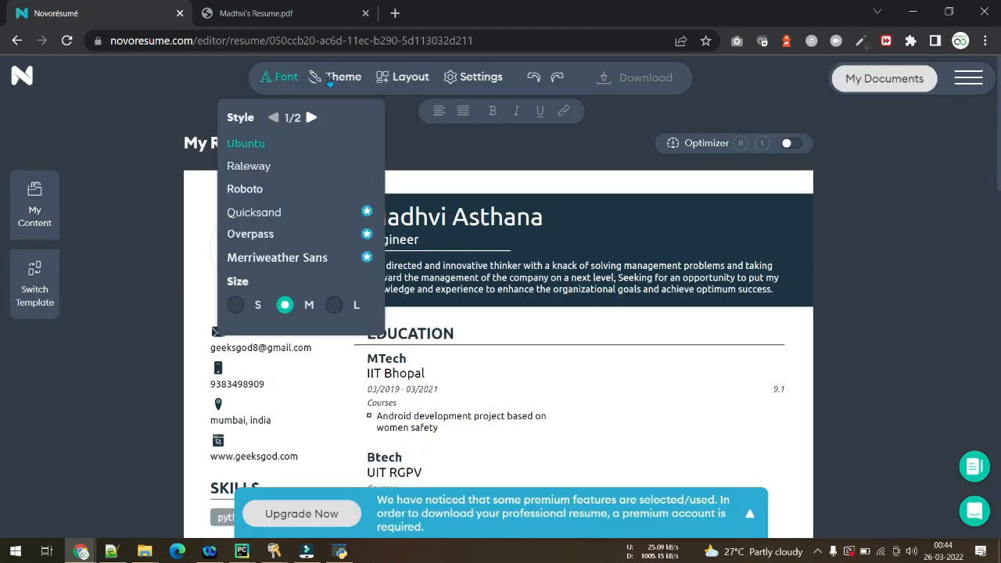
left_click(343, 76)
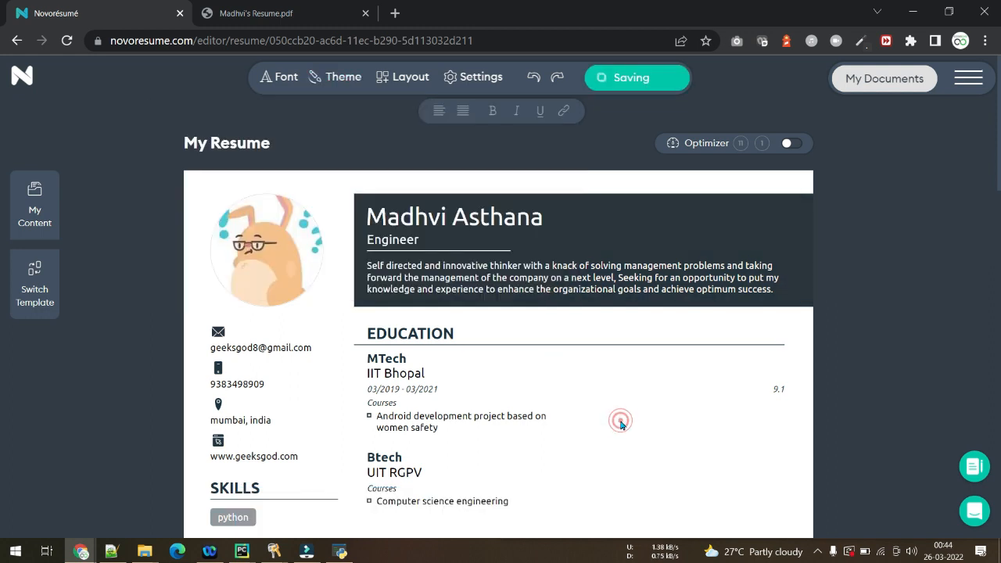
Apply the blue colour theme to the resume's header and headings.
scroll("down", 3)
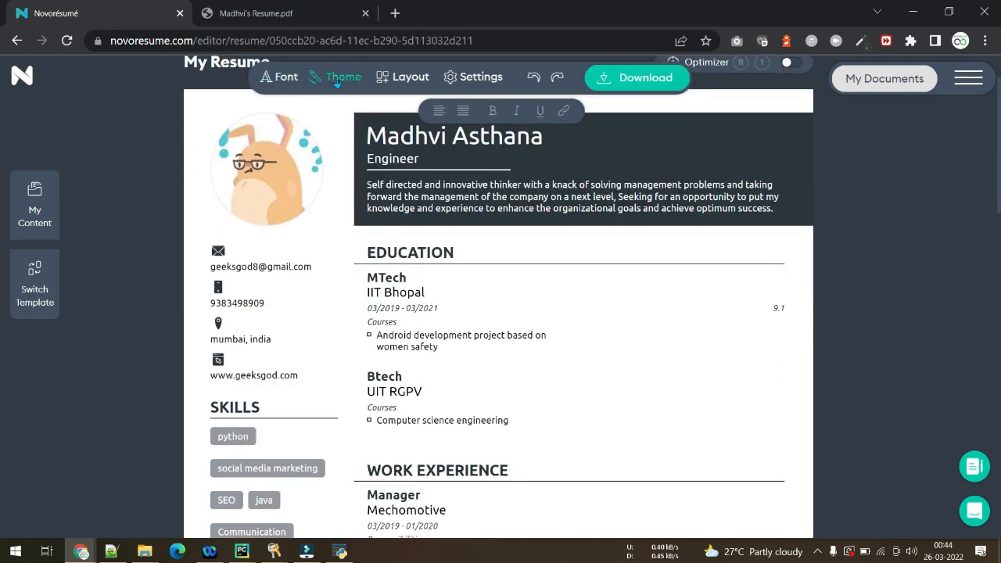
left_click(343, 77)
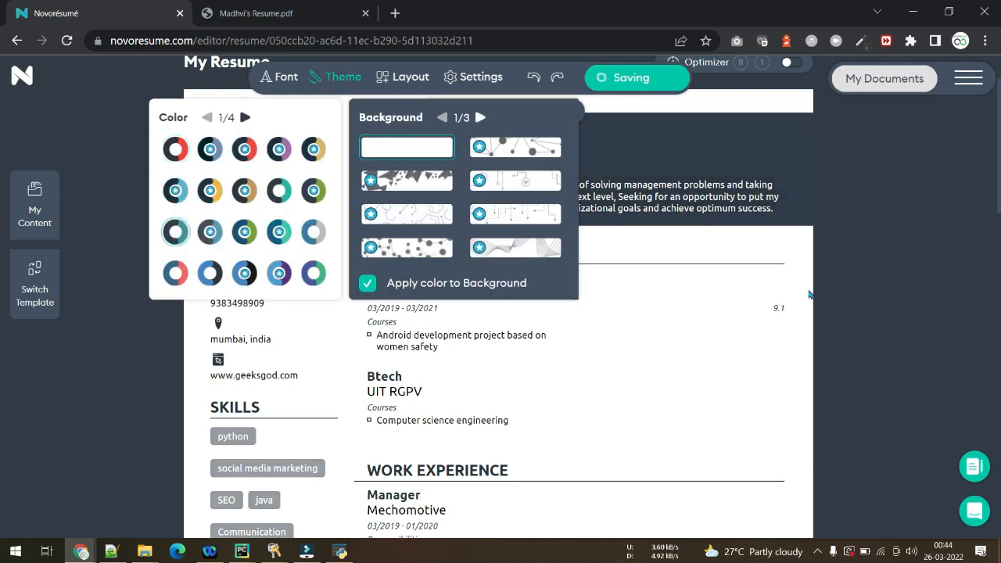
left_click(313, 273)
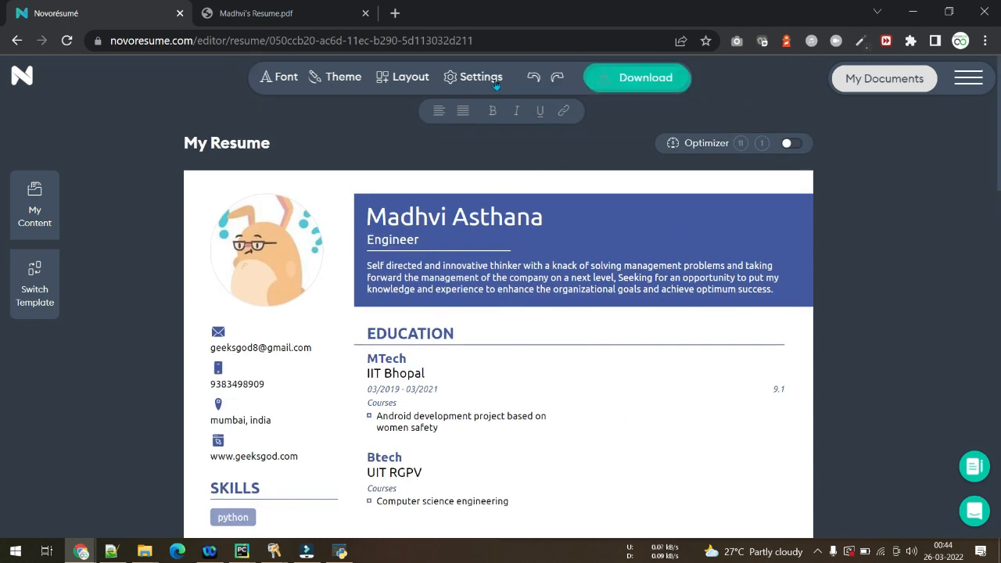
mouse_move(342, 76)
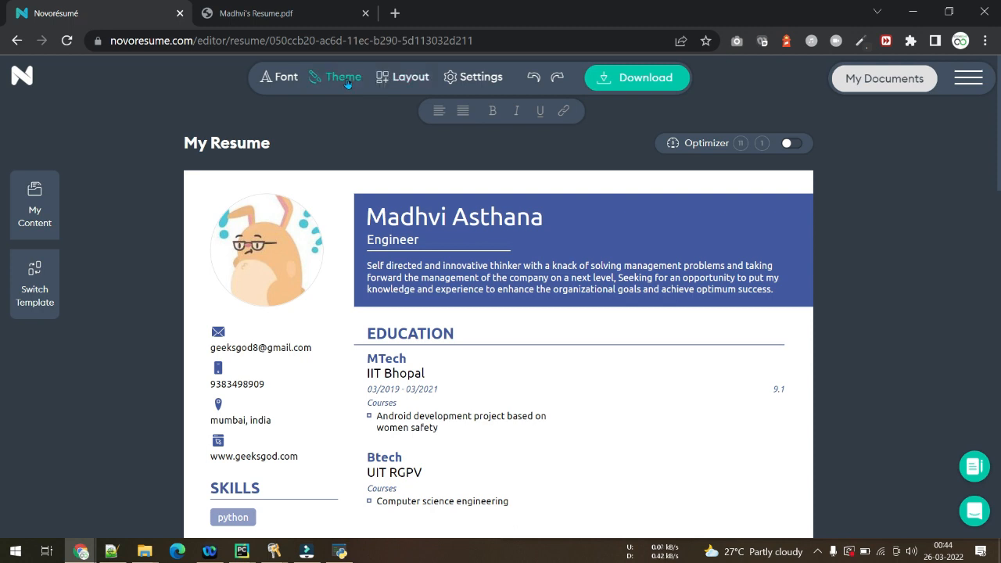
left_click(402, 77)
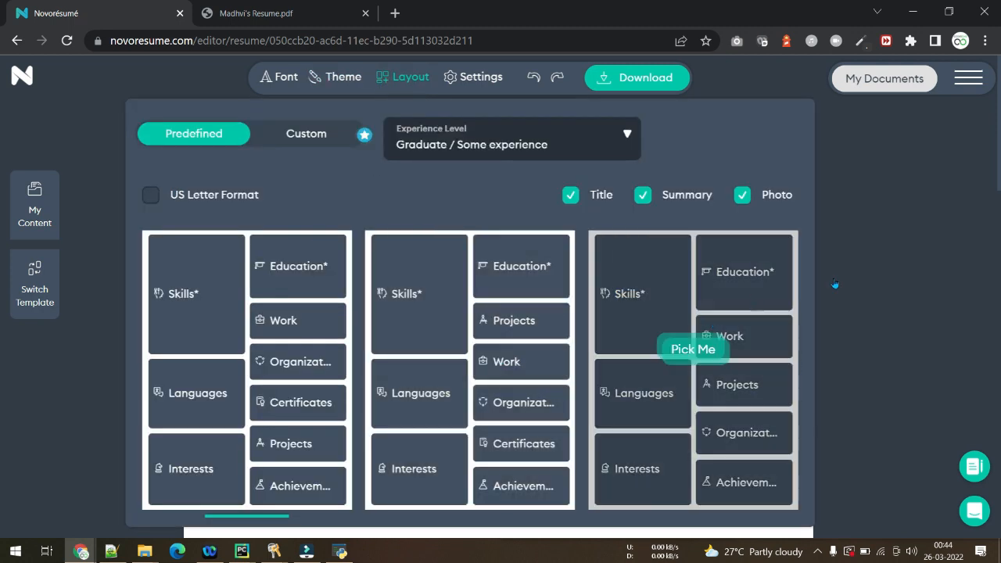
left_click(343, 76)
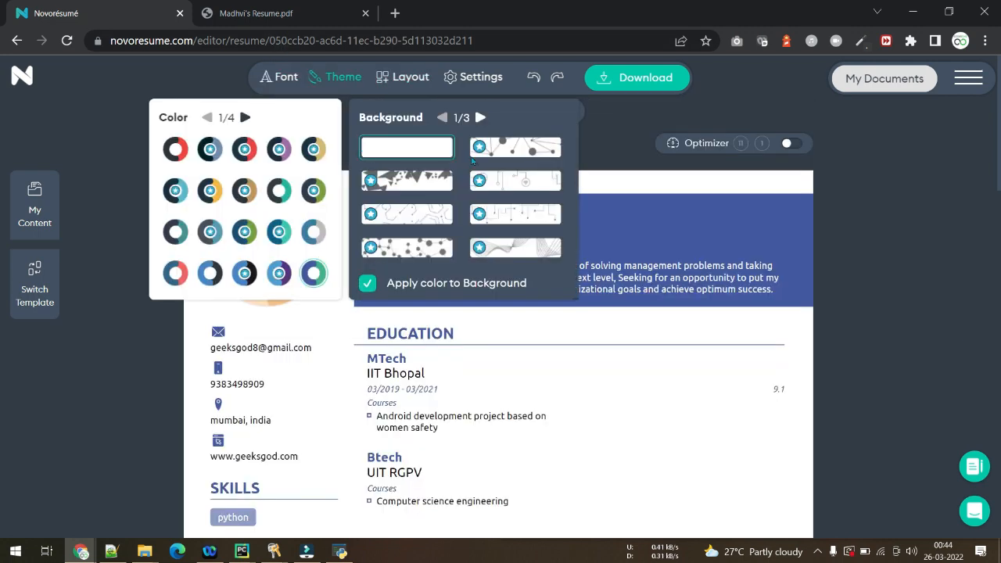
left_click(402, 77)
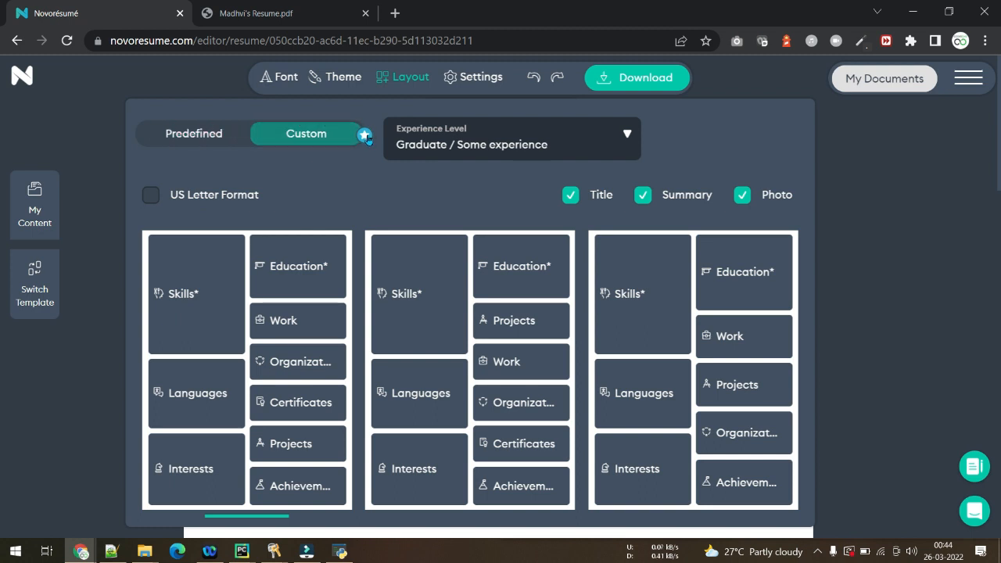
left_click(279, 76)
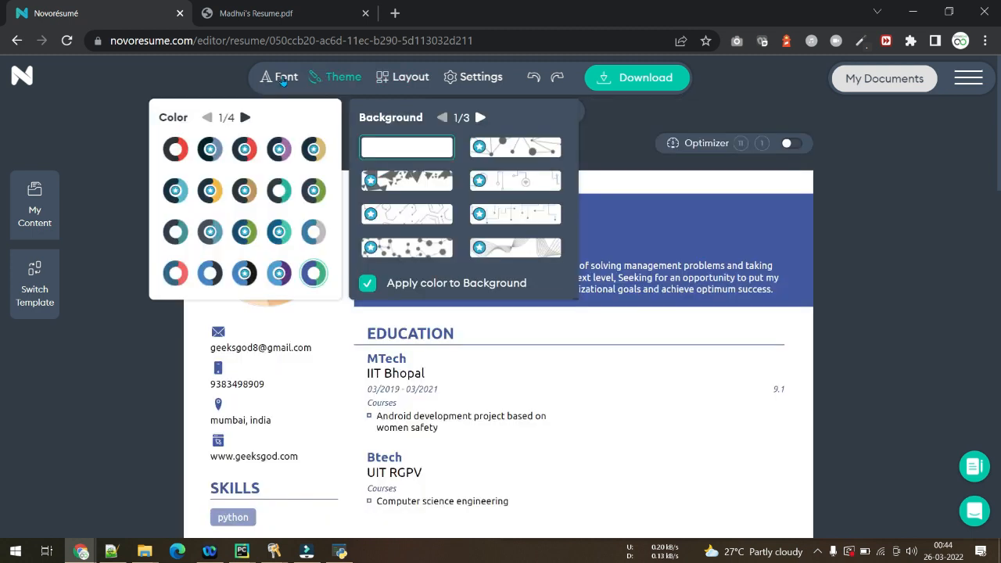
Set the resume font to Roboto at size L, after briefly trying Raleway.
left_click(279, 77)
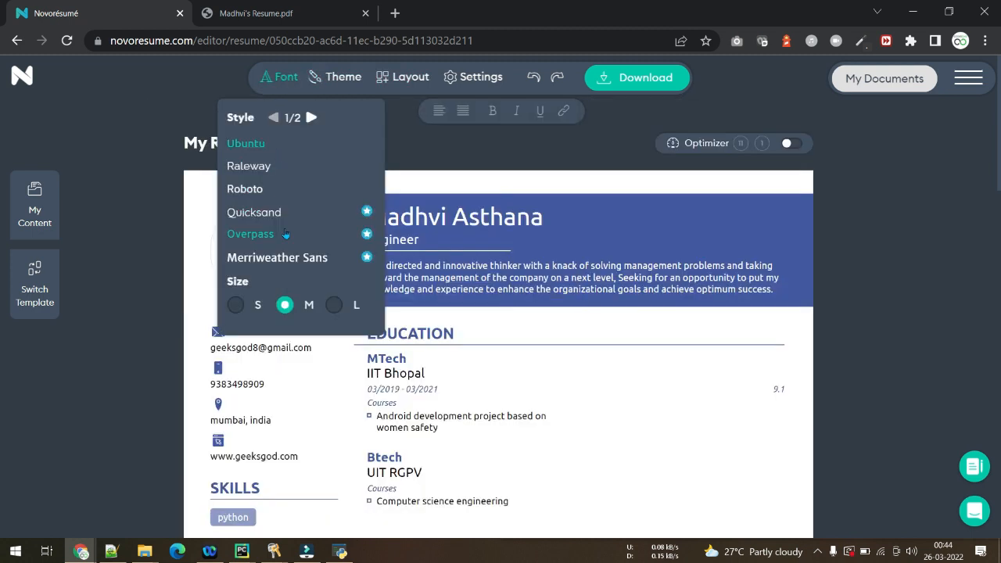
left_click(248, 165)
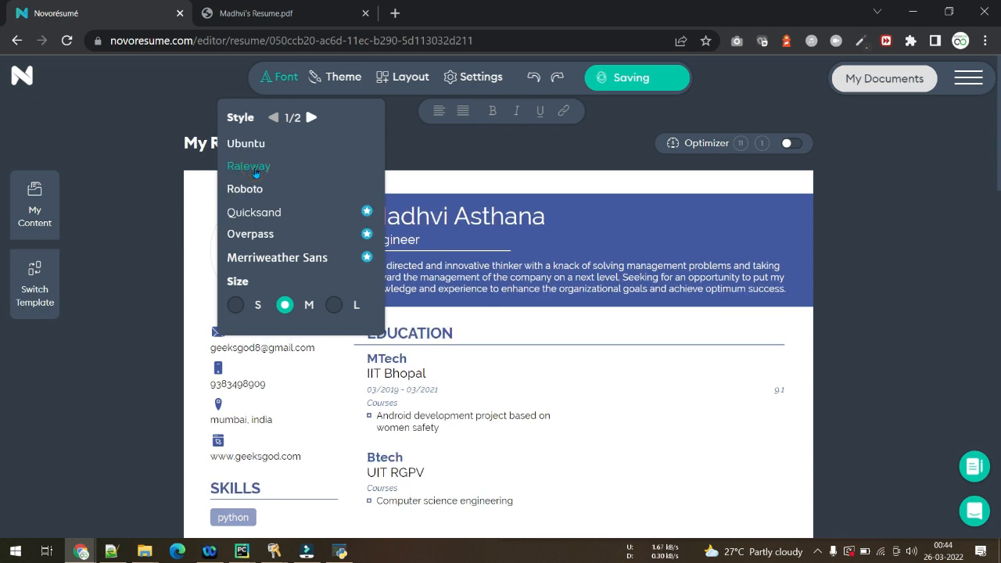
left_click(244, 187)
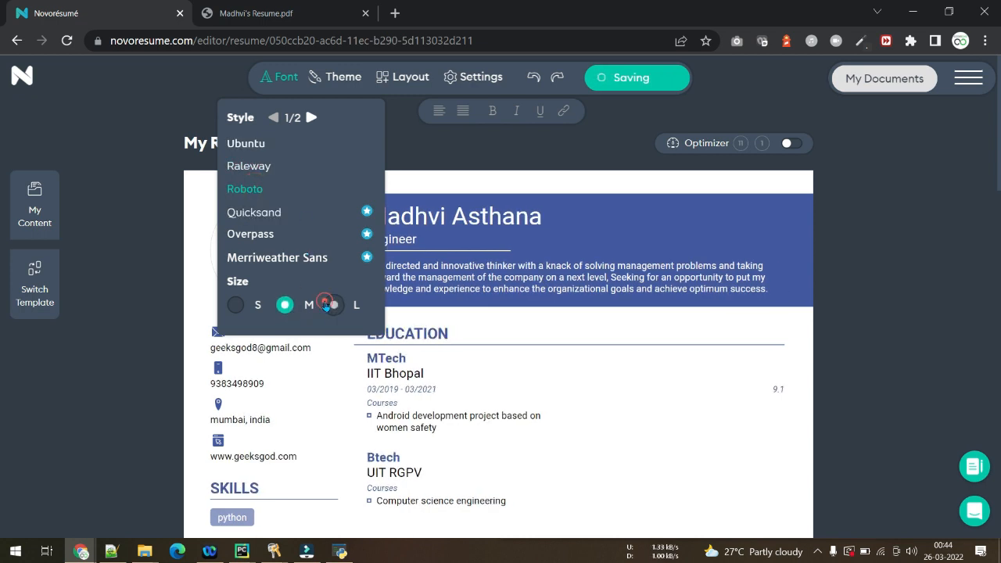
left_click(335, 303)
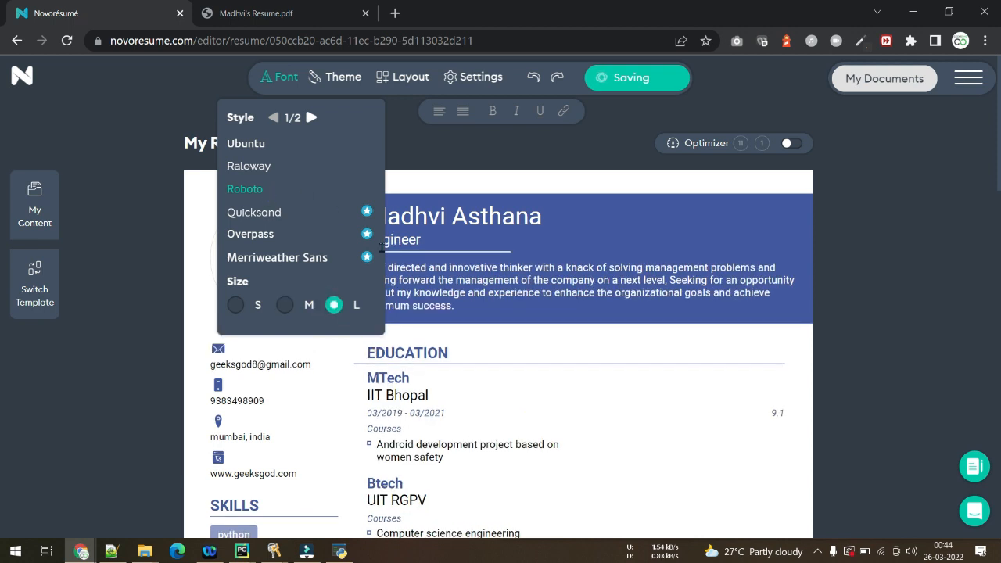
left_click(235, 303)
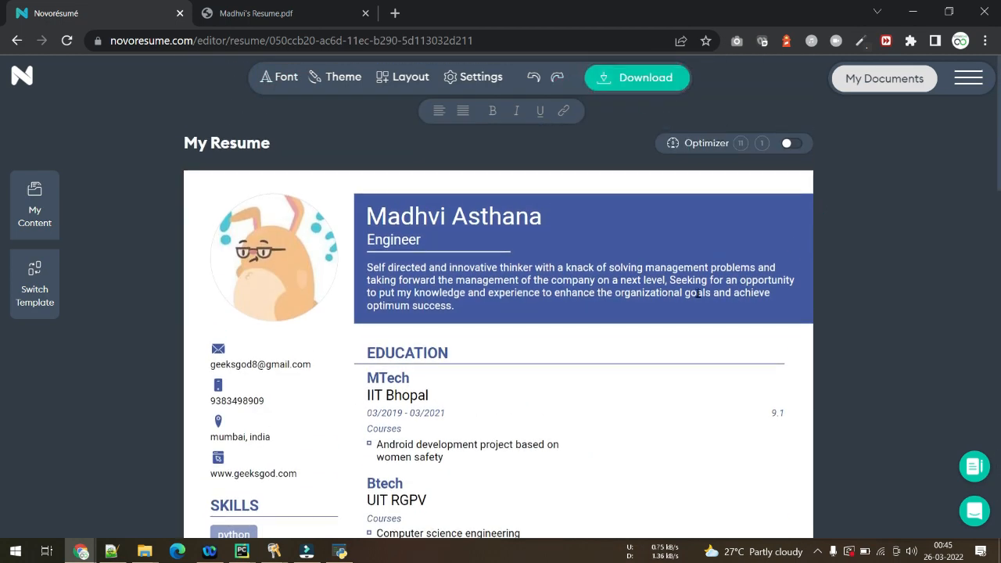
mouse_move(900, 400)
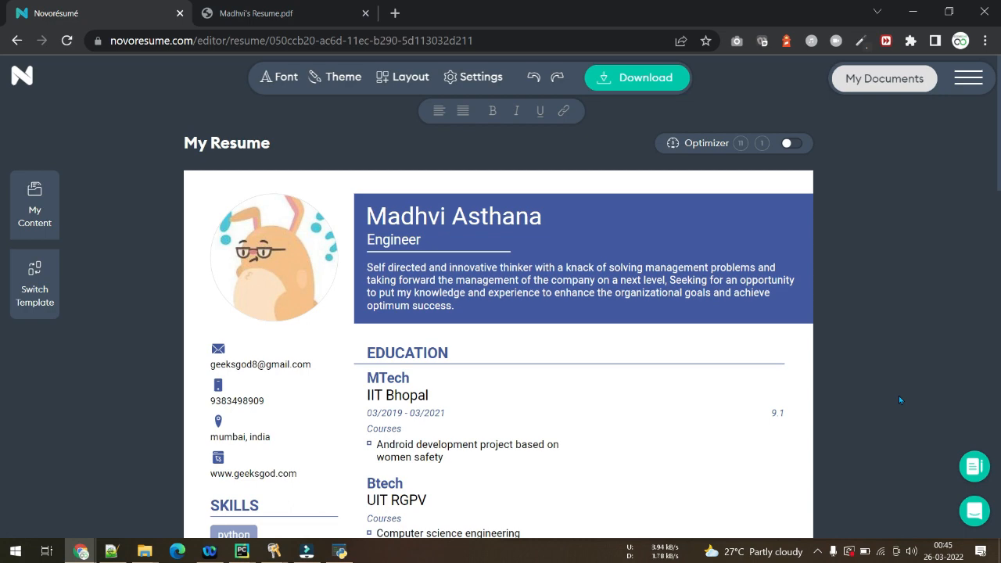